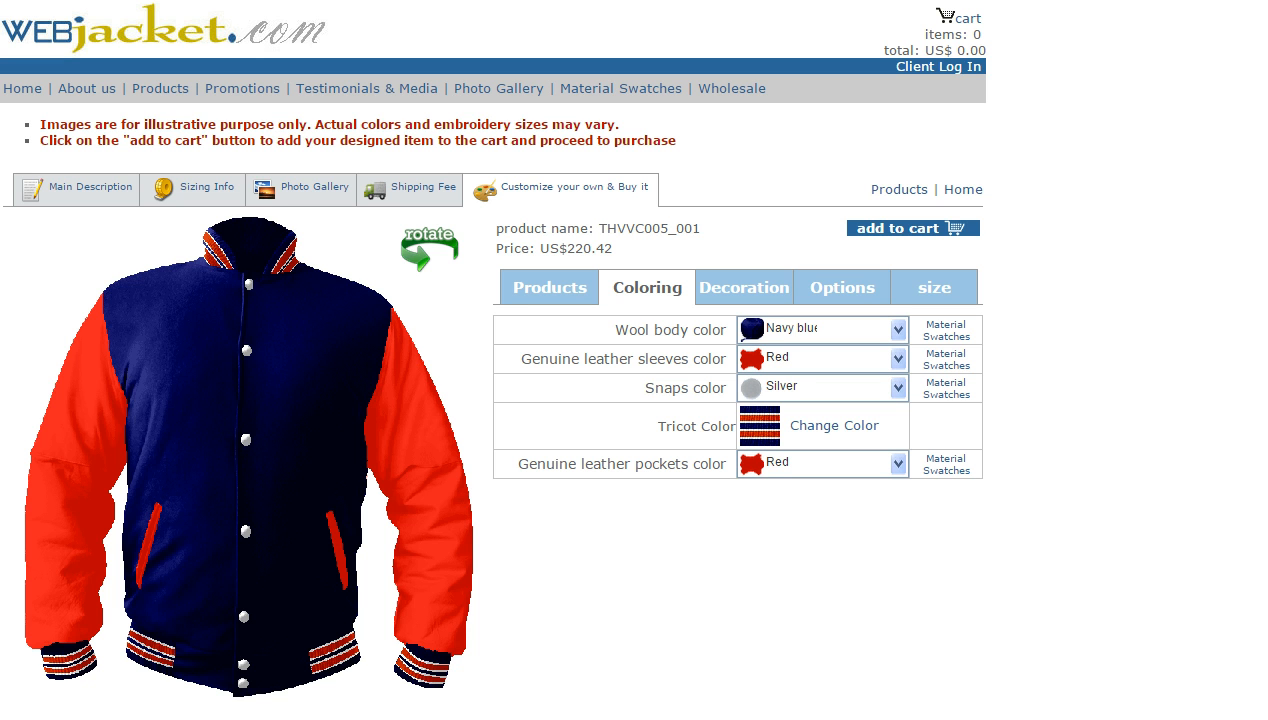
mouse_move(963, 603)
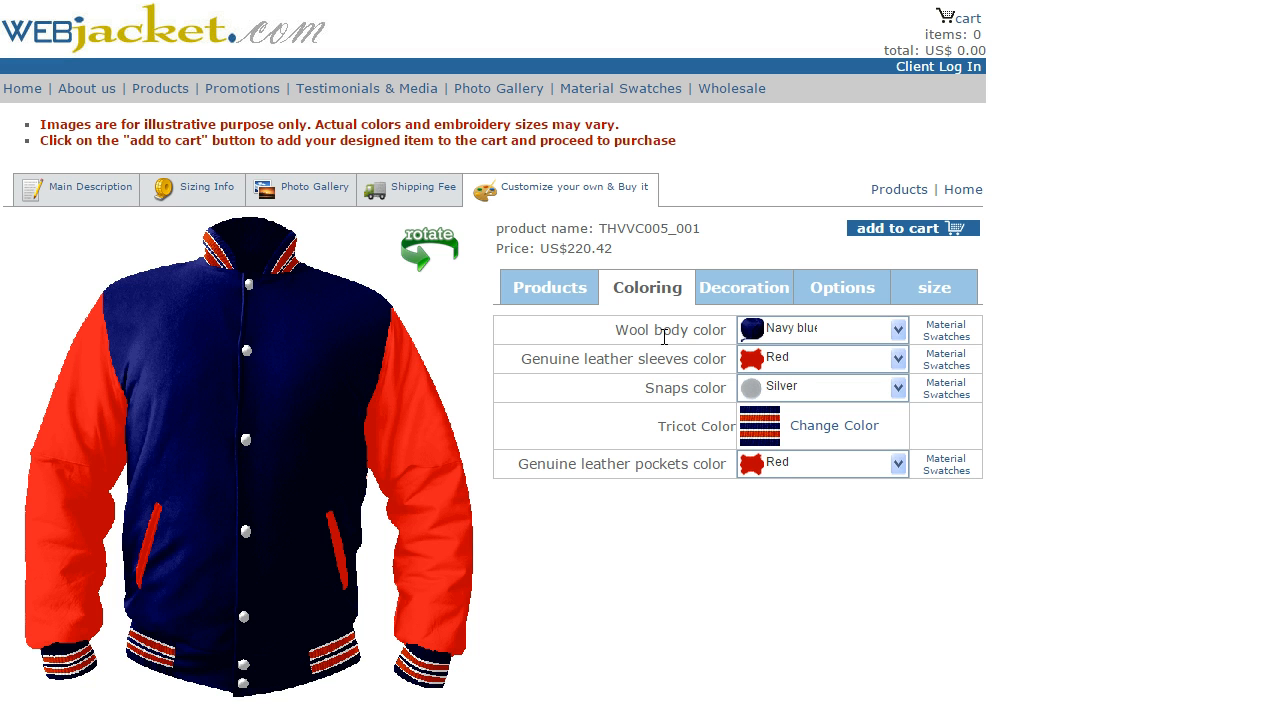
mouse_move(694, 295)
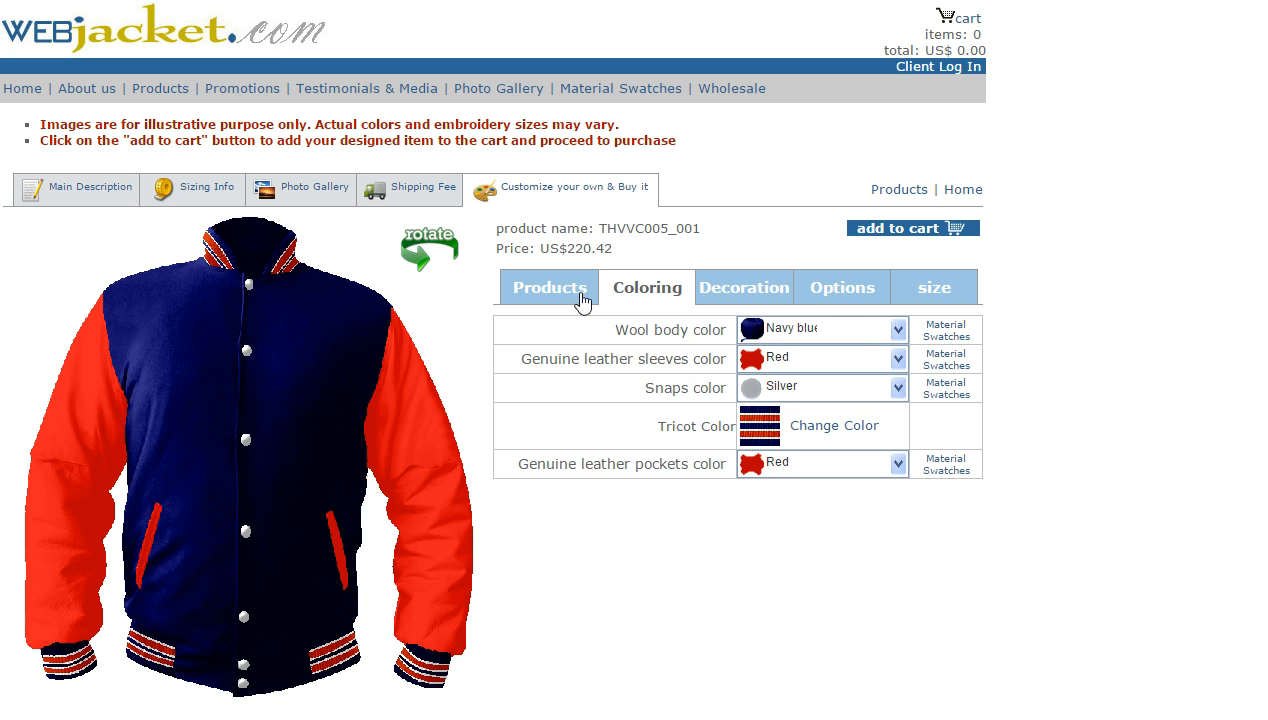
Browse the product types, decoration positions and closure and lining options
click(549, 287)
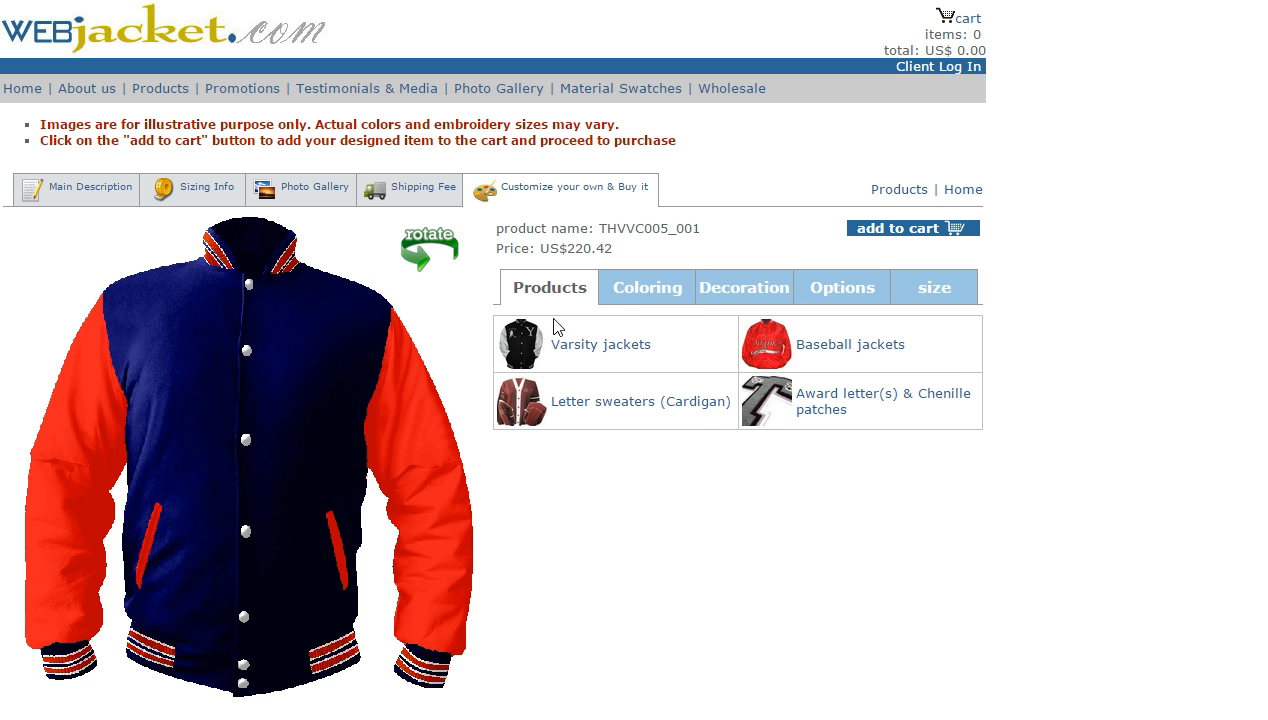
click(647, 287)
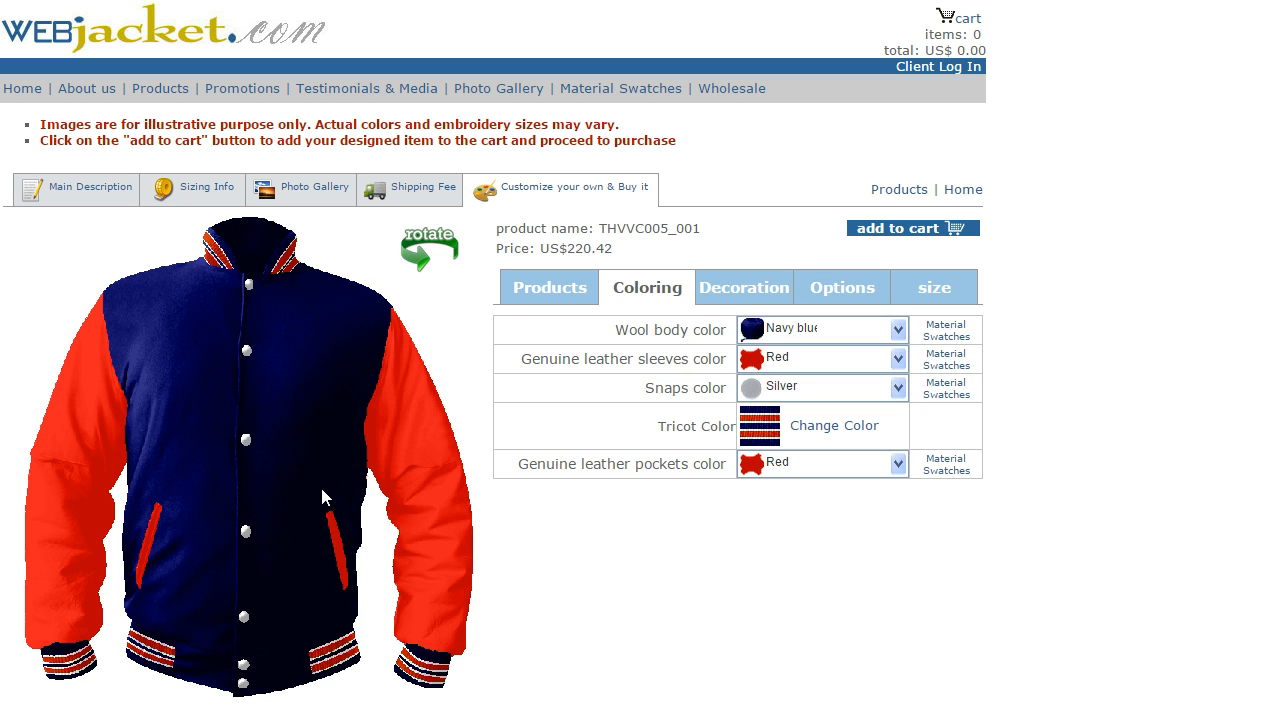
click(743, 287)
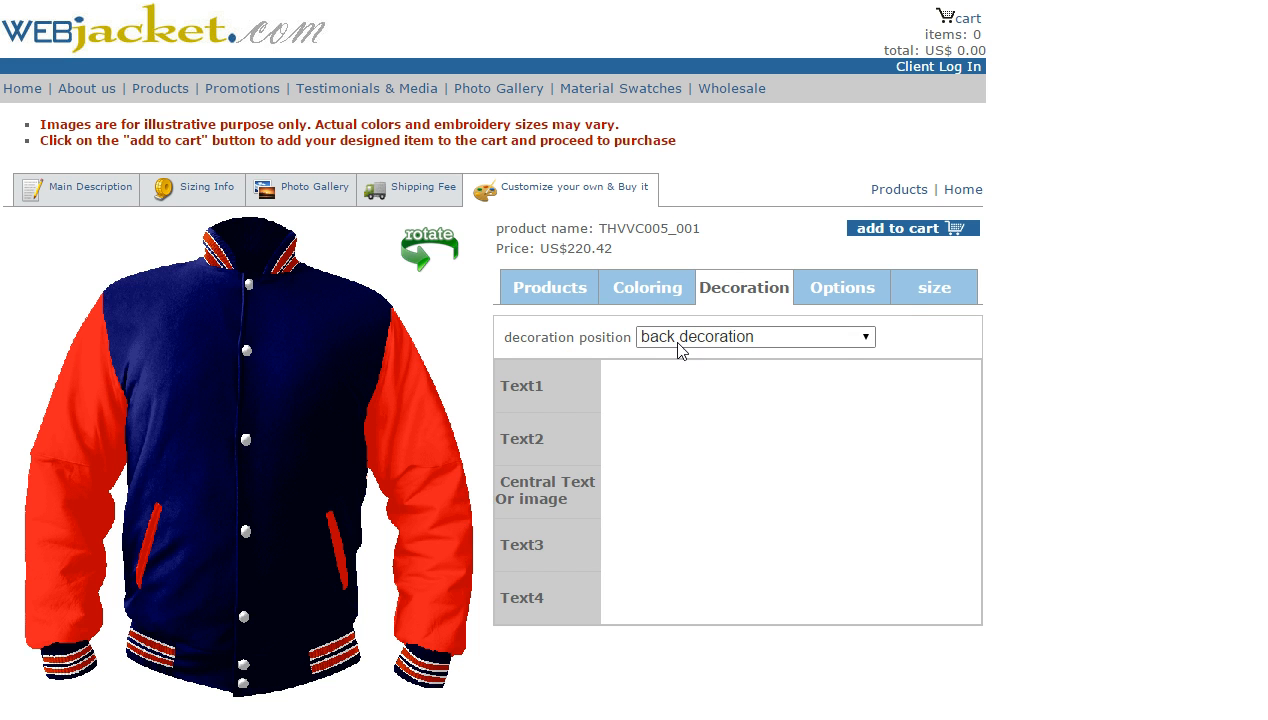
mouse_move(878, 344)
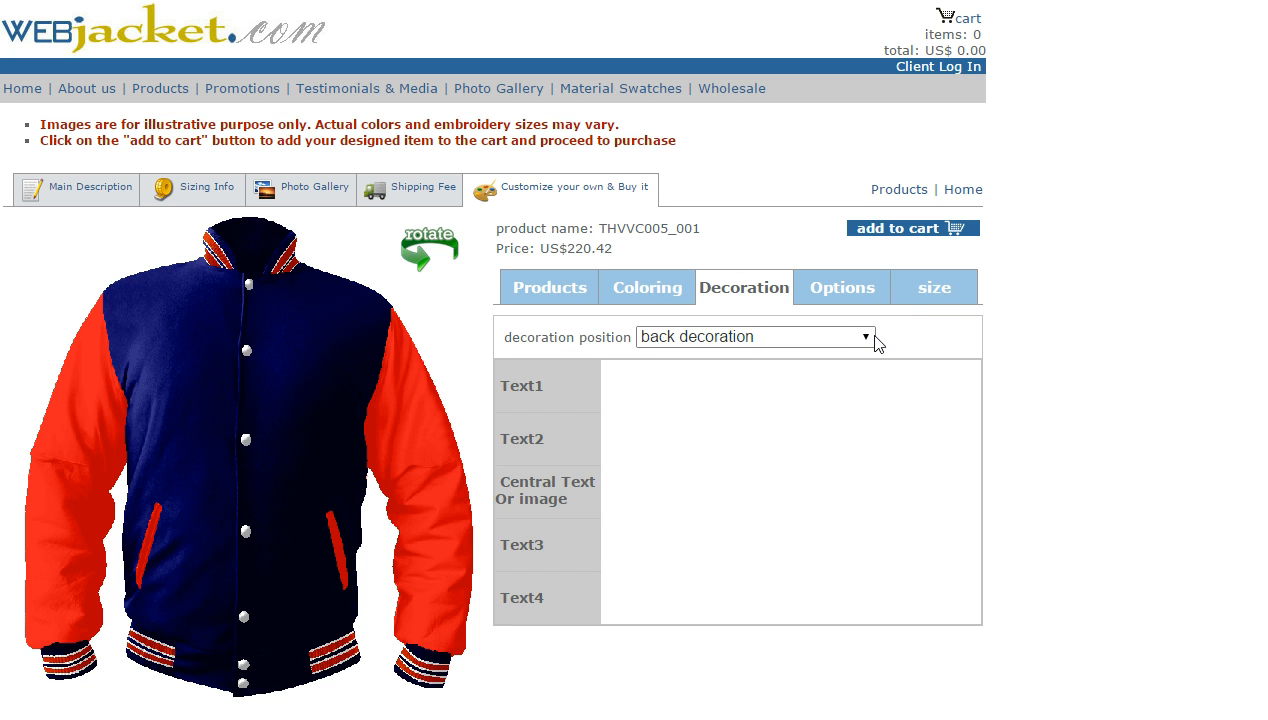
click(755, 336)
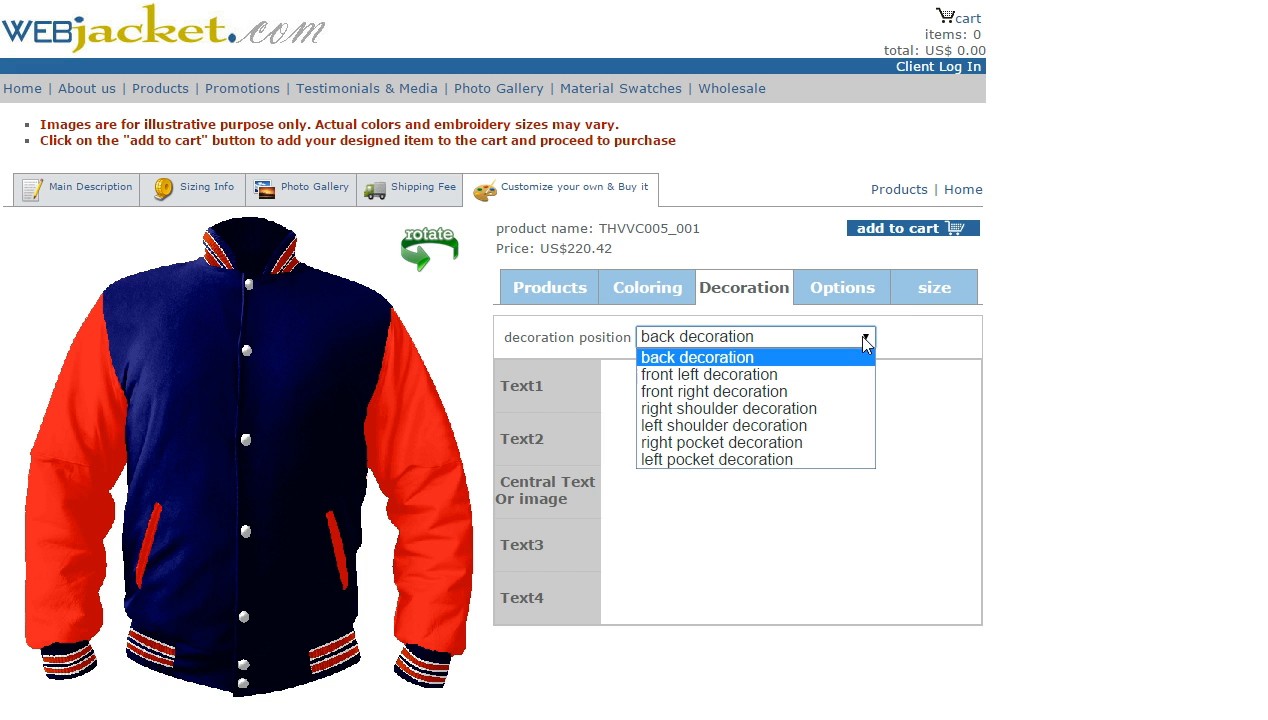
mouse_move(843, 374)
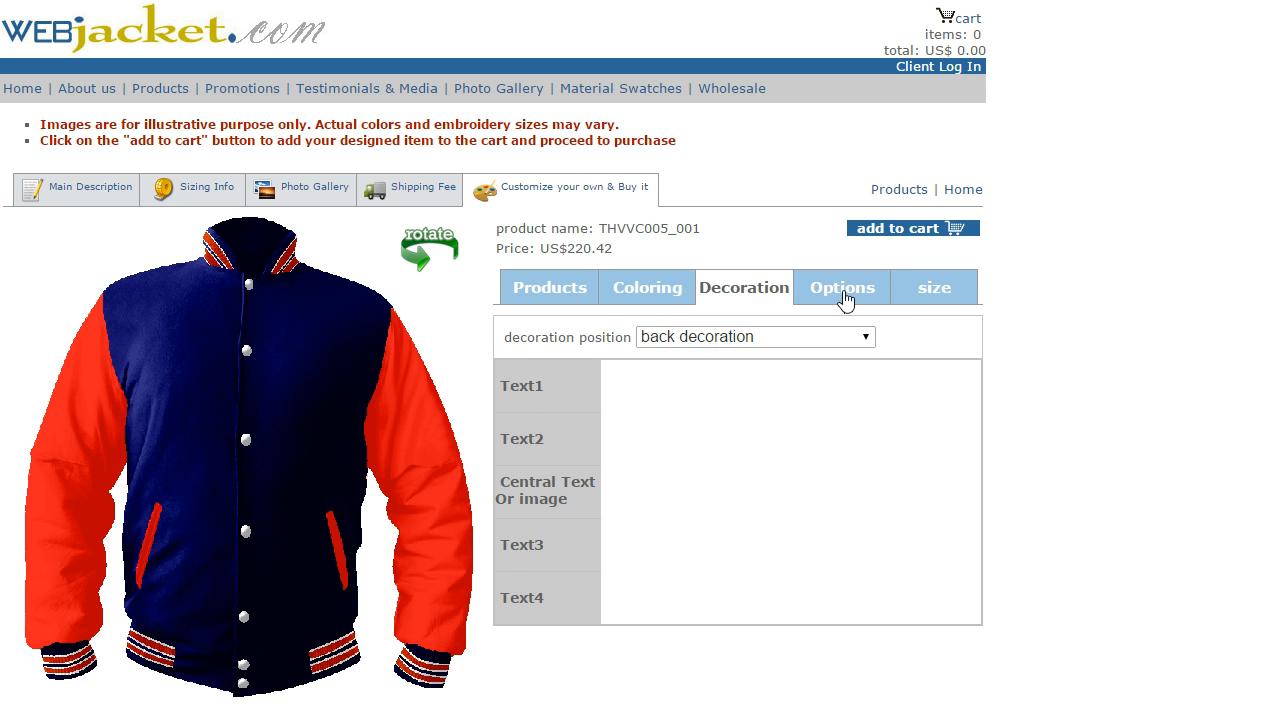
click(841, 287)
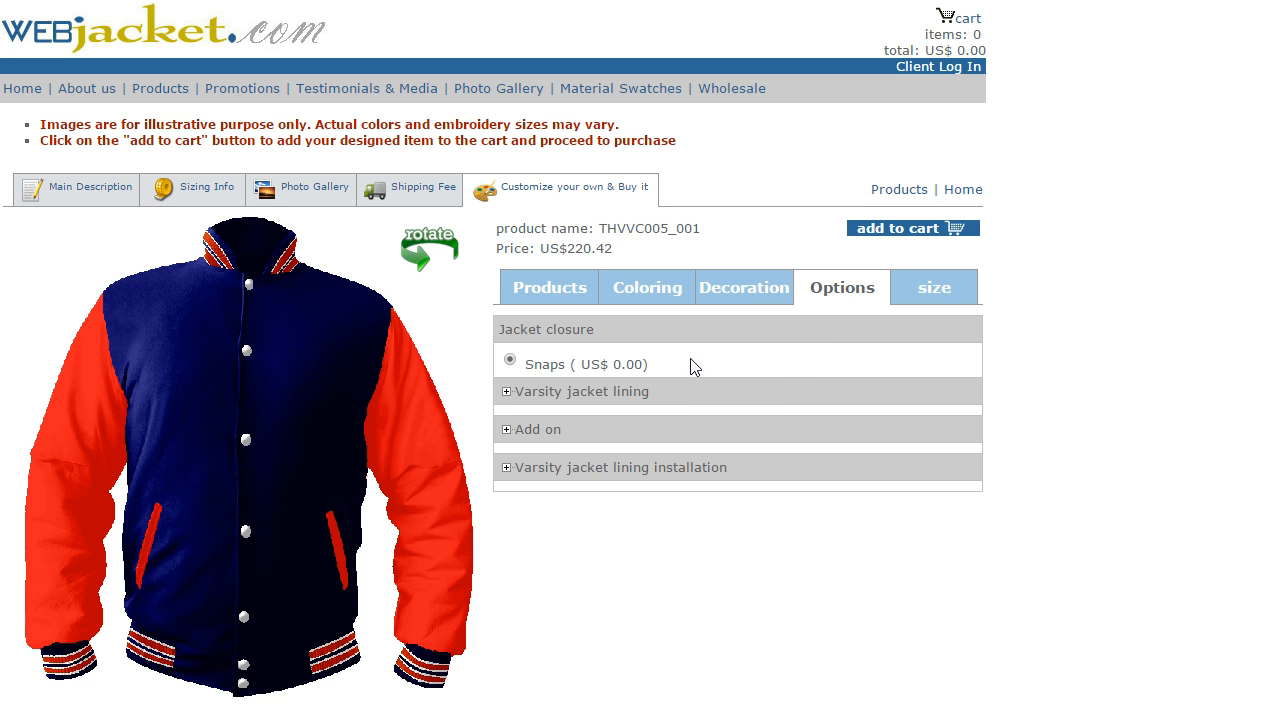
mouse_move(305, 523)
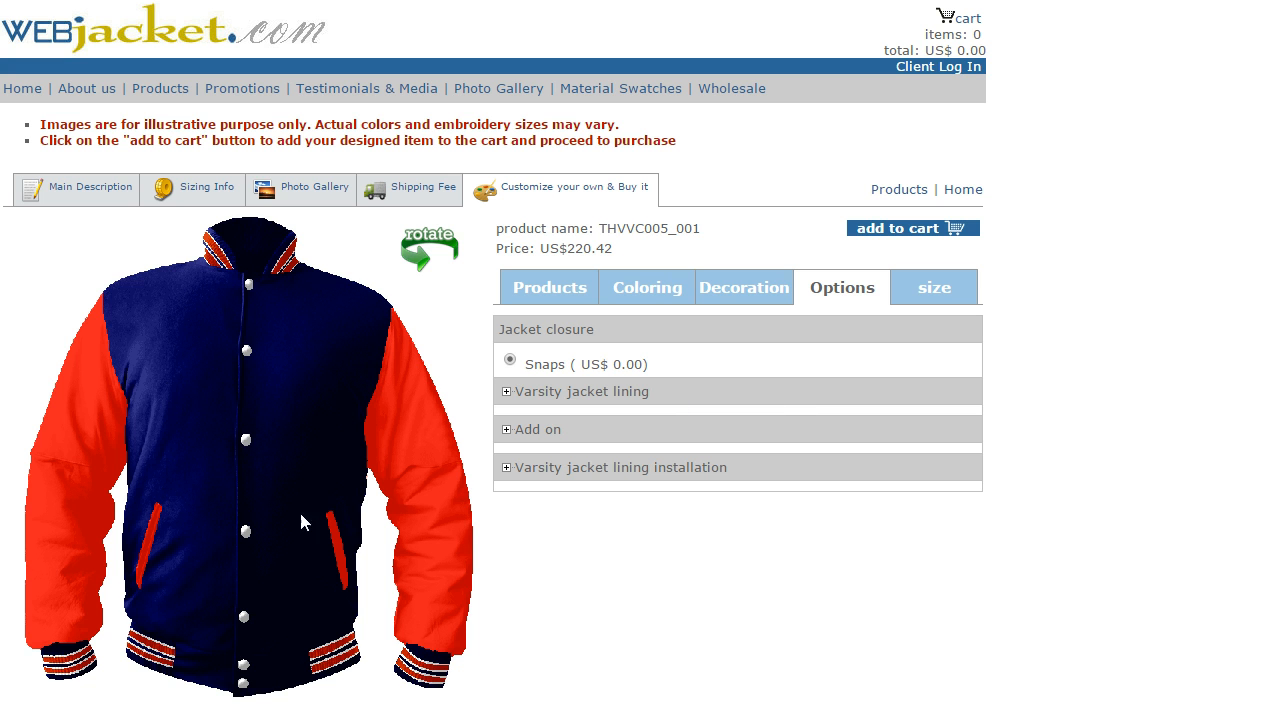
mouse_move(934, 297)
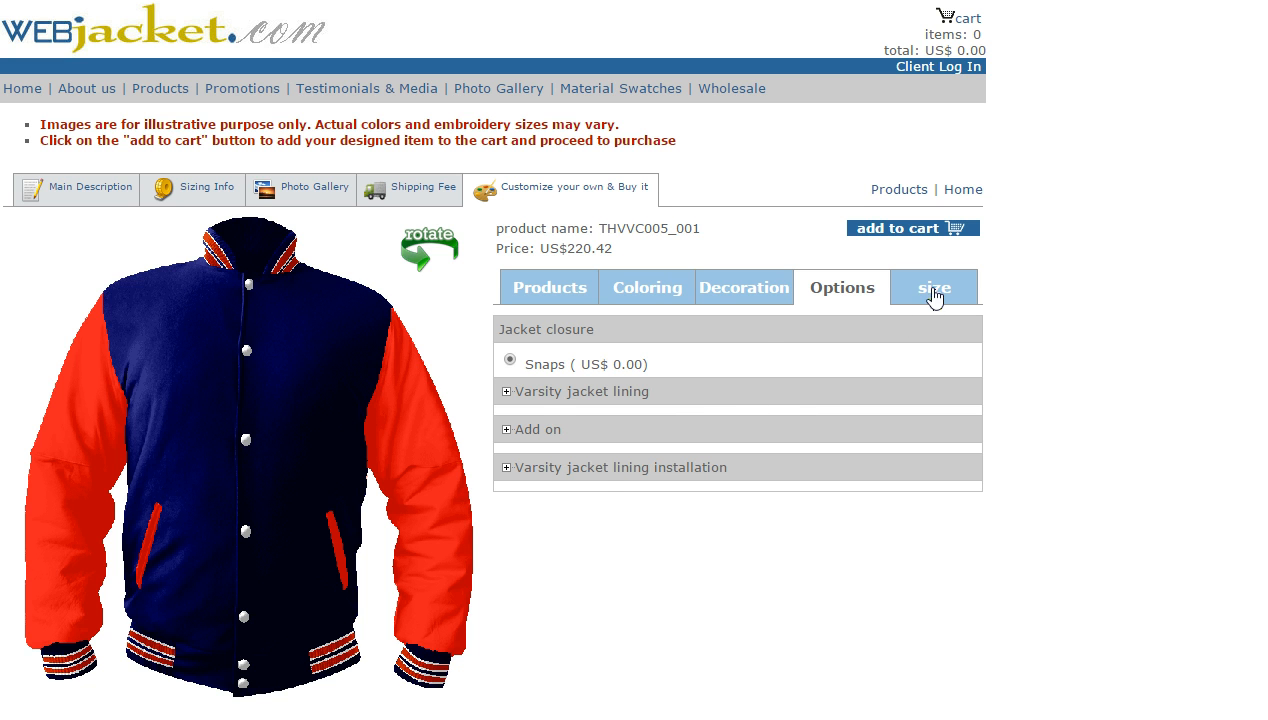
Check sizes, then make the wool body red and the leather sleeves beige
click(934, 287)
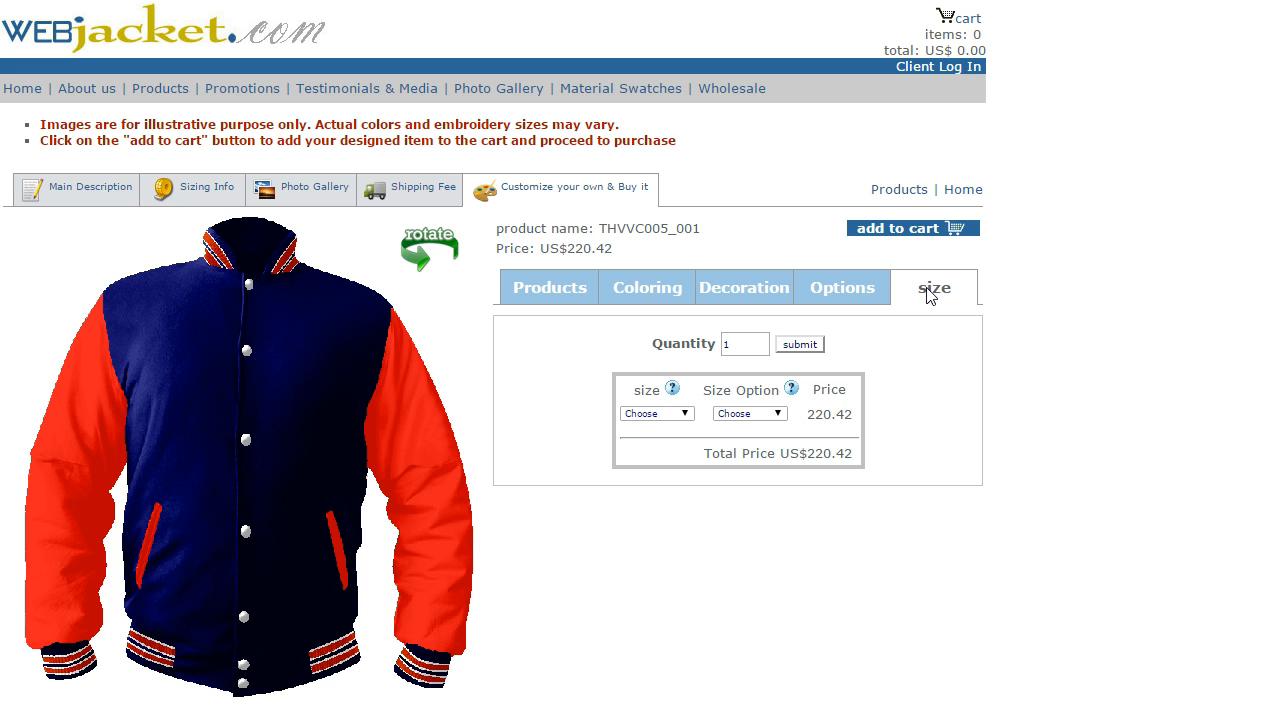
mouse_move(916, 240)
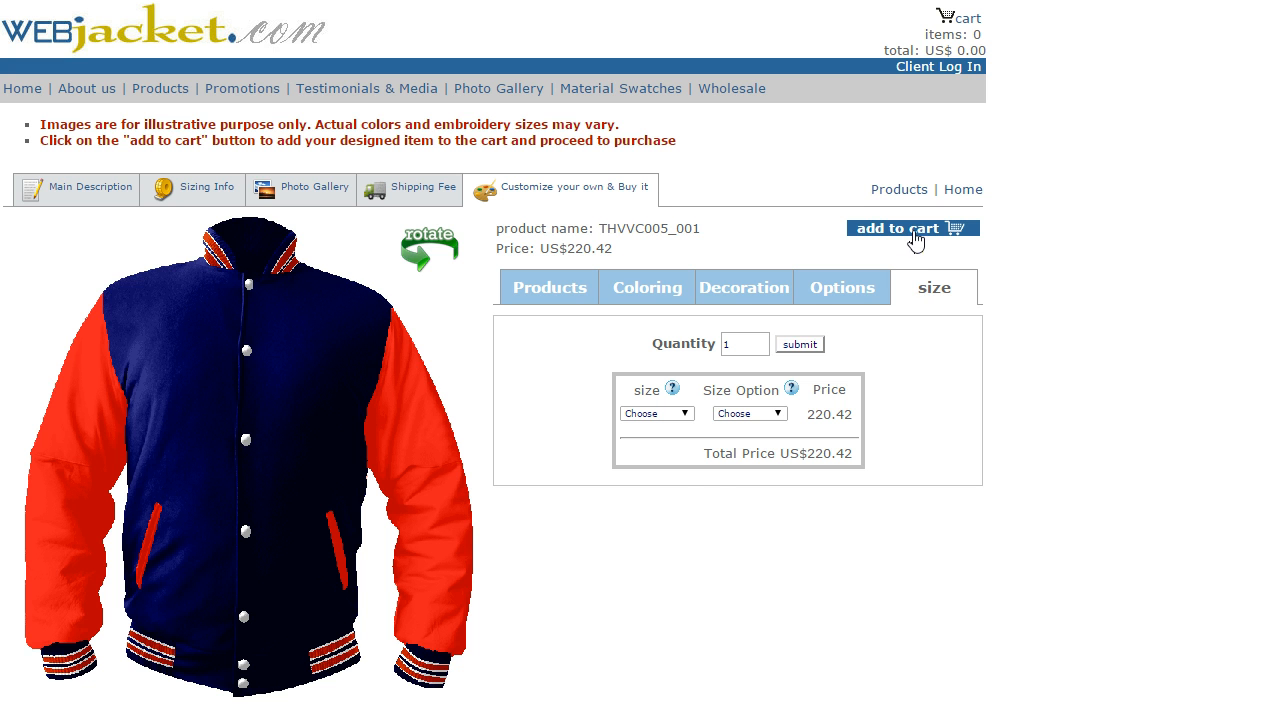
click(647, 287)
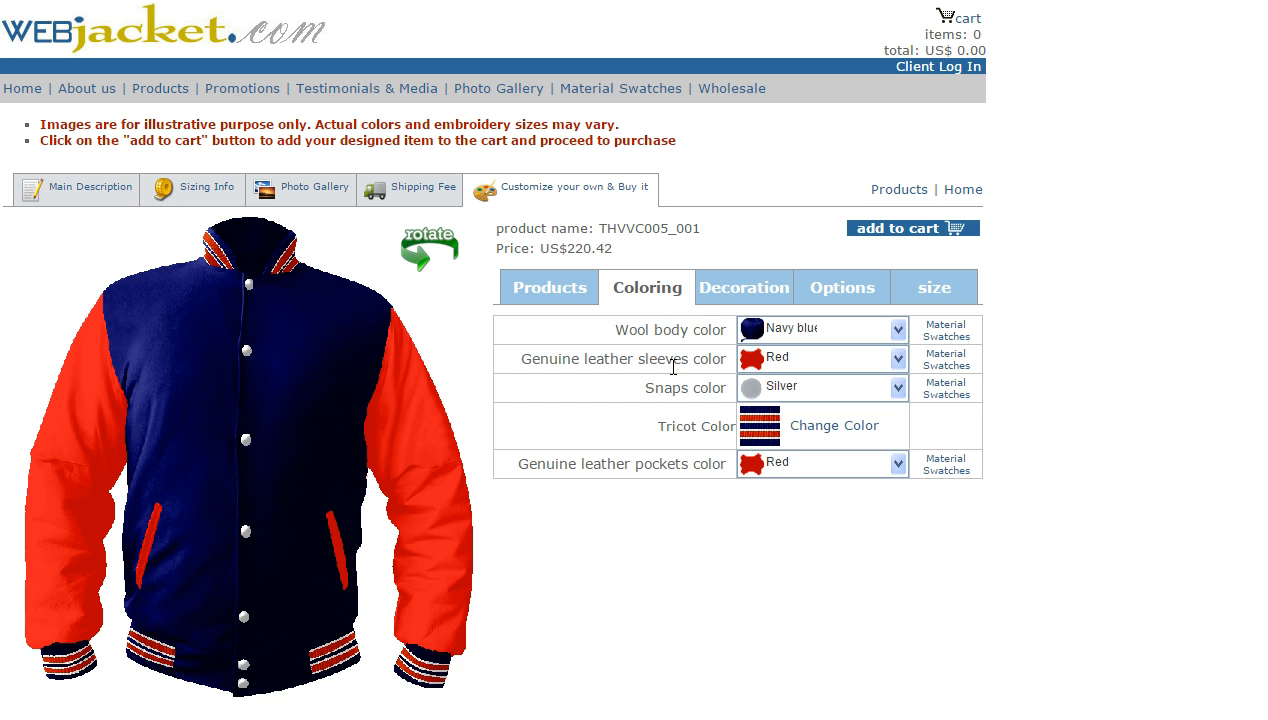
click(897, 328)
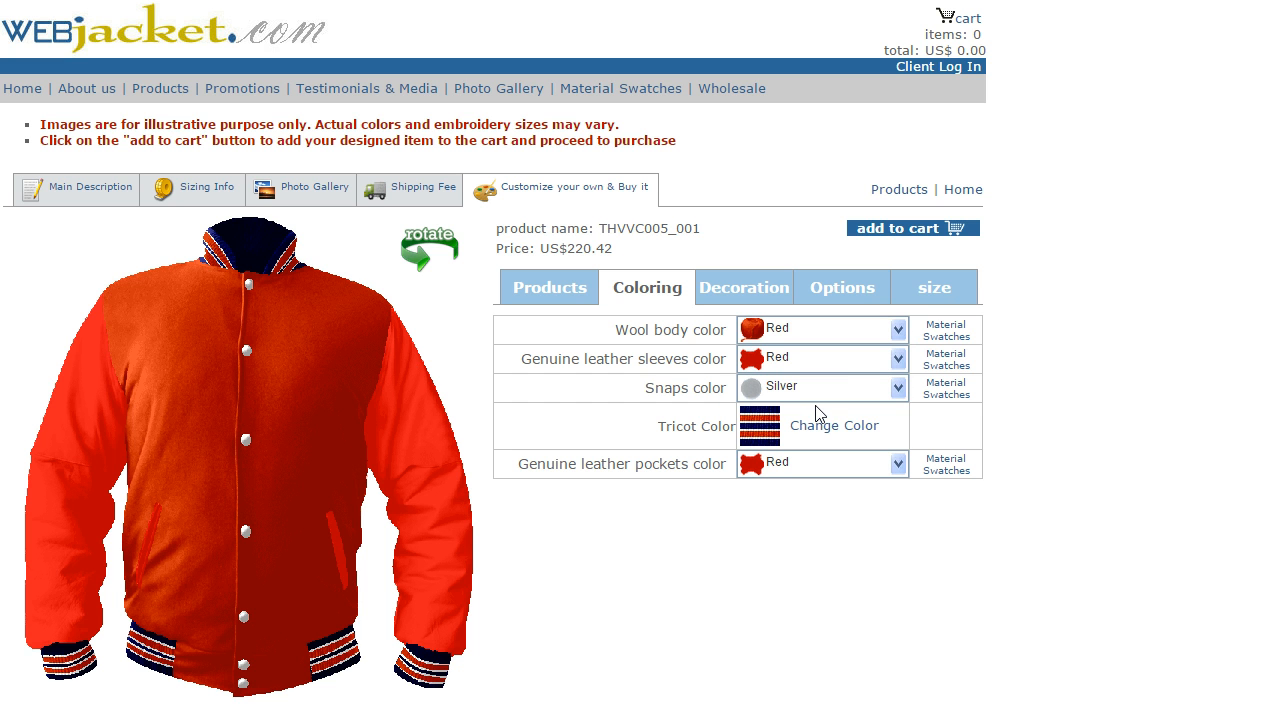
click(896, 387)
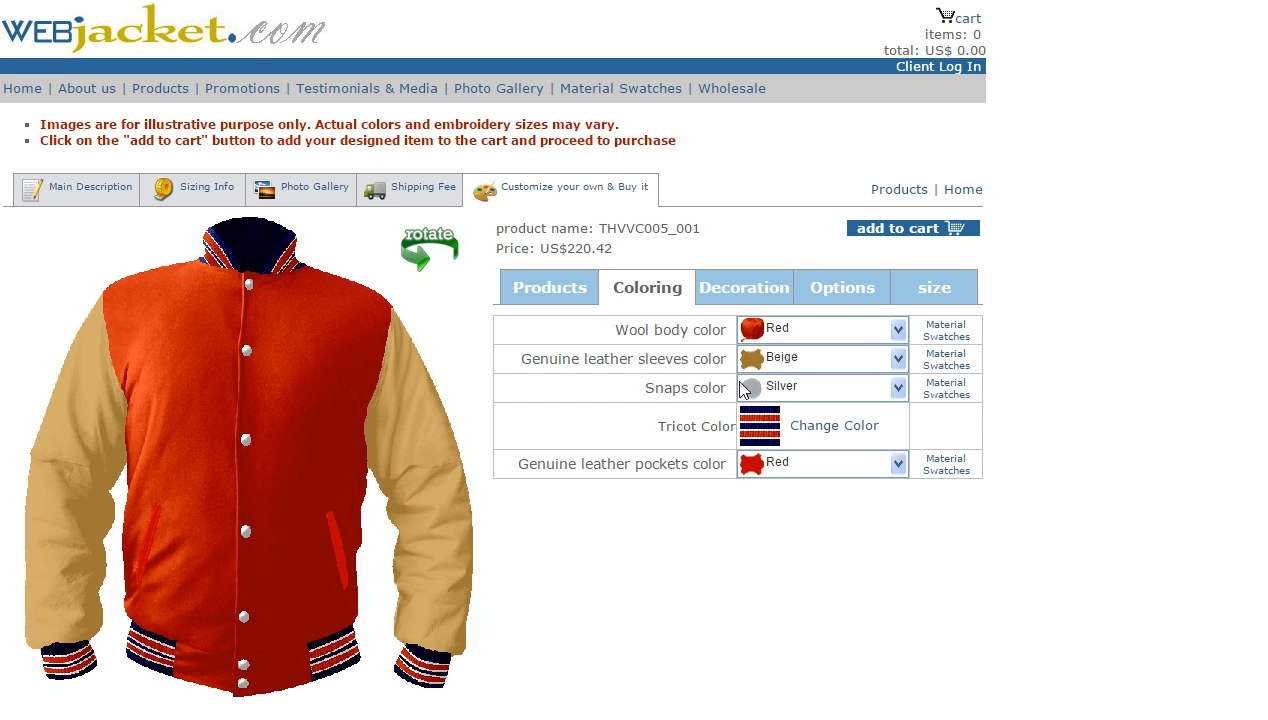
mouse_move(374, 419)
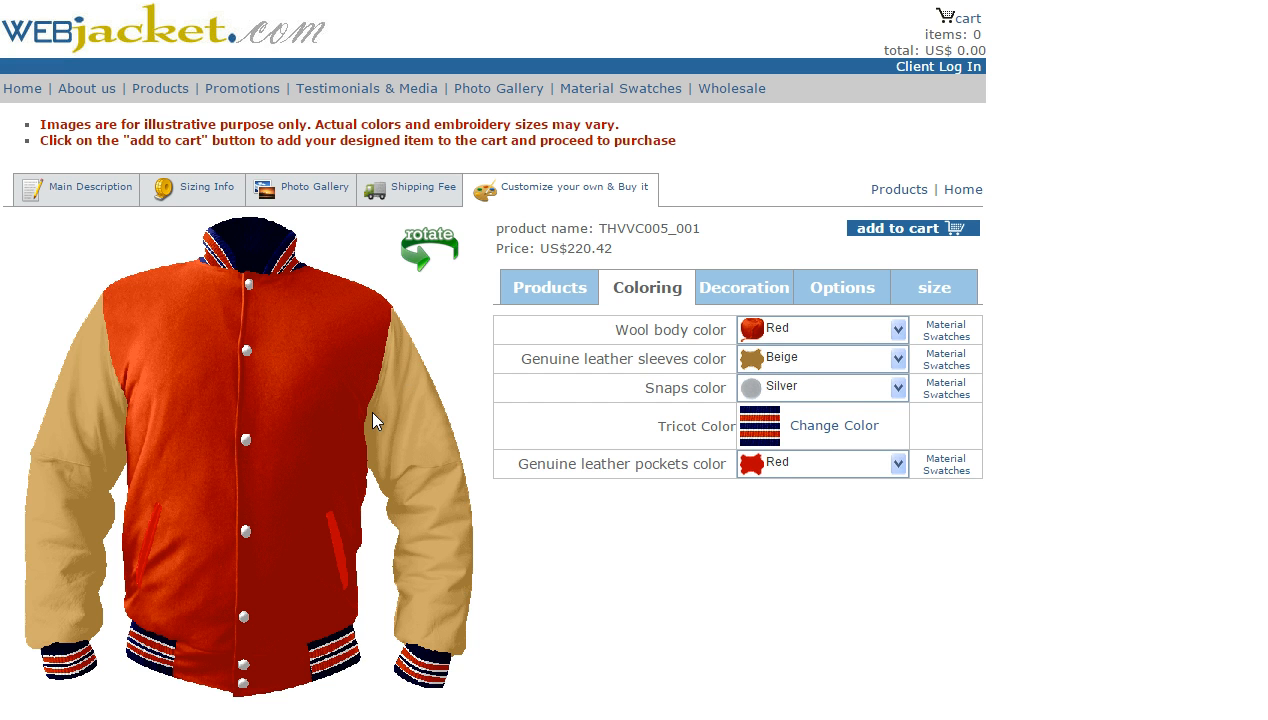
mouse_move(895, 391)
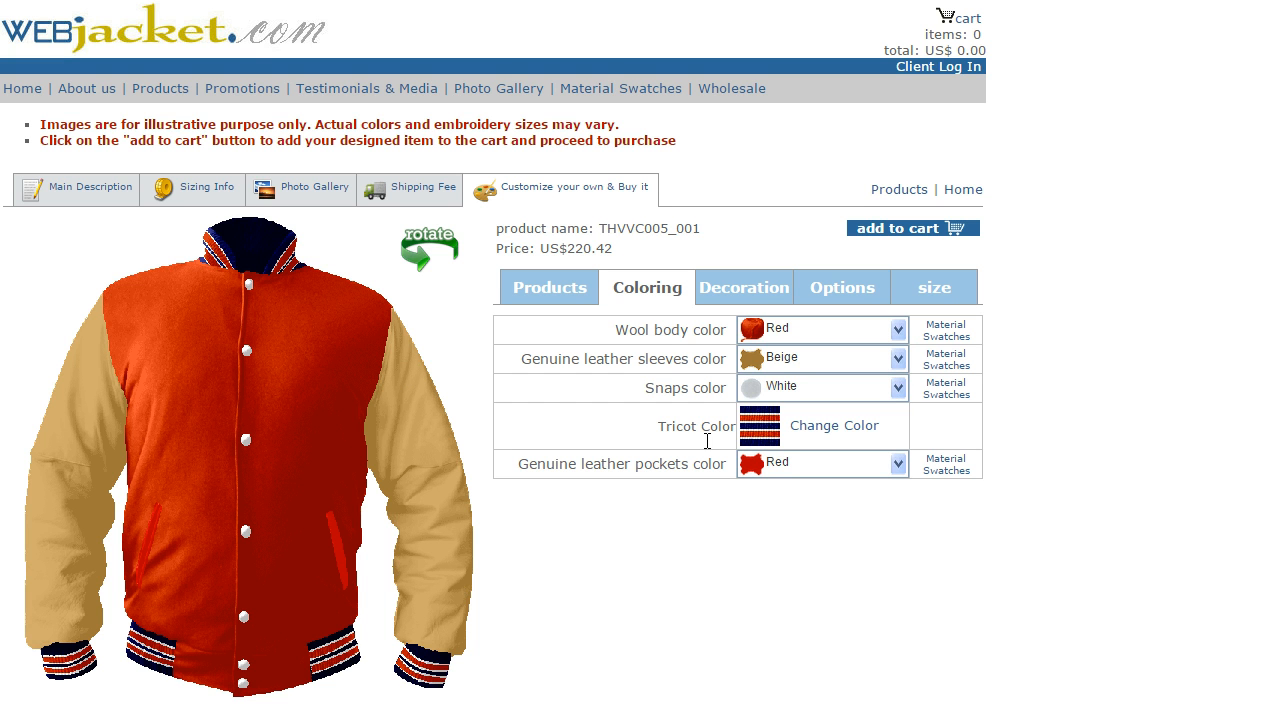
Choose the scarlet red/gold striped trim and make the leather pockets beige
click(835, 425)
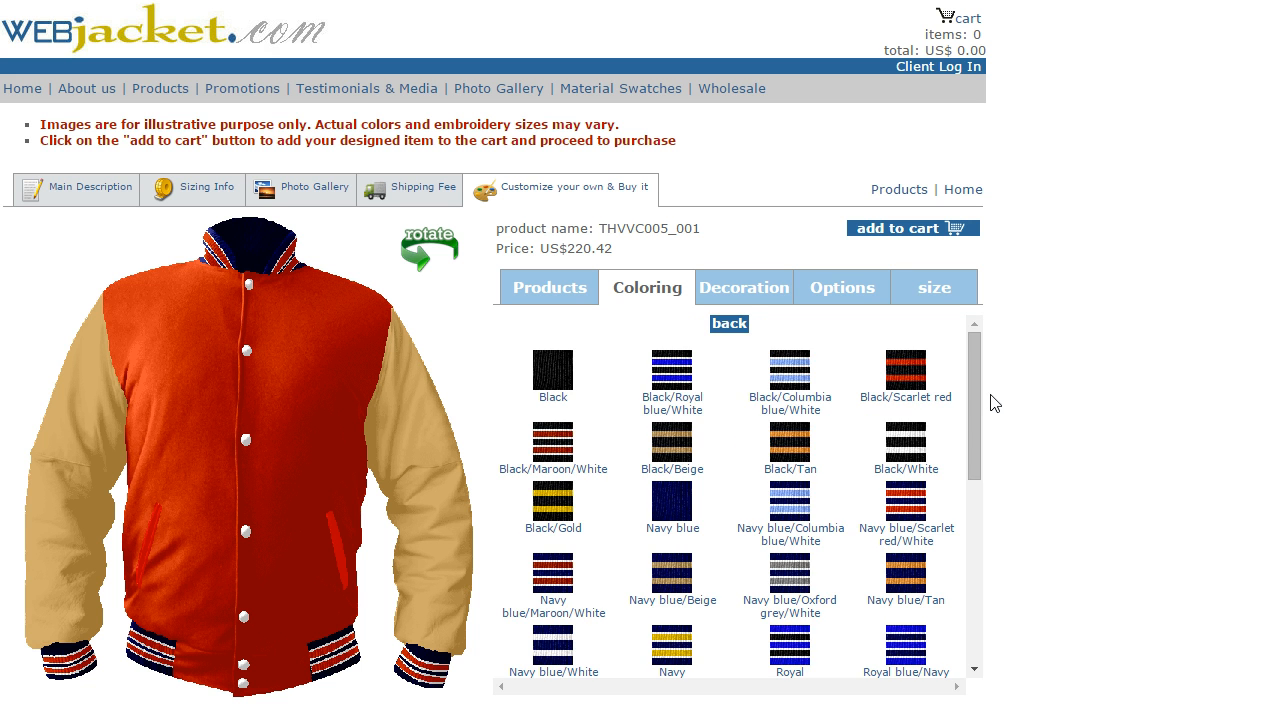
scroll(down, 3)
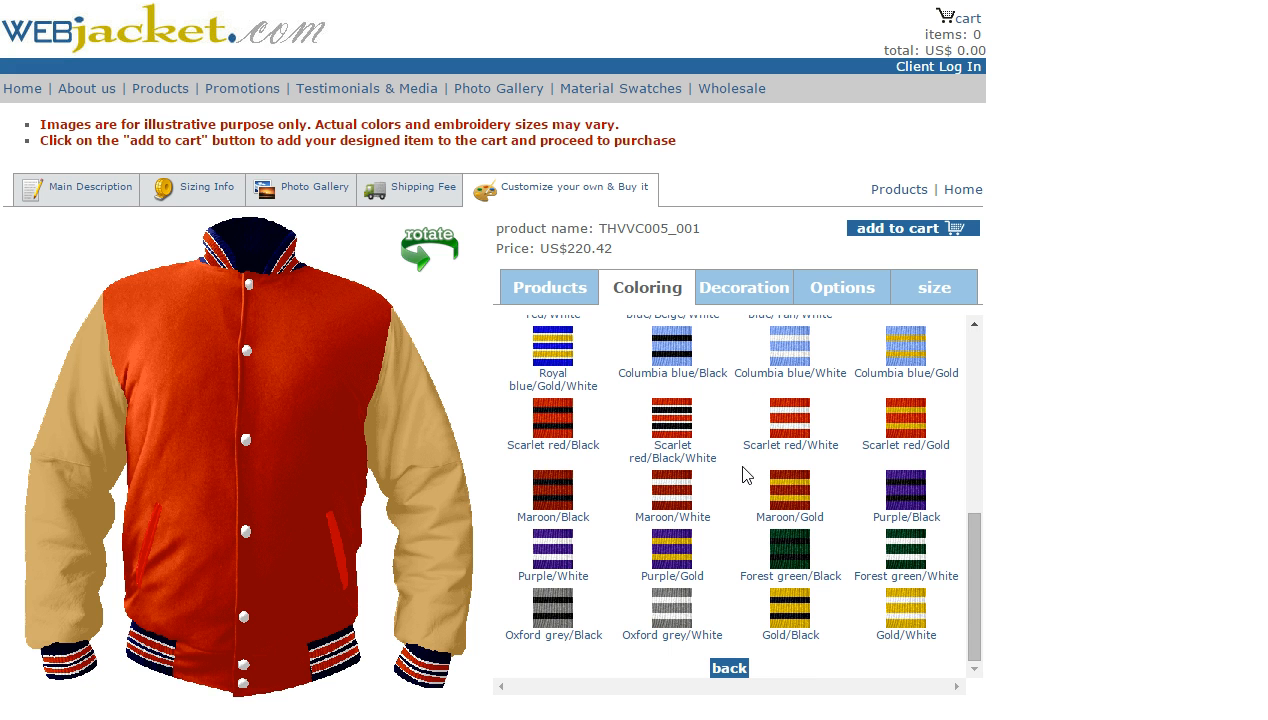
mouse_move(898, 455)
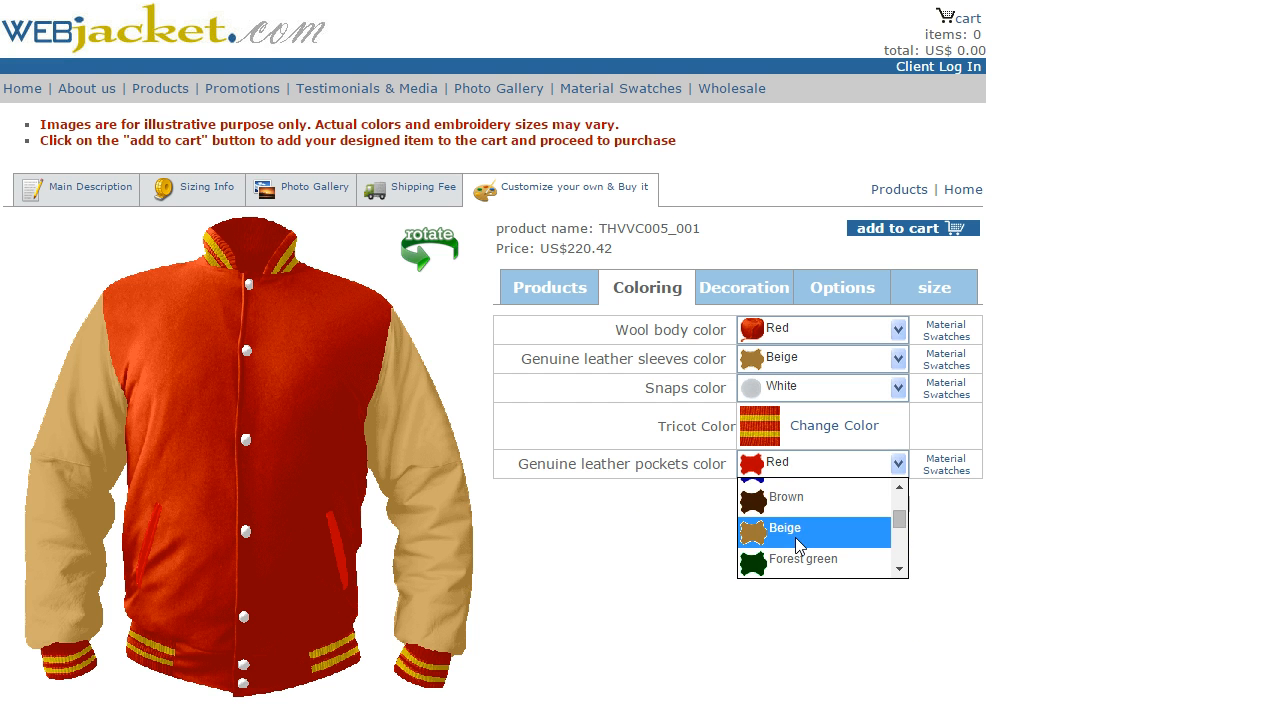
click(783, 528)
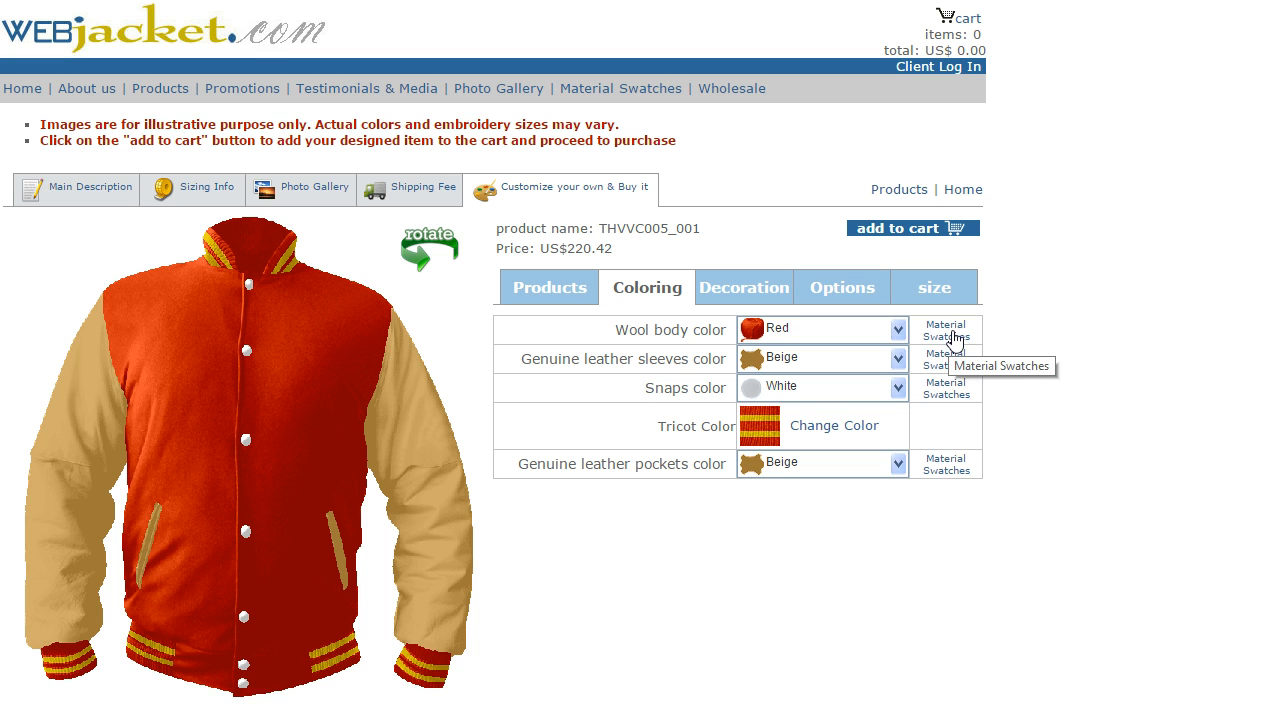
Browse the wool body material swatch gallery, then close it
click(945, 332)
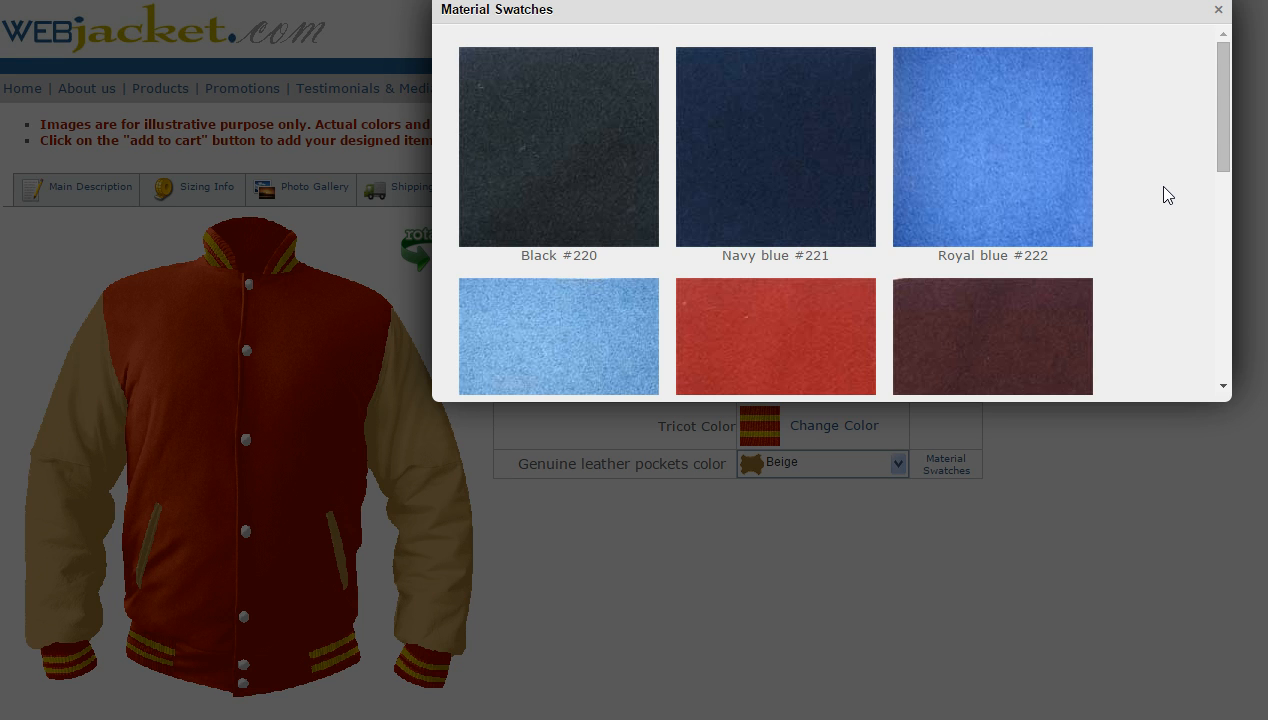
mouse_move(1157, 151)
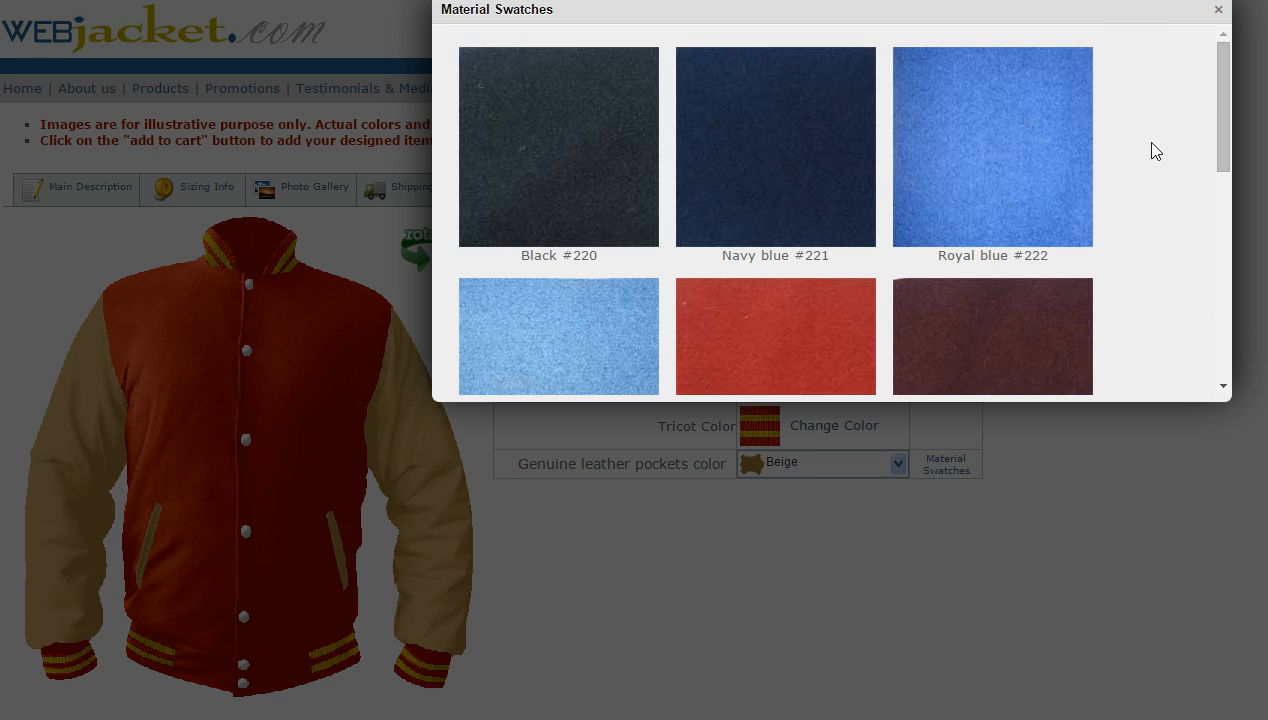
click(1217, 9)
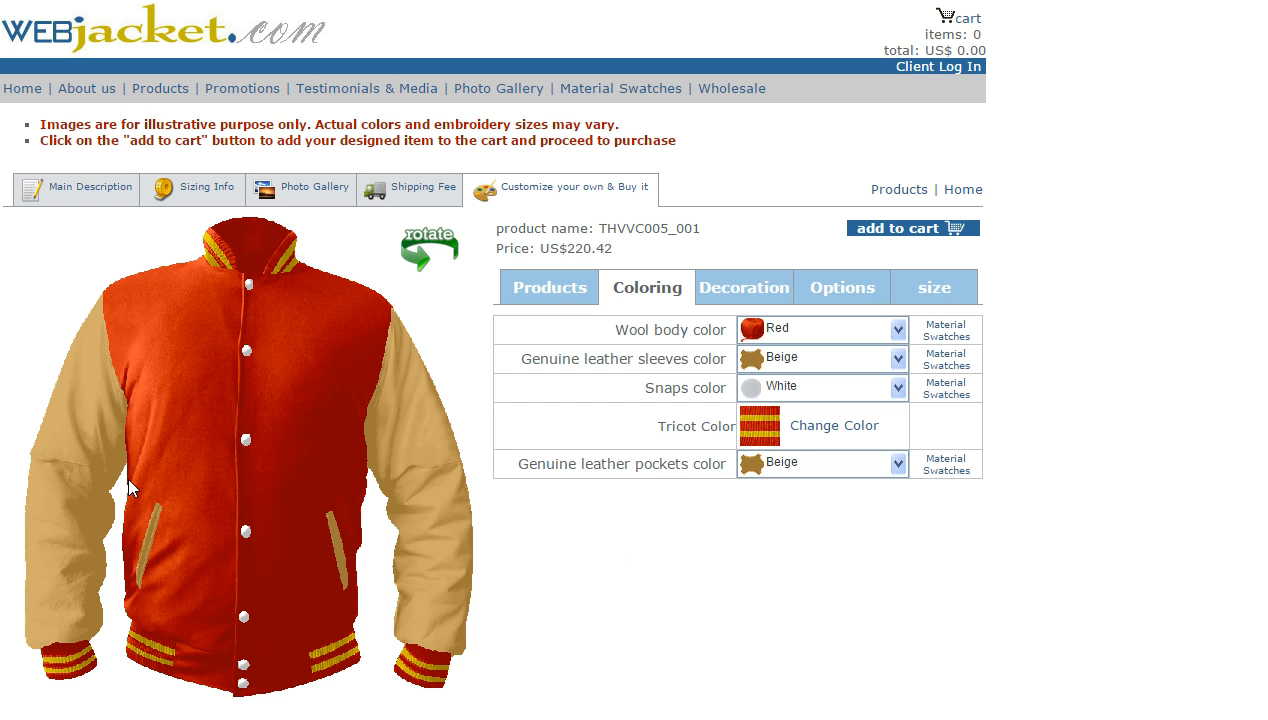
mouse_move(449, 445)
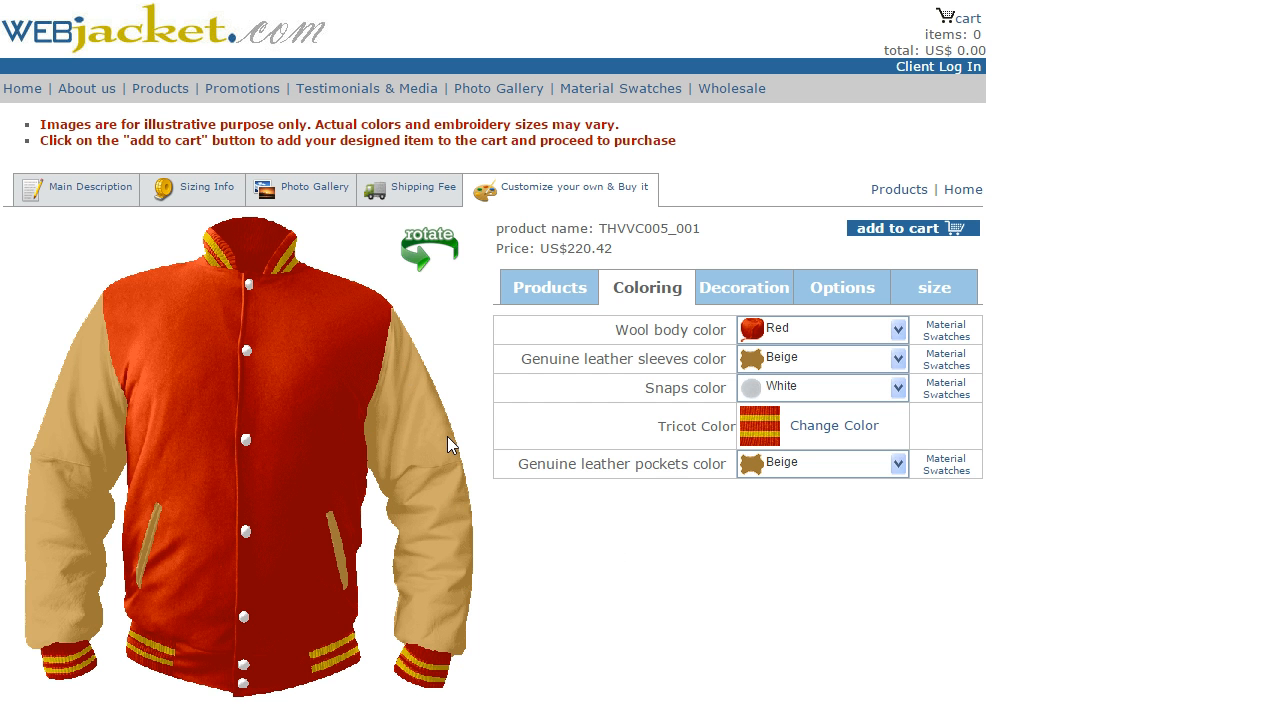
mouse_move(457, 416)
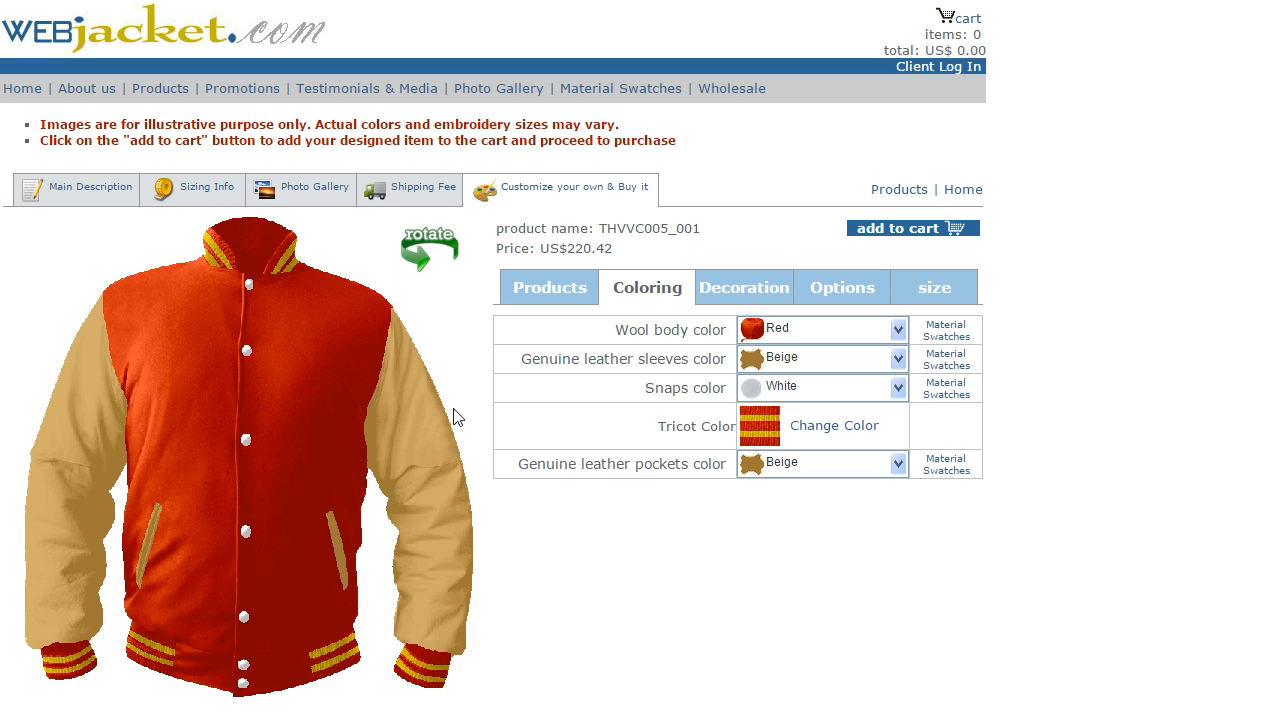
mouse_move(863, 483)
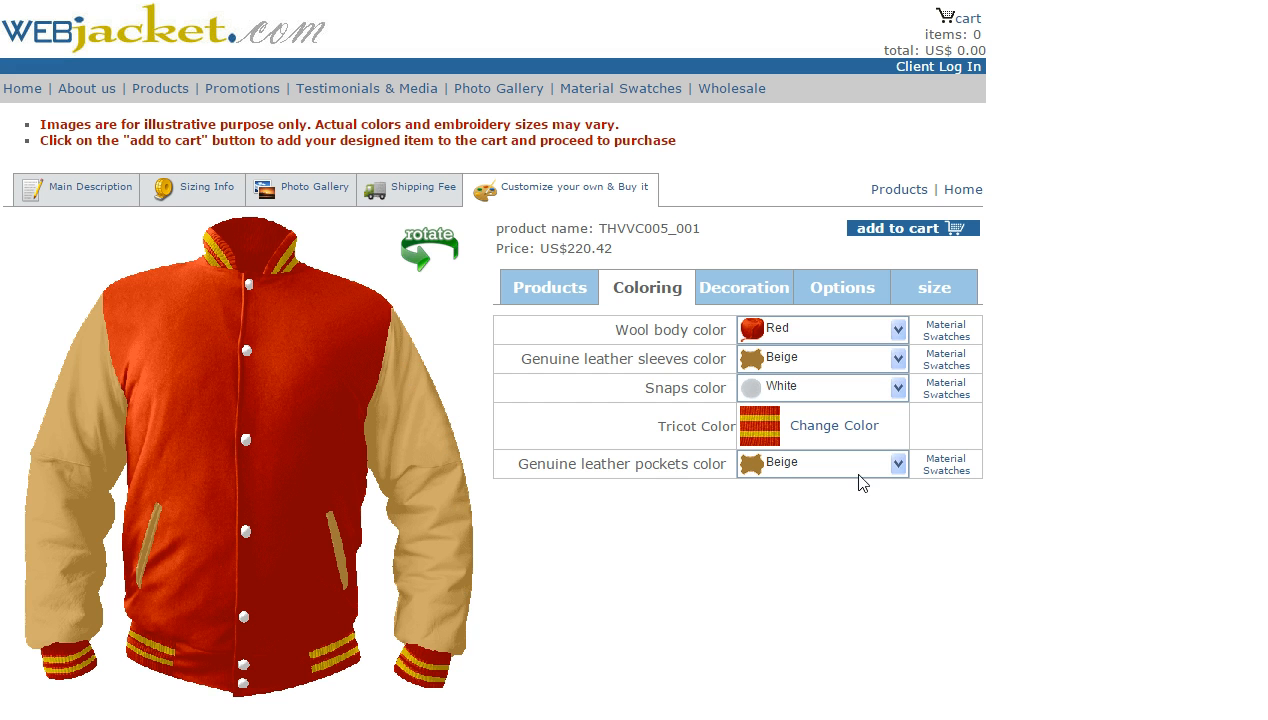
mouse_move(757, 301)
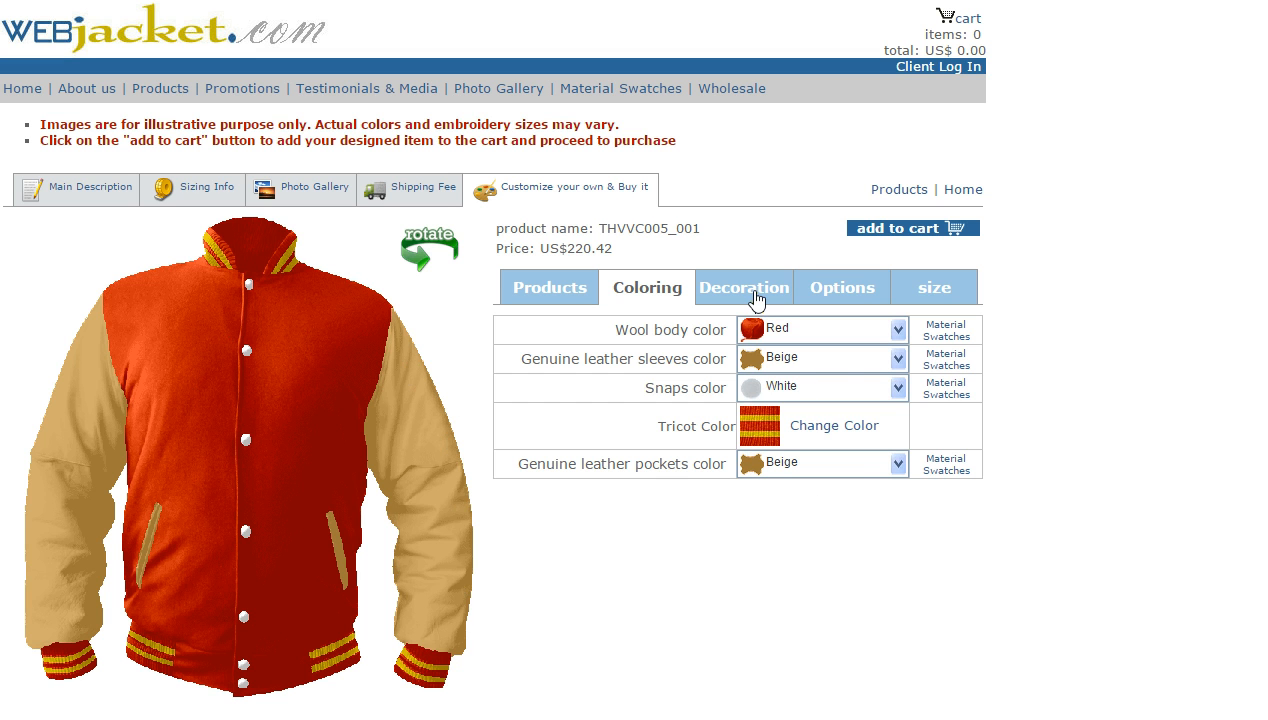
Open the Decoration settings with 'back decoration' kept as the position
click(744, 287)
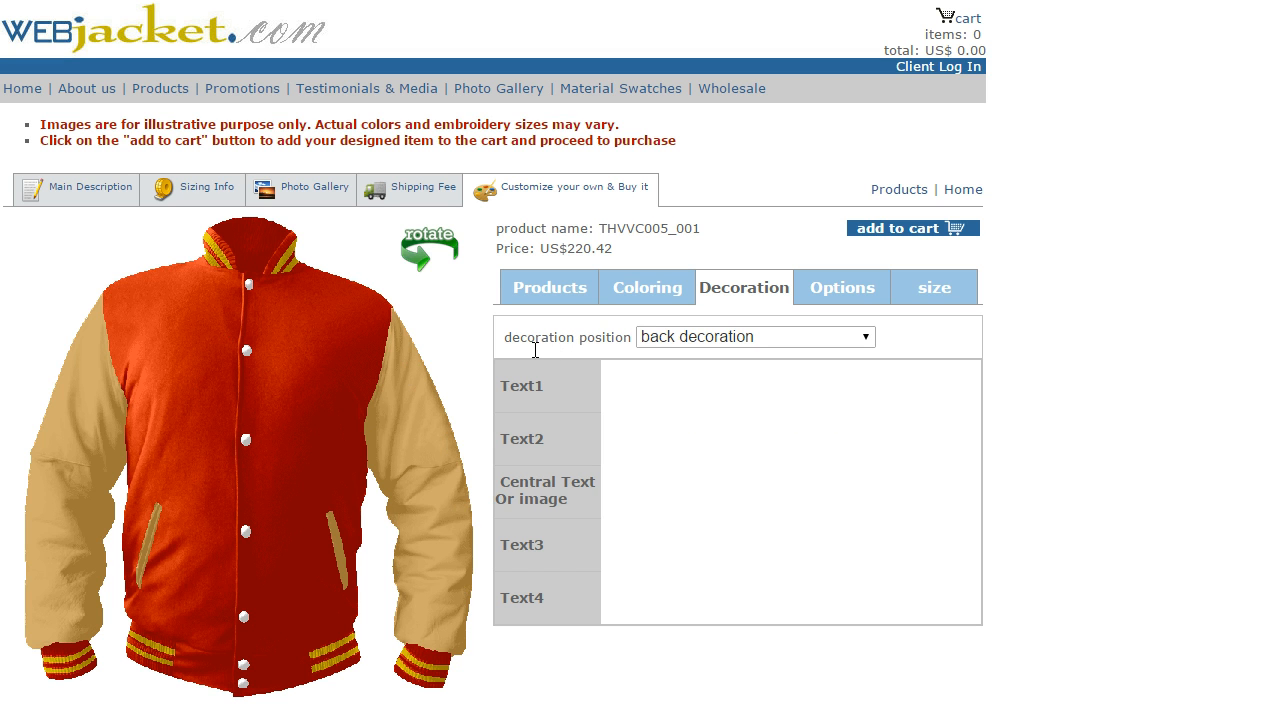
mouse_move(668, 485)
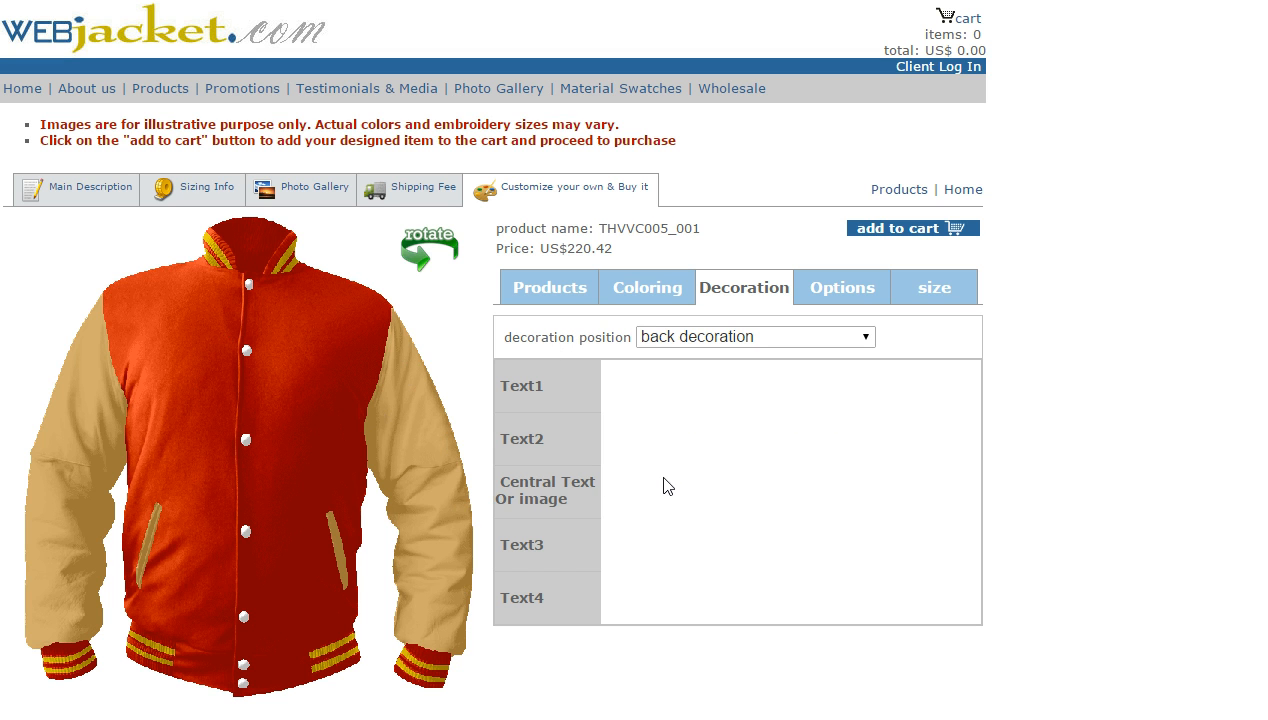
mouse_move(875, 450)
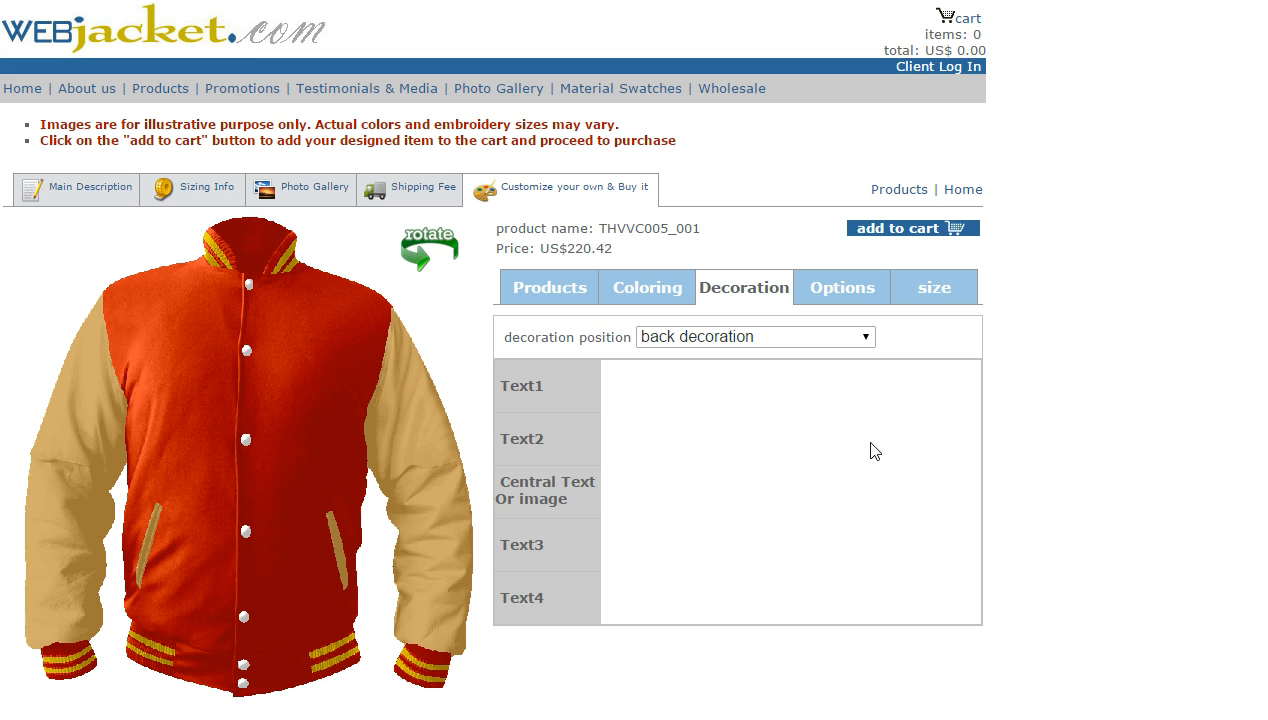
mouse_move(740, 297)
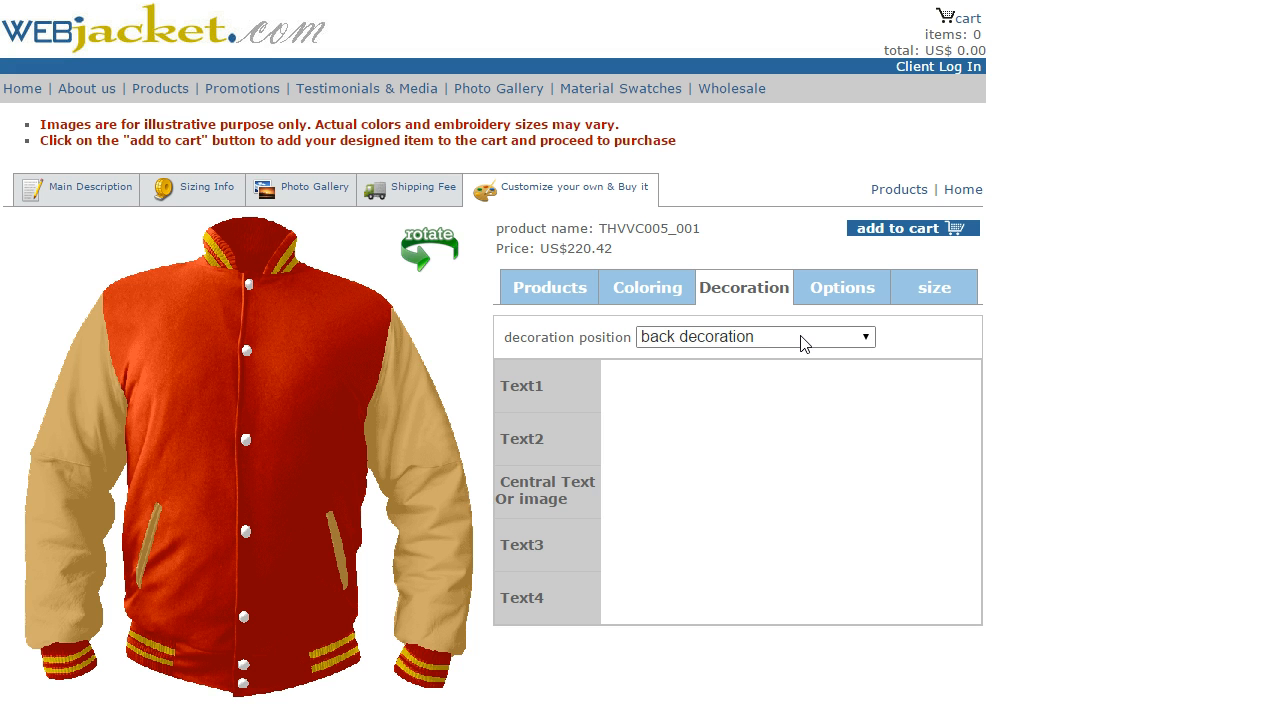
mouse_move(642, 347)
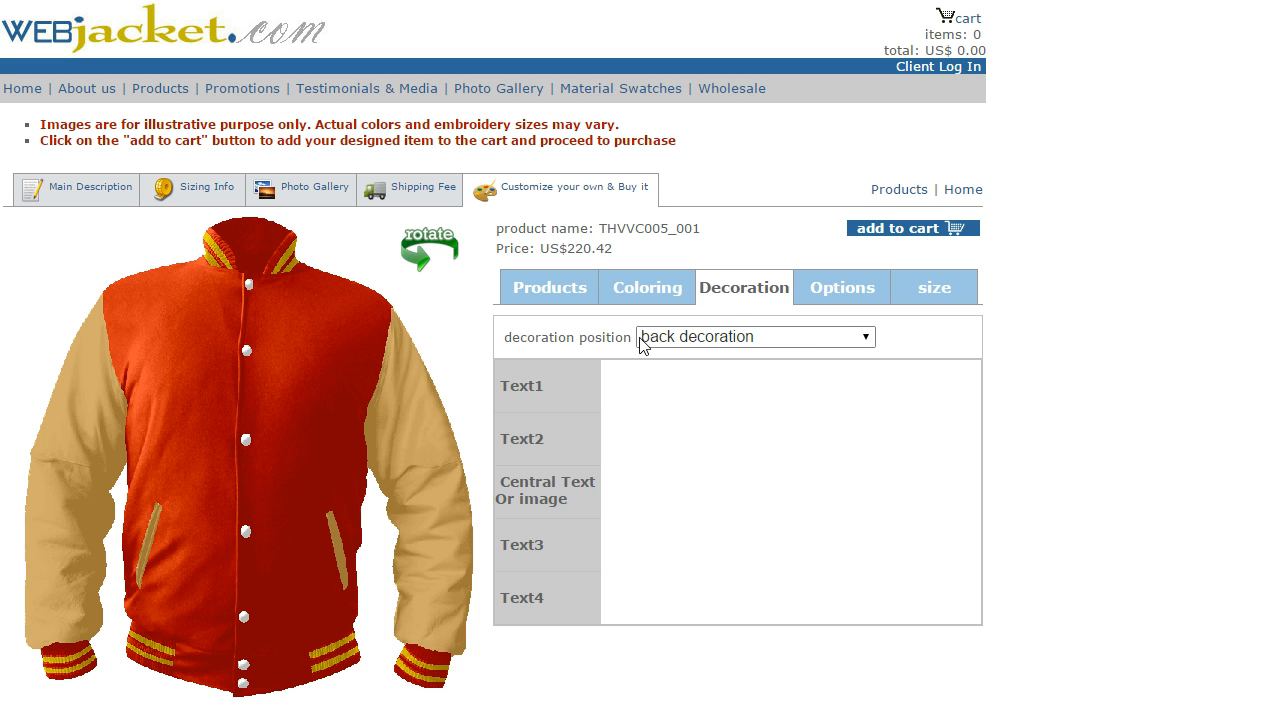
click(755, 336)
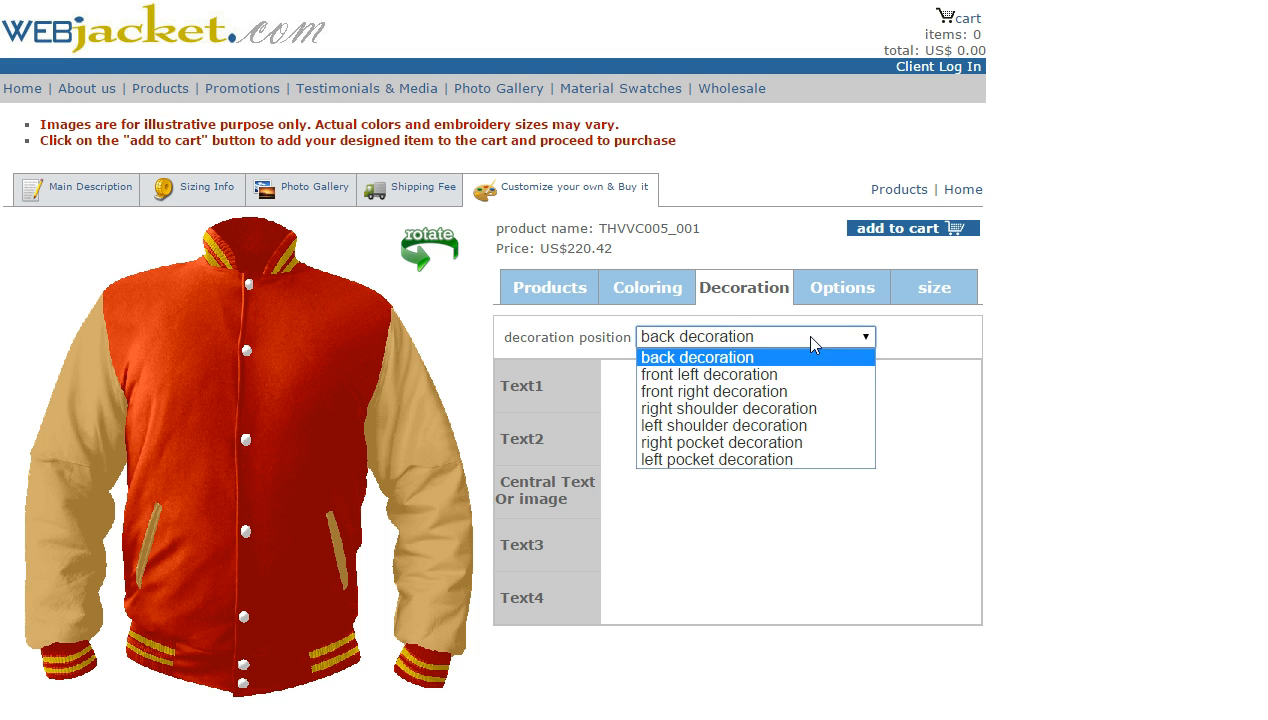
click(700, 357)
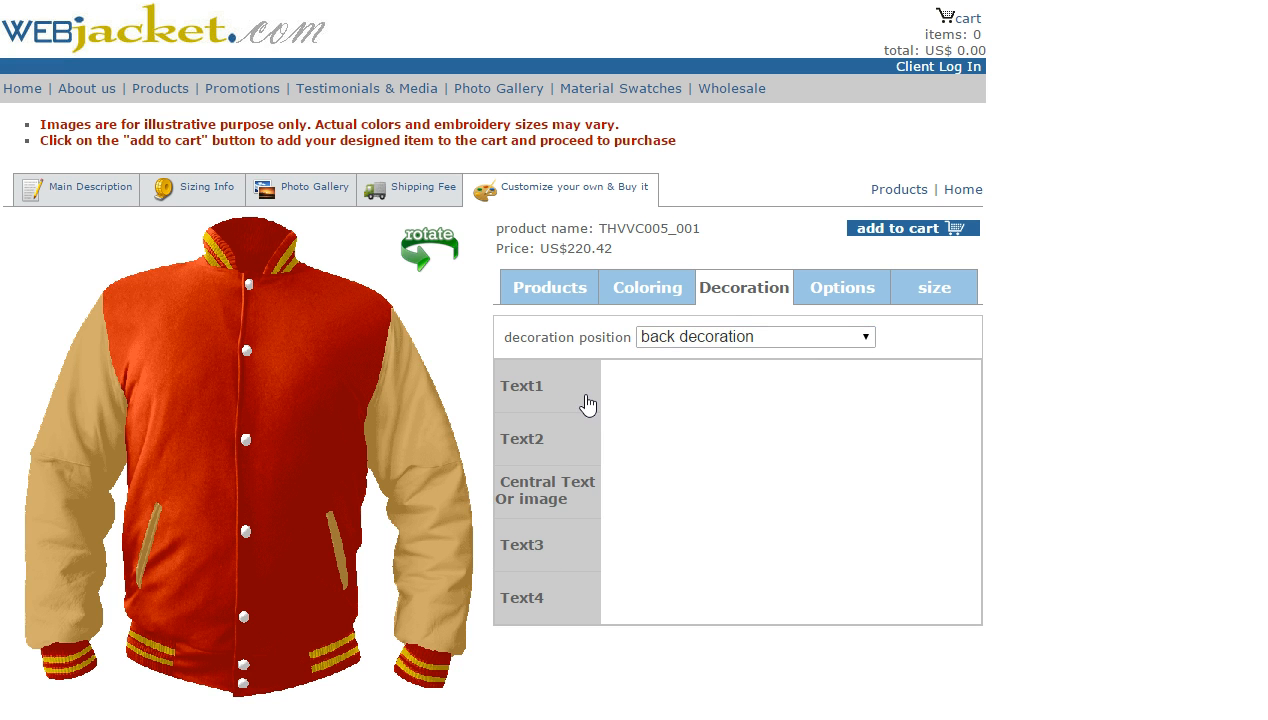
mouse_move(594, 510)
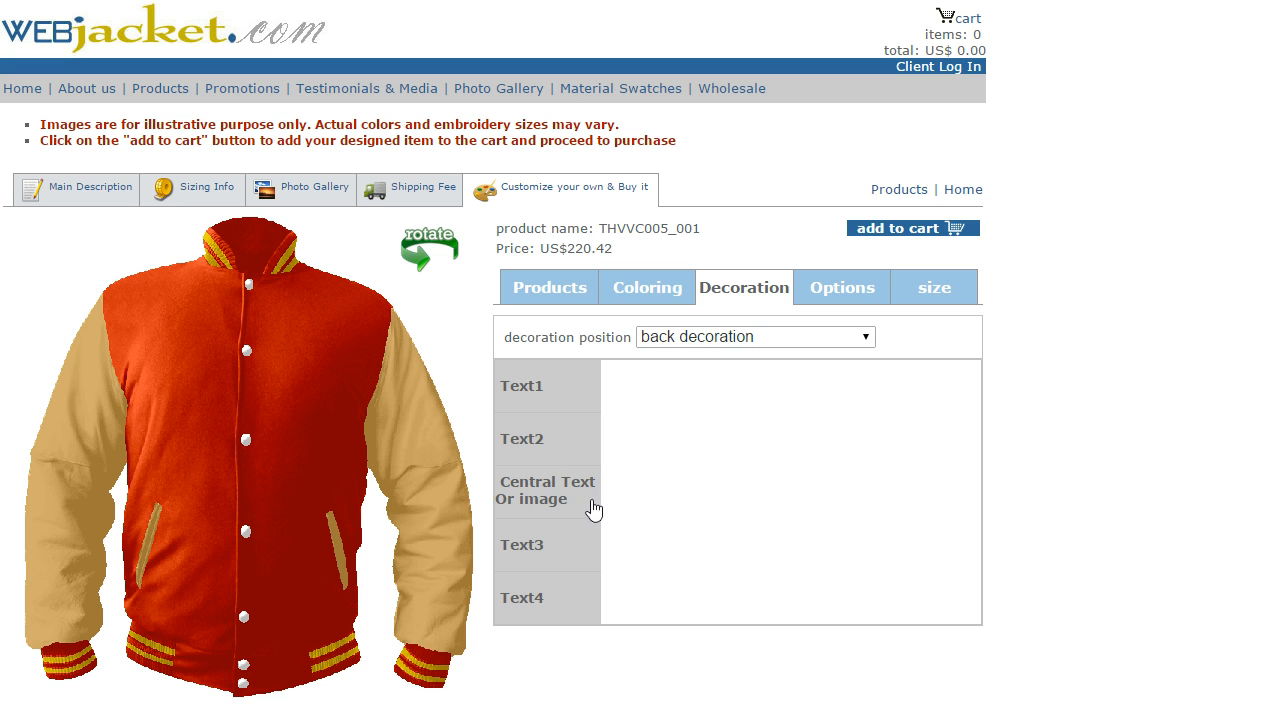
mouse_move(562, 605)
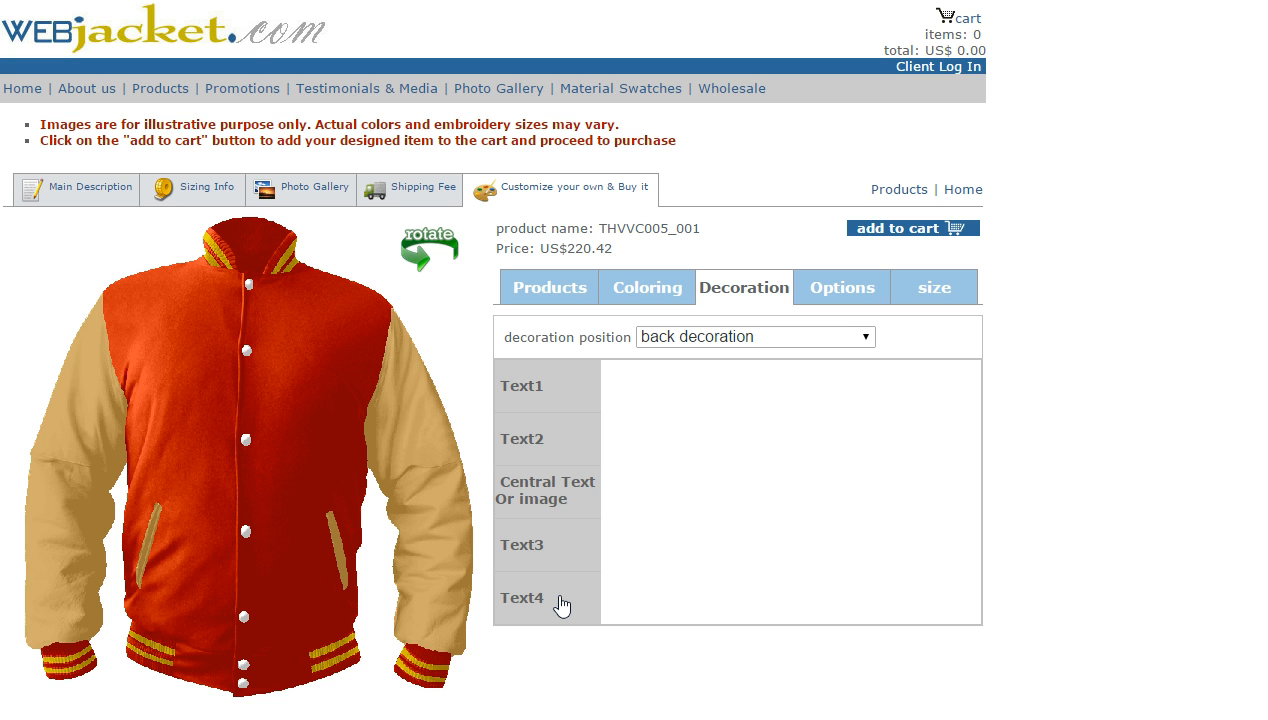
Set back Text1 to 'Text1' in Varsity letterman, columbia blue, 4 inches, arch over
click(521, 385)
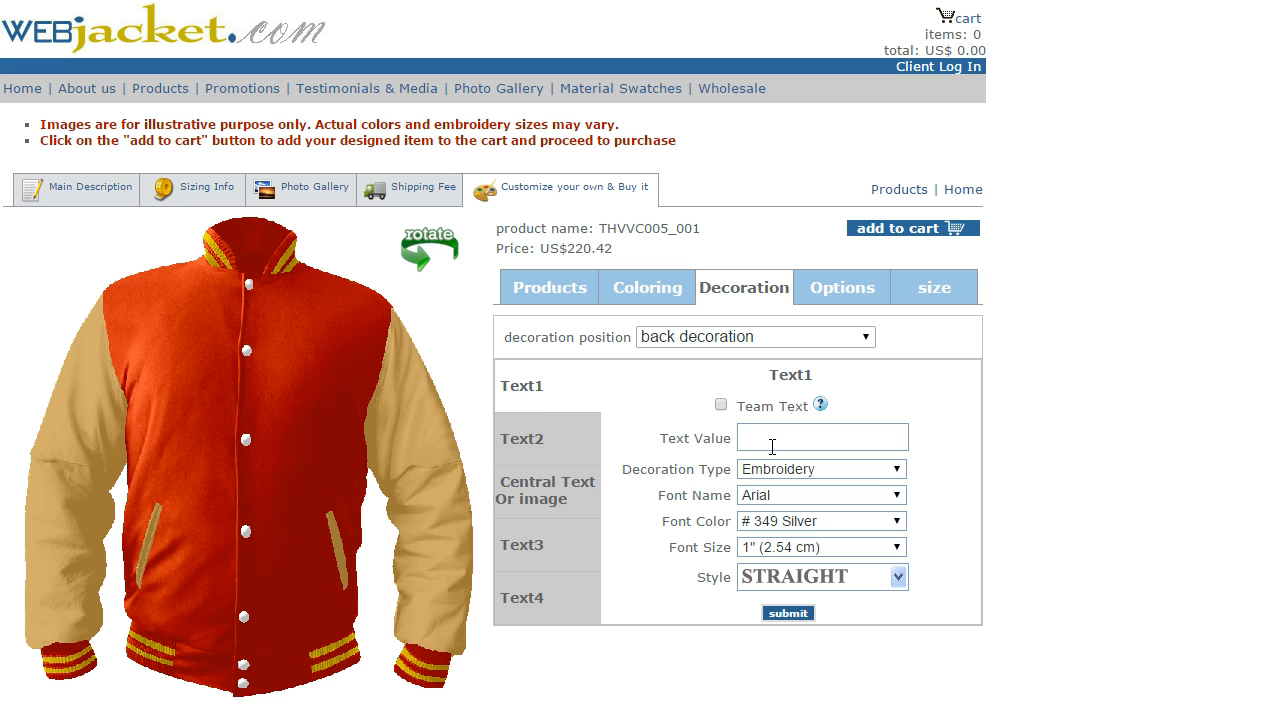
text(Text1)
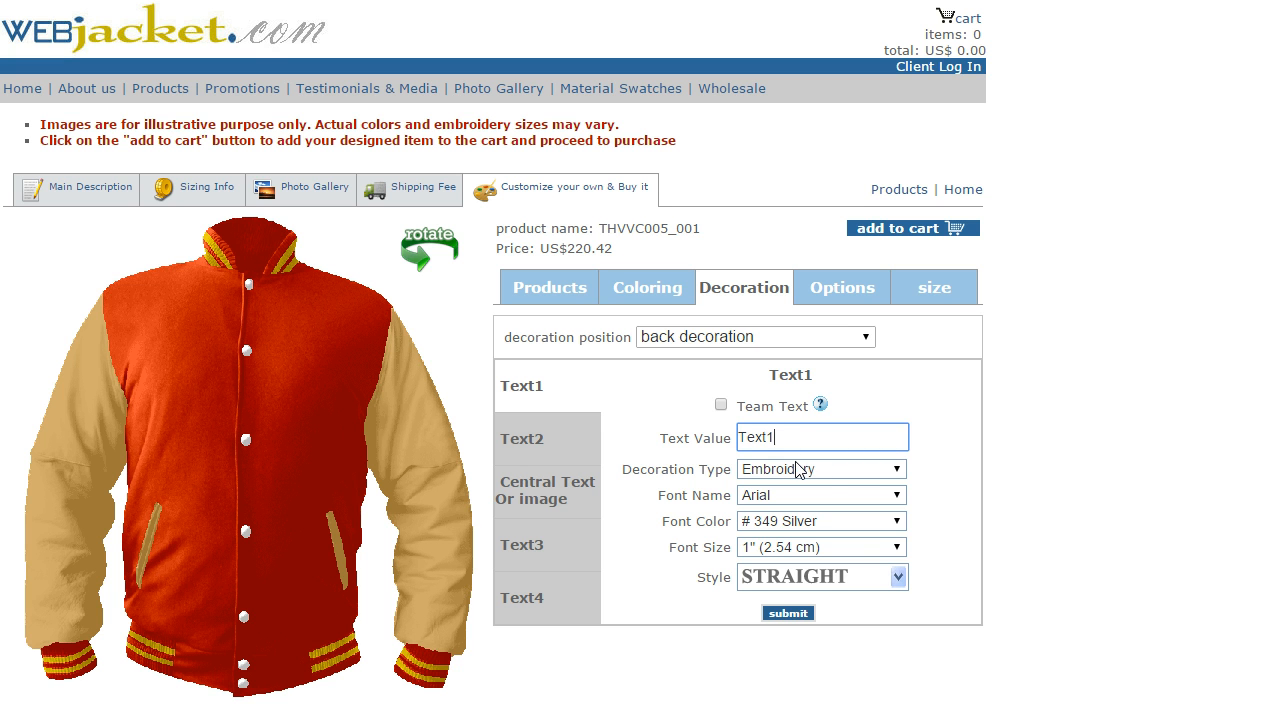
click(820, 495)
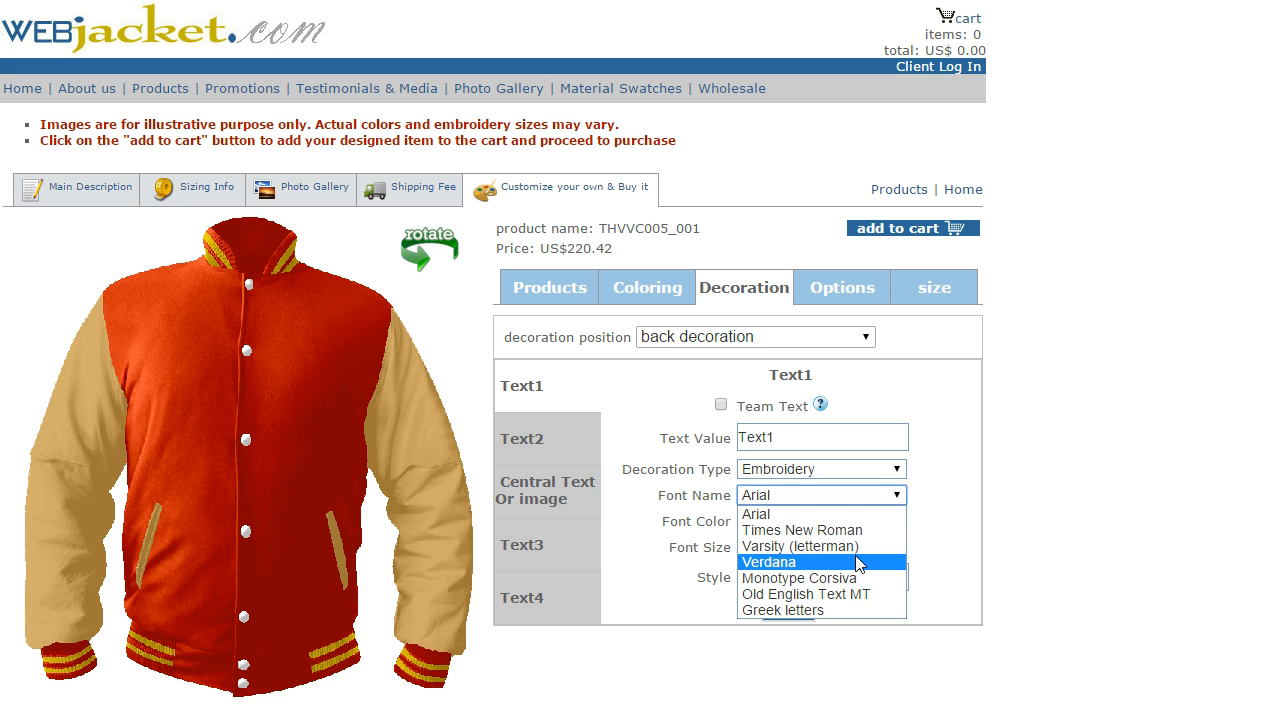
click(804, 545)
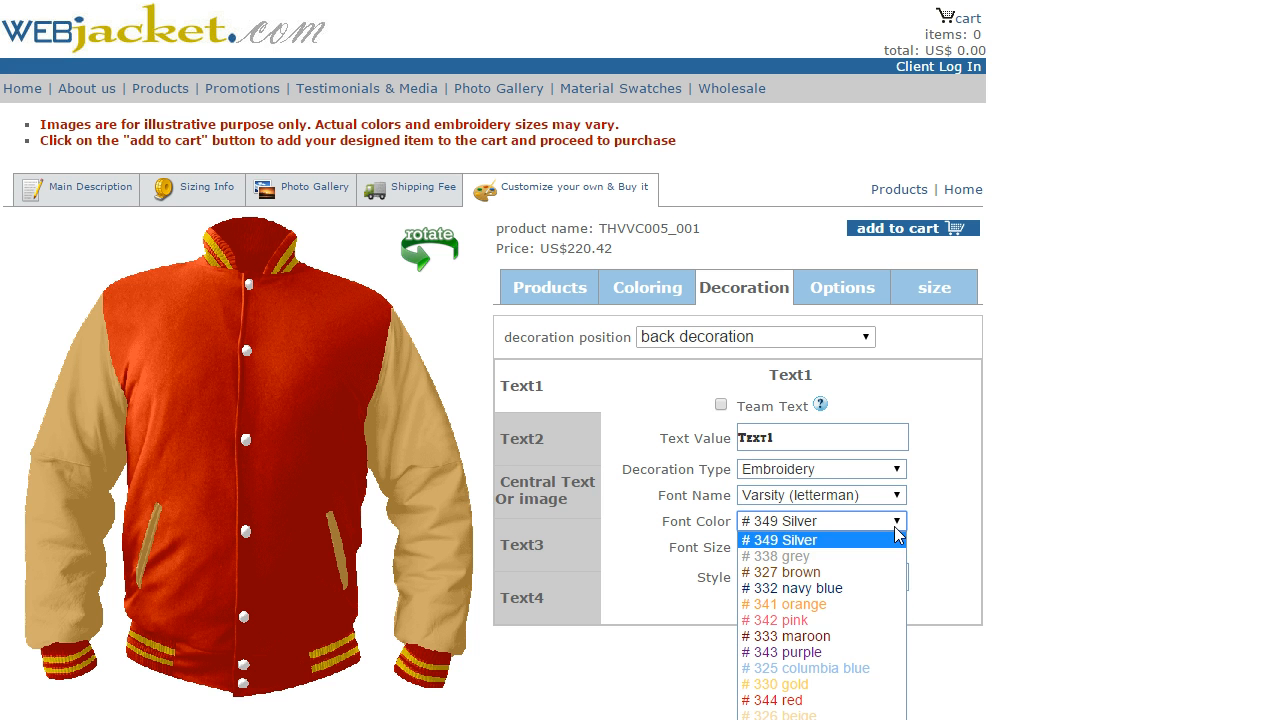
click(805, 668)
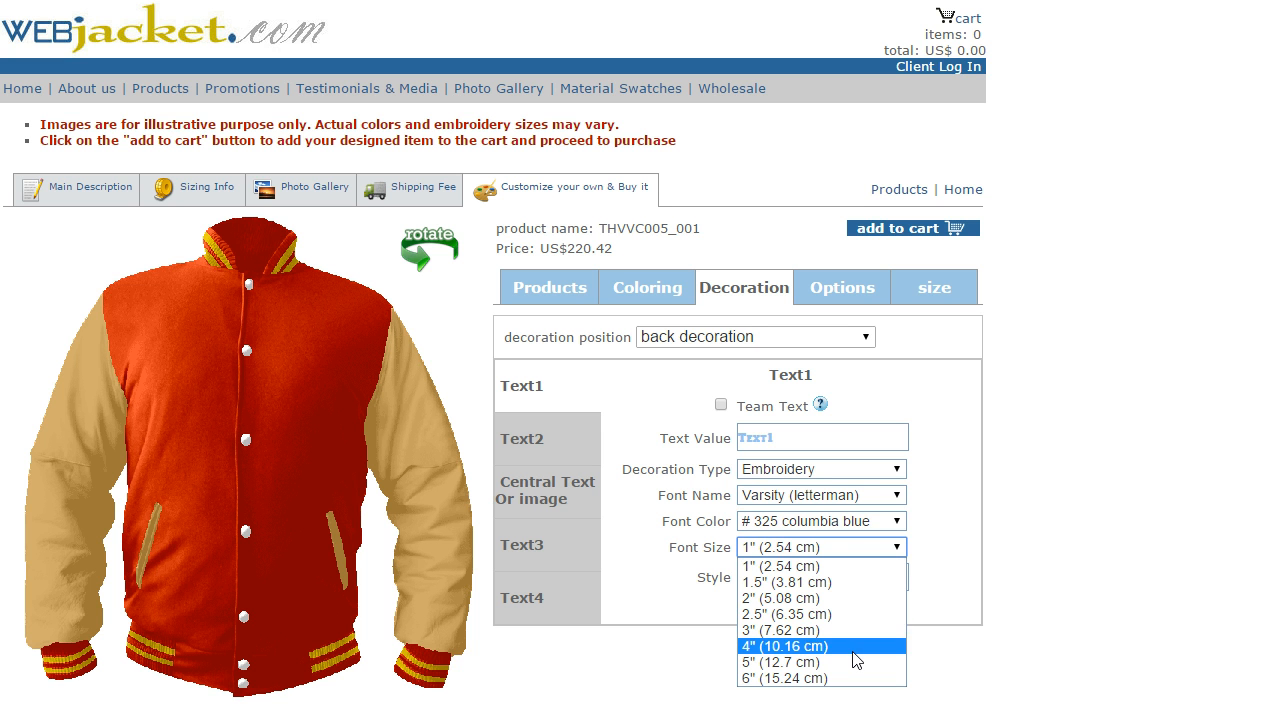
click(813, 646)
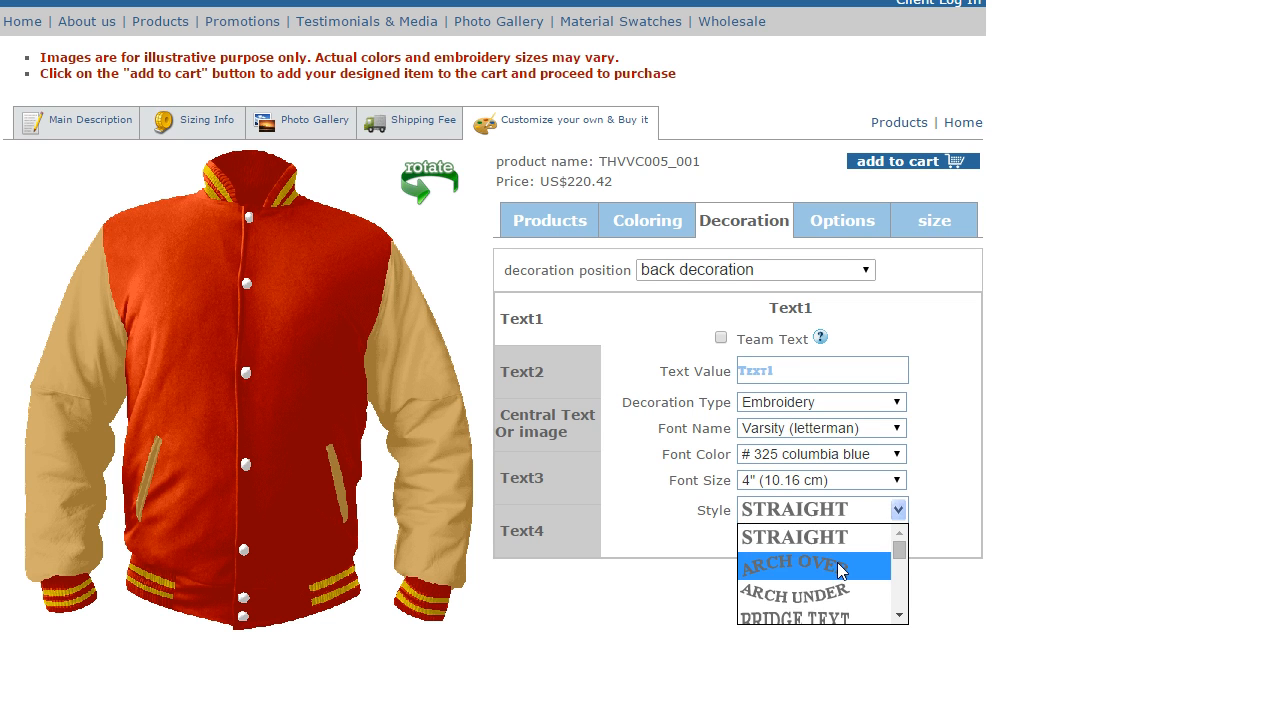
click(793, 565)
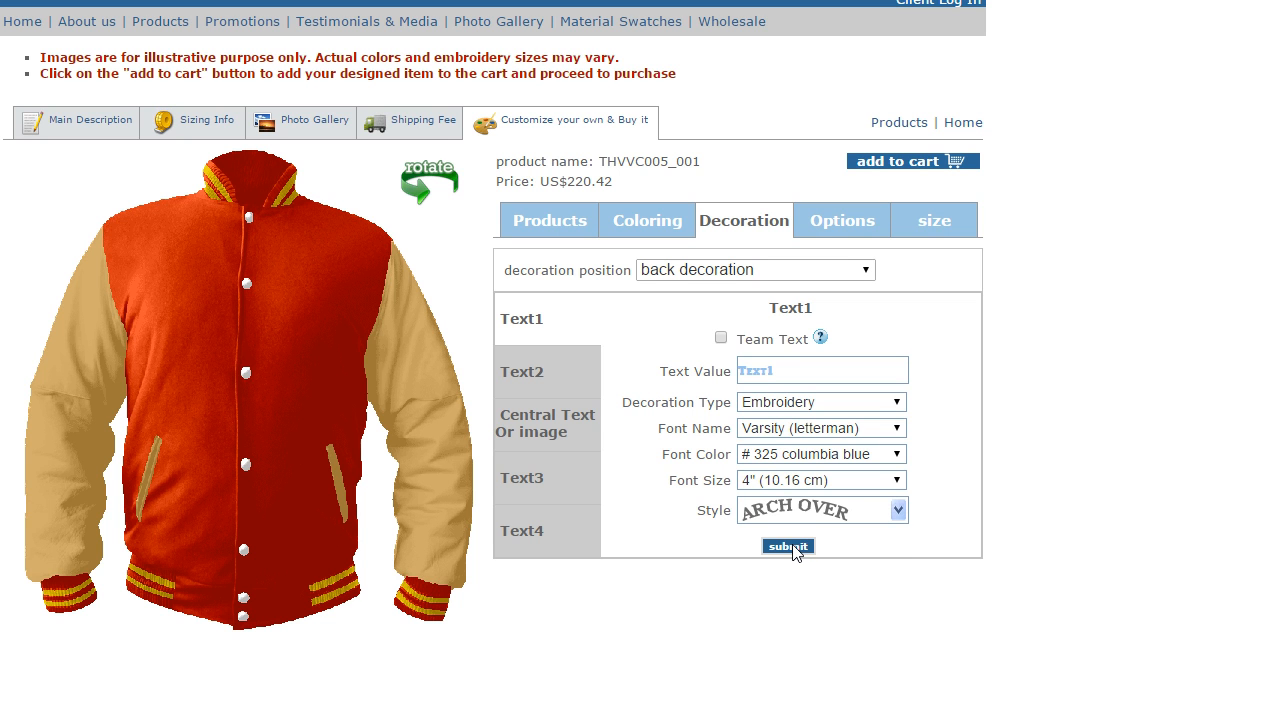
Submit the arched 'Text1' lettering onto the back, raising the price to US$249.84
click(788, 546)
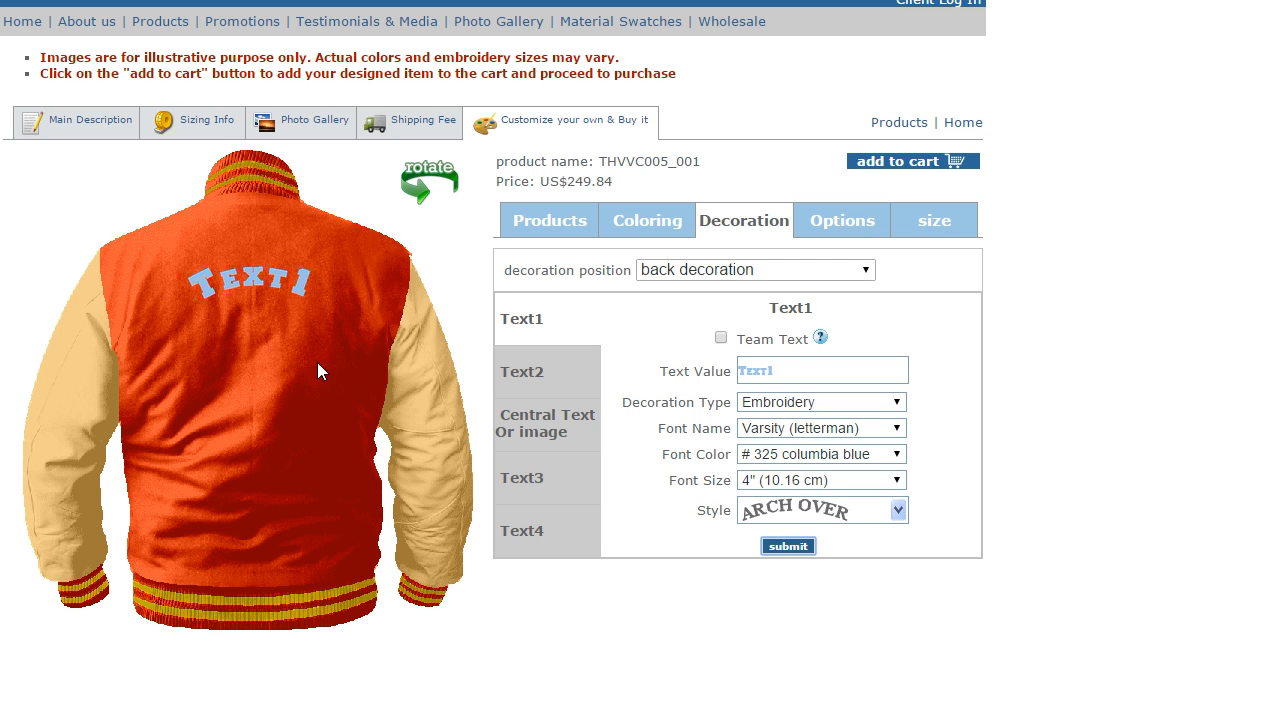
mouse_move(231, 214)
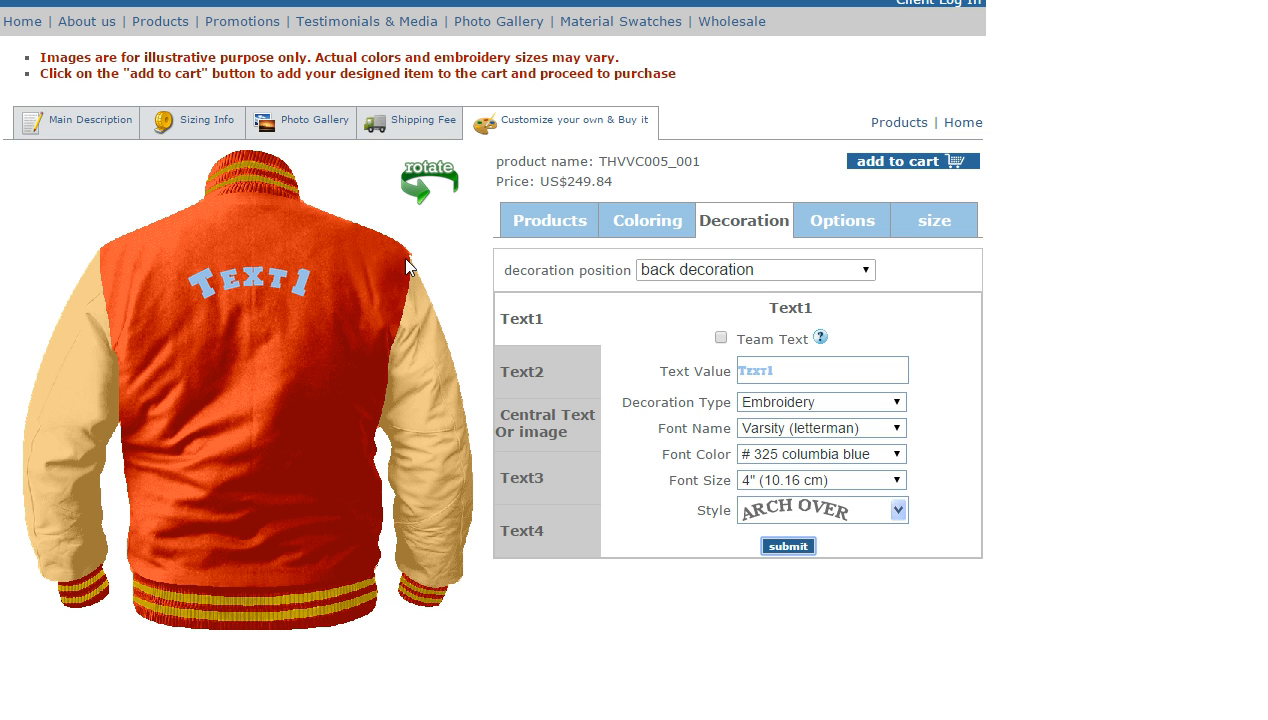
mouse_move(430, 180)
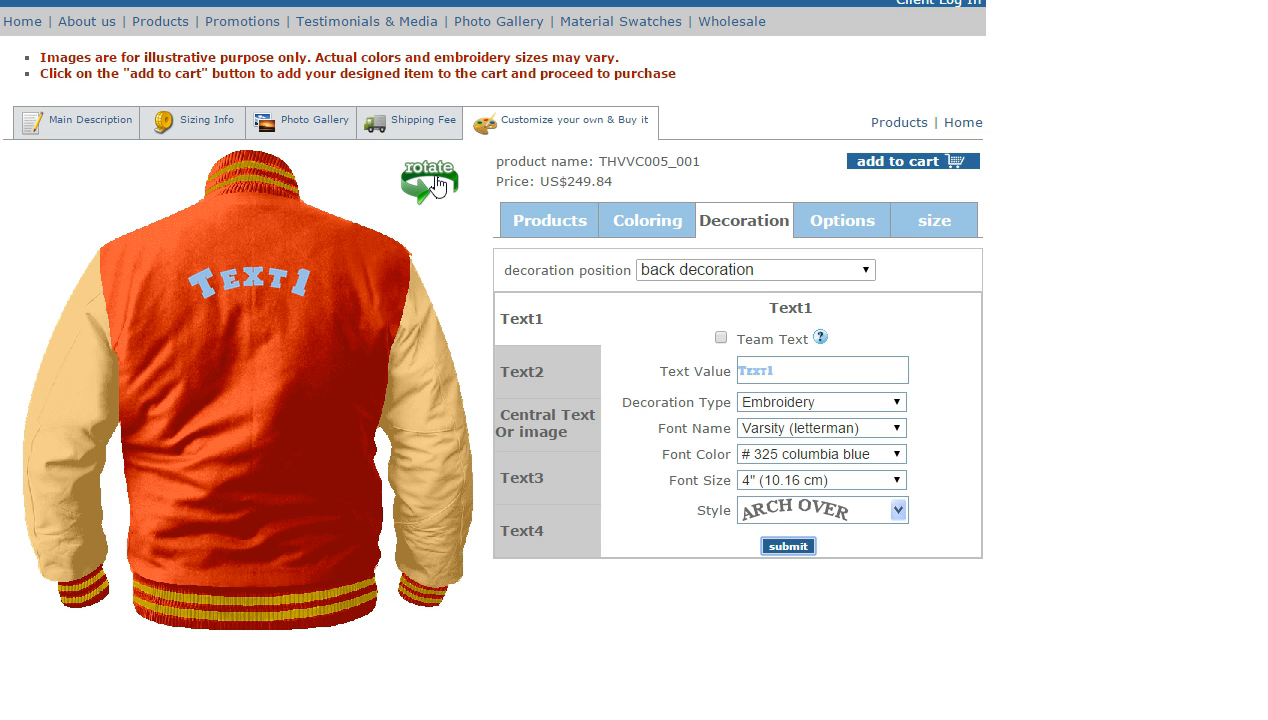
click(788, 546)
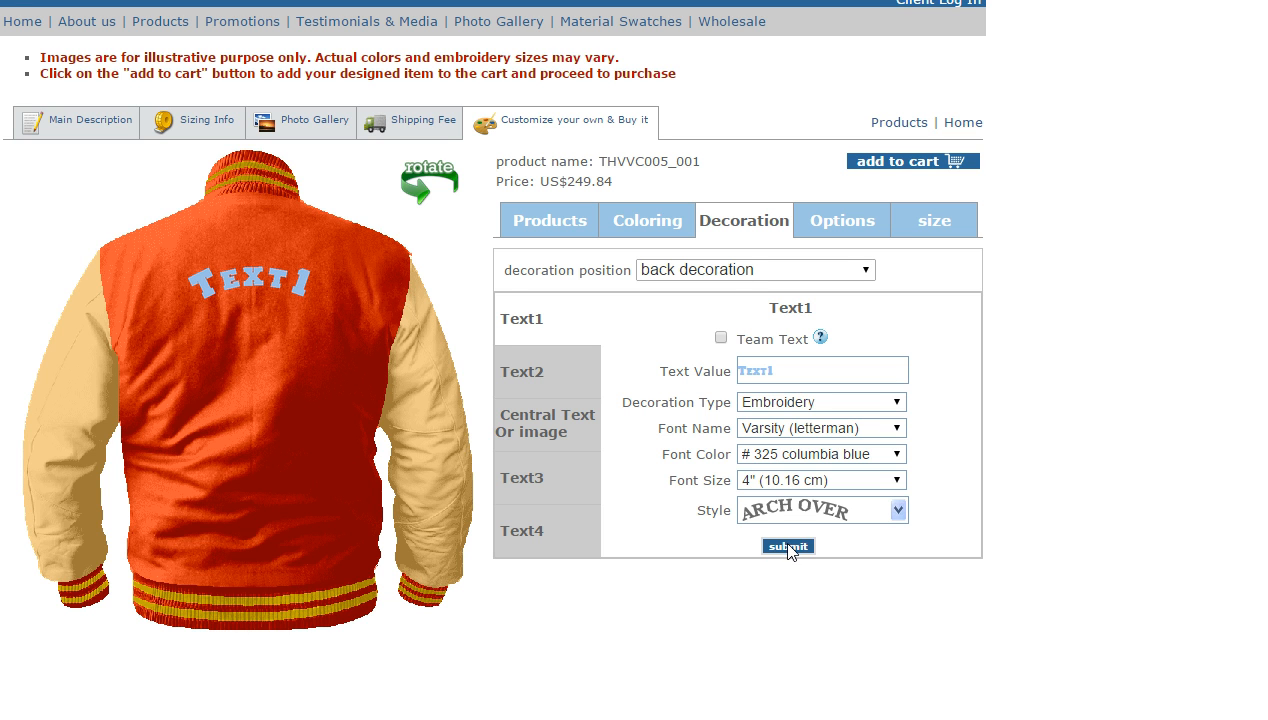
double_click(598, 181)
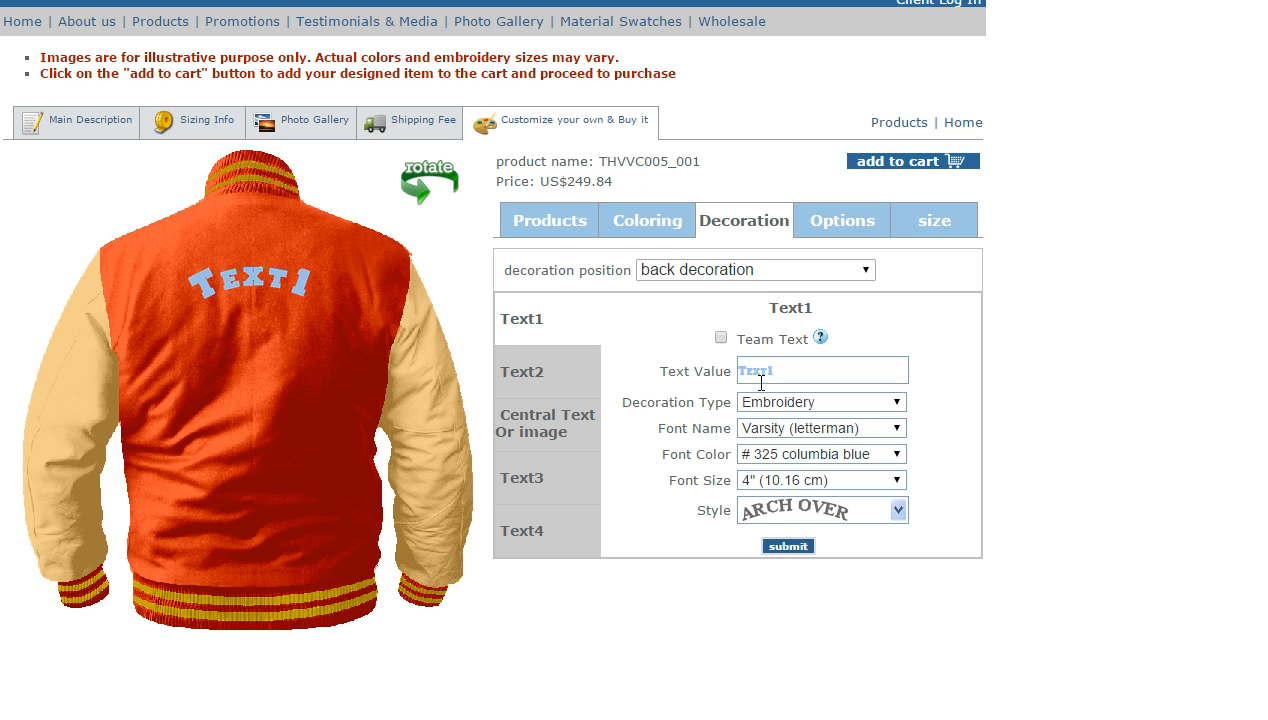
mouse_move(559, 189)
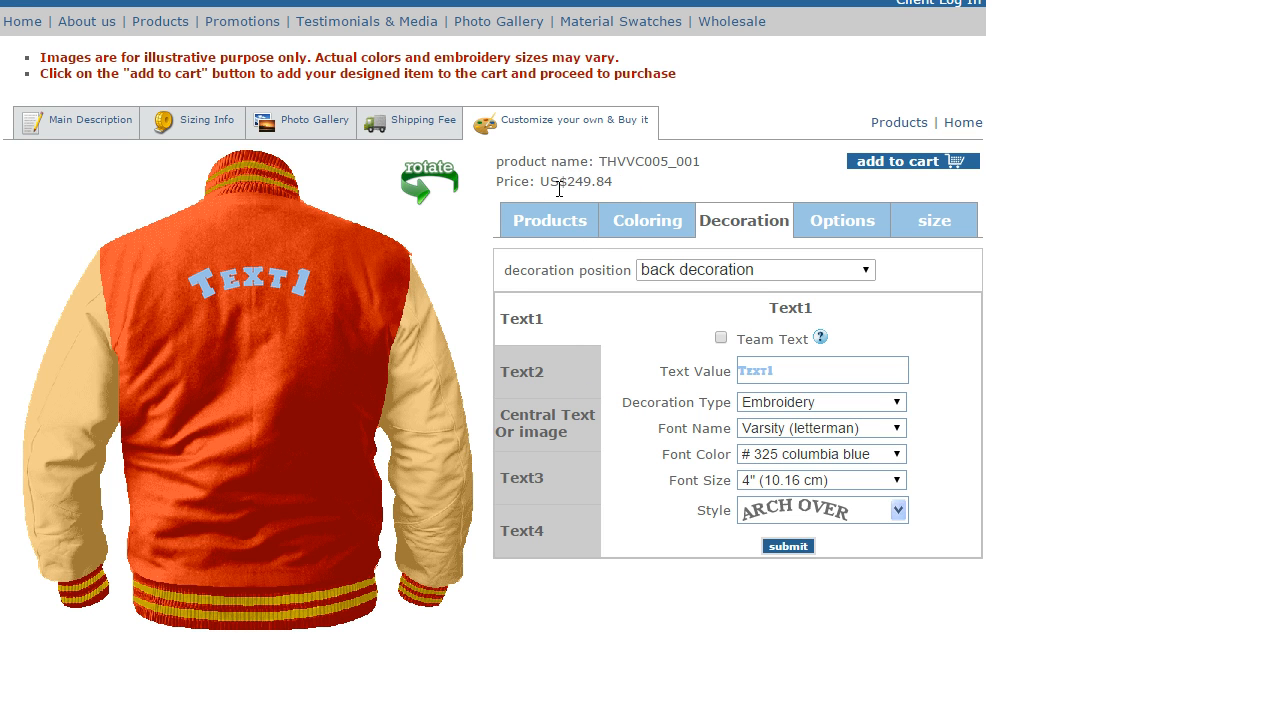
mouse_move(538, 378)
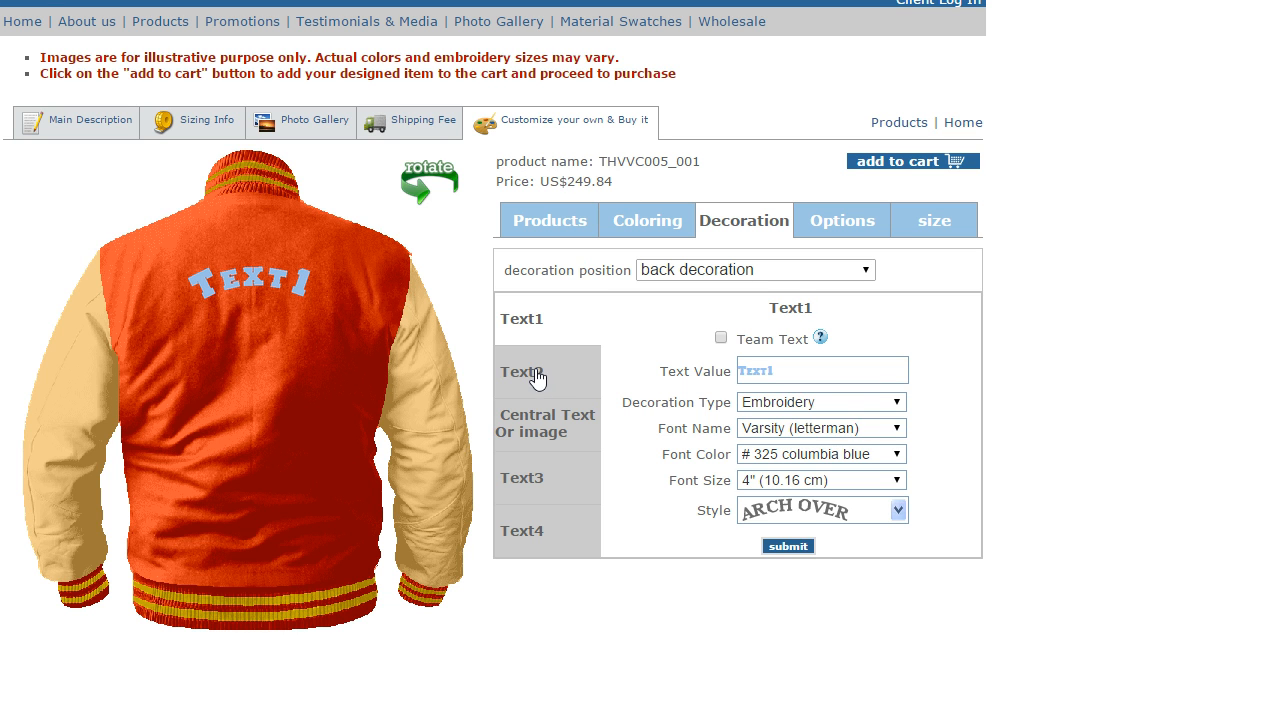
Add a columbia-blue 'text2' line below the arch, raising the price to US$264.56
click(537, 371)
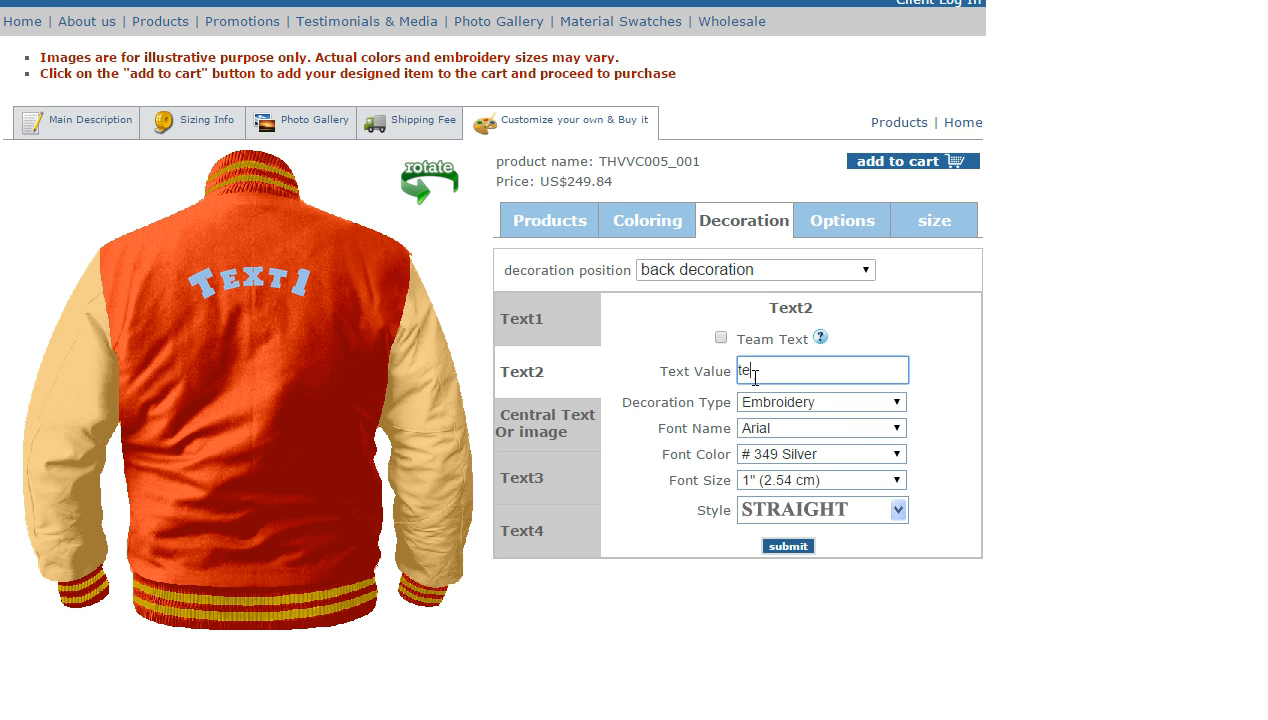
click(820, 428)
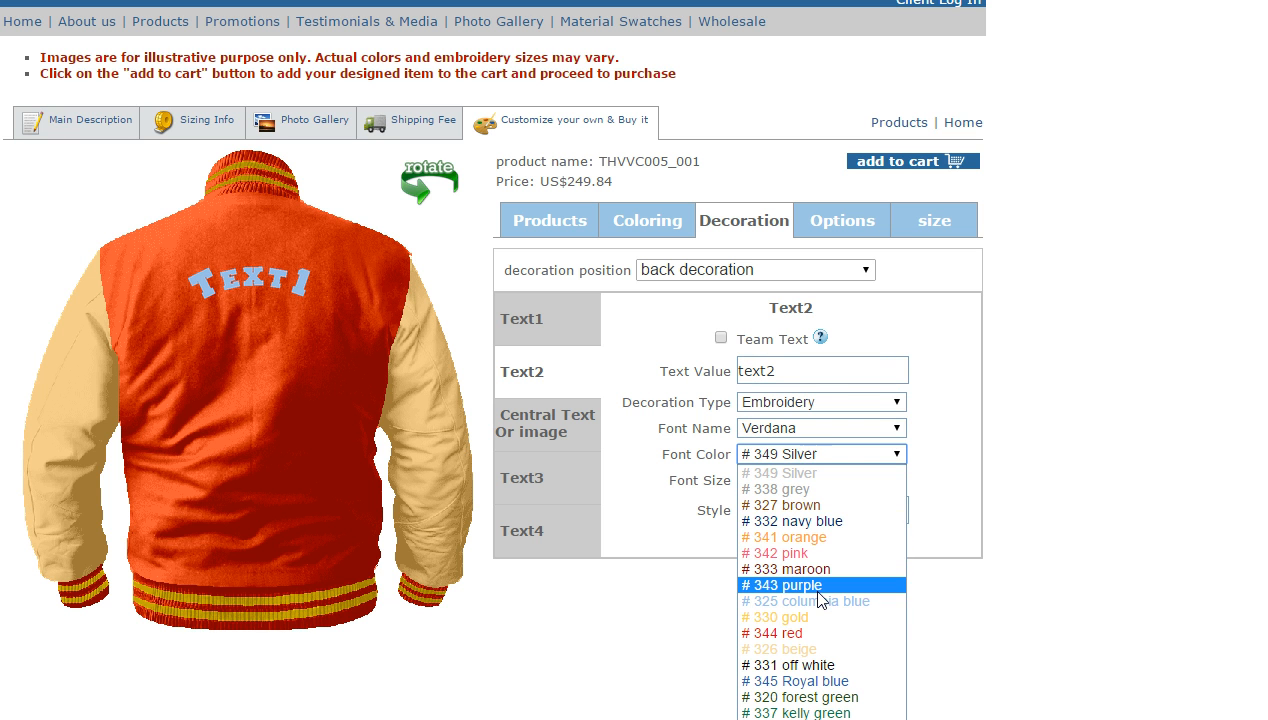
click(820, 480)
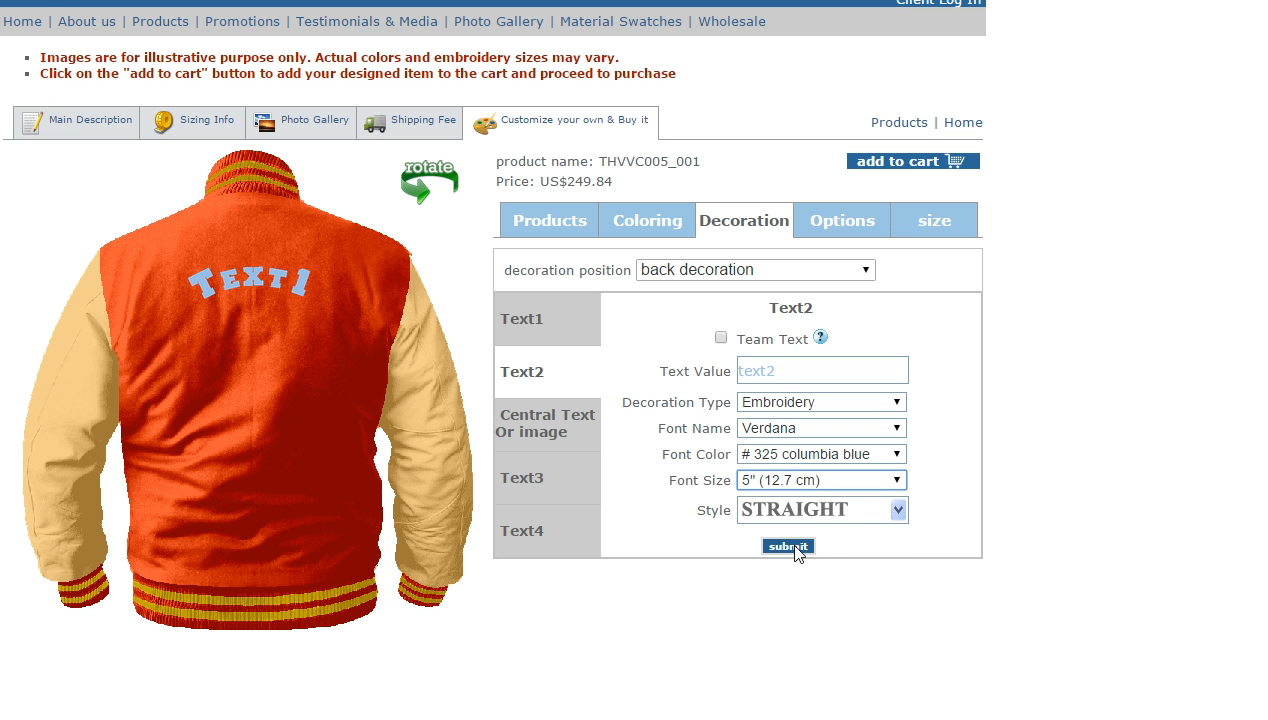
click(788, 546)
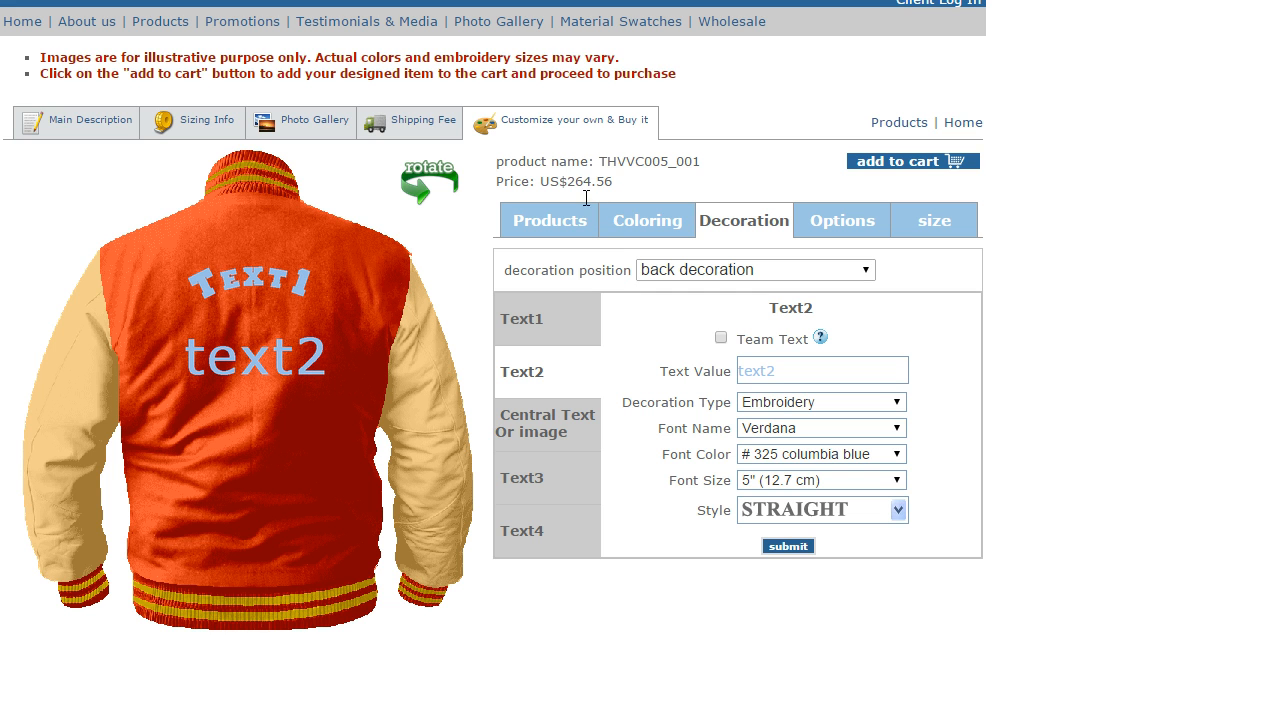
mouse_move(625, 195)
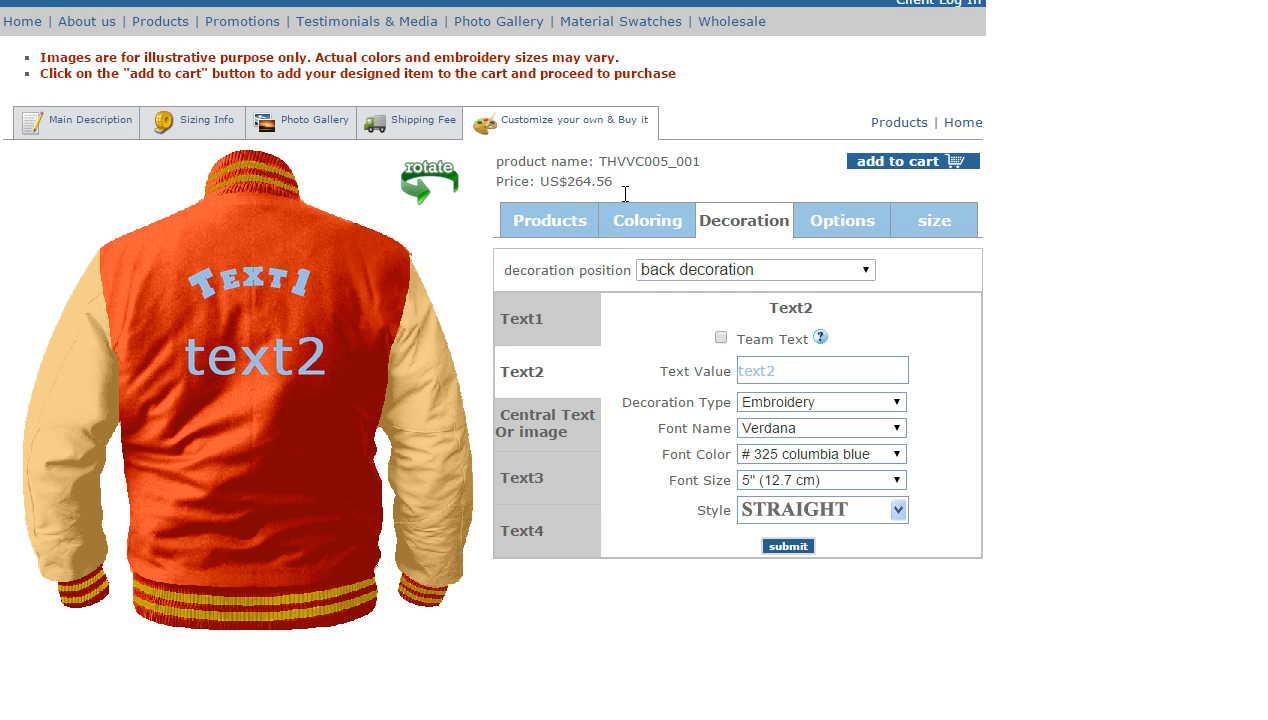
mouse_move(675, 360)
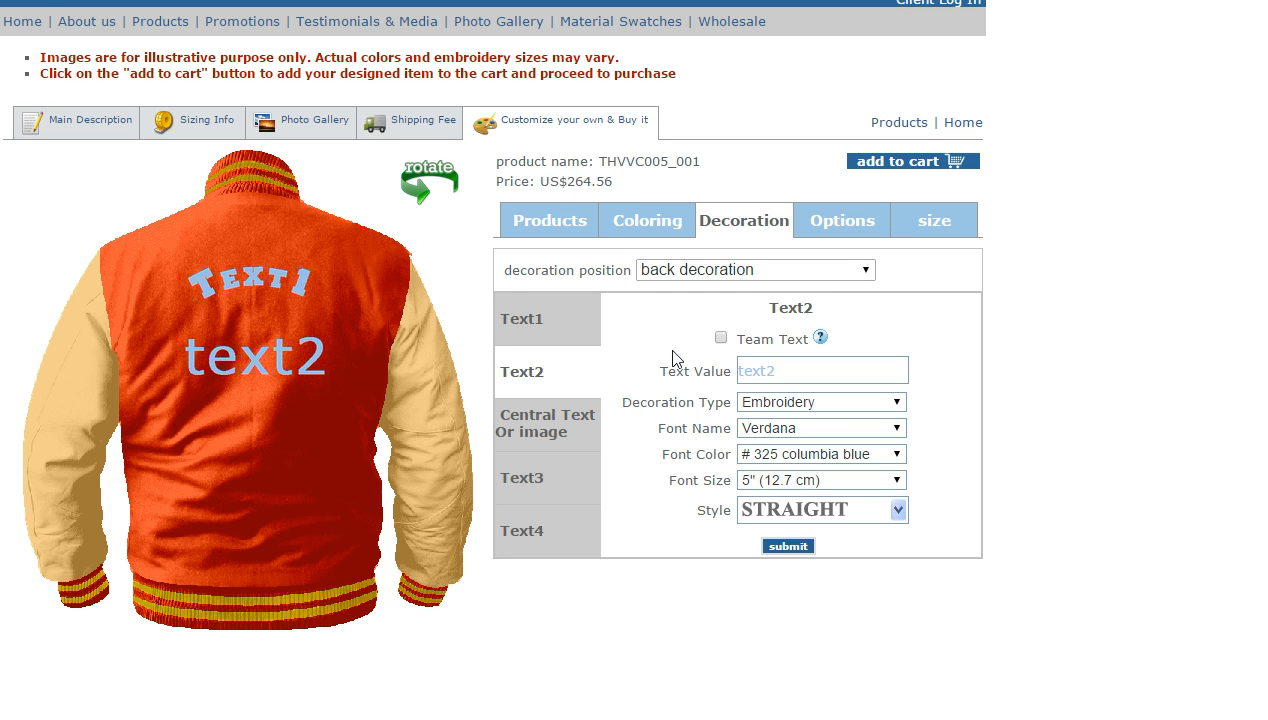
Clear the text2 value and submit, returning the price to US$249.84
click(821, 370)
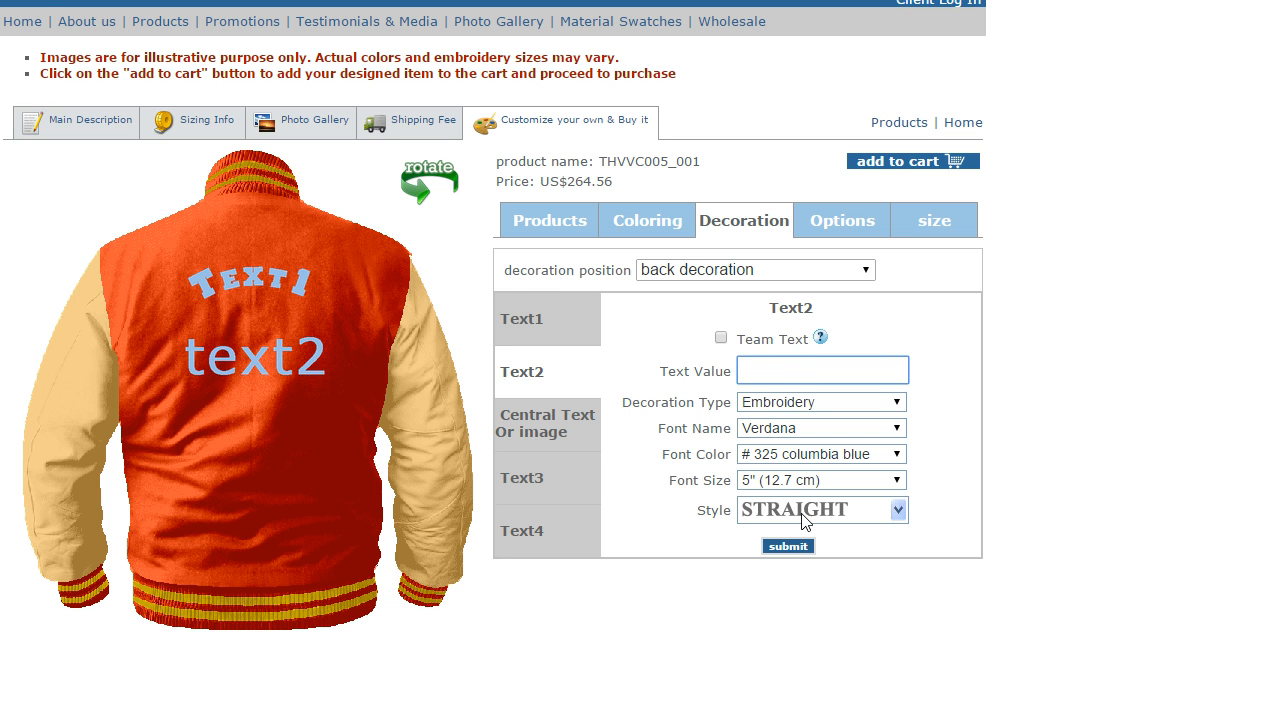
click(788, 545)
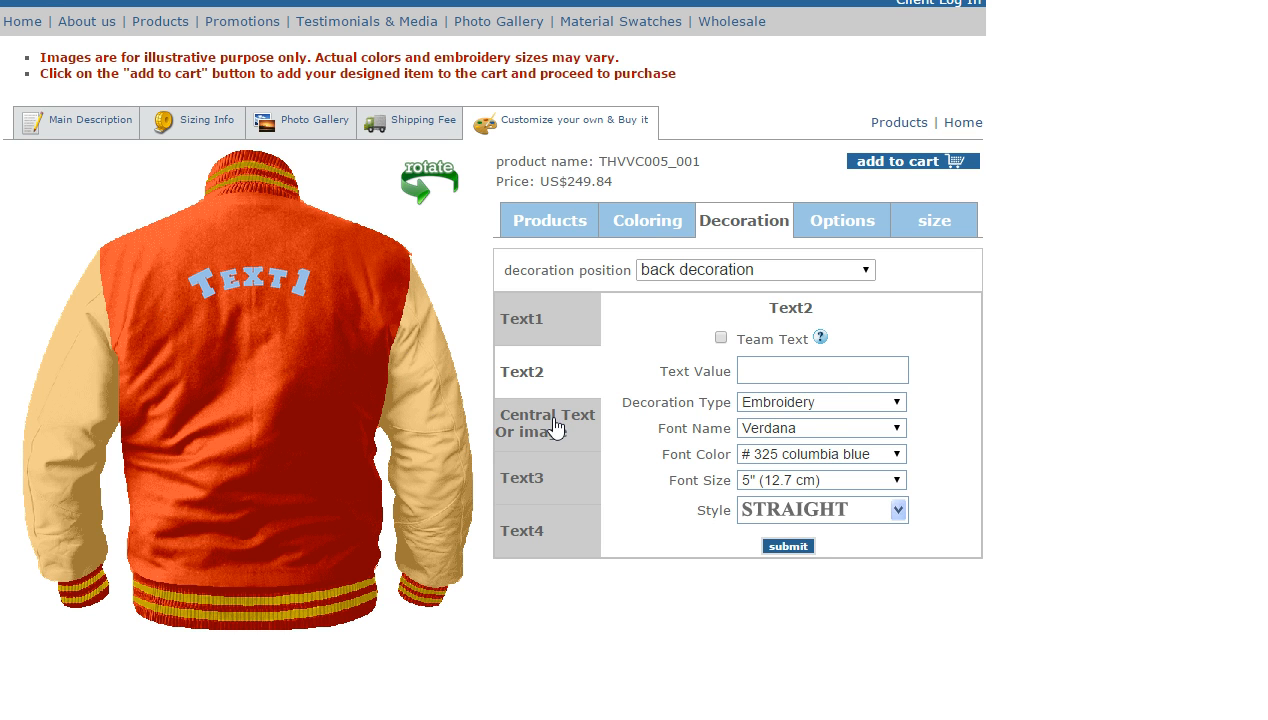
Switch the central back decoration to Image and scroll the list to school mascots
click(547, 423)
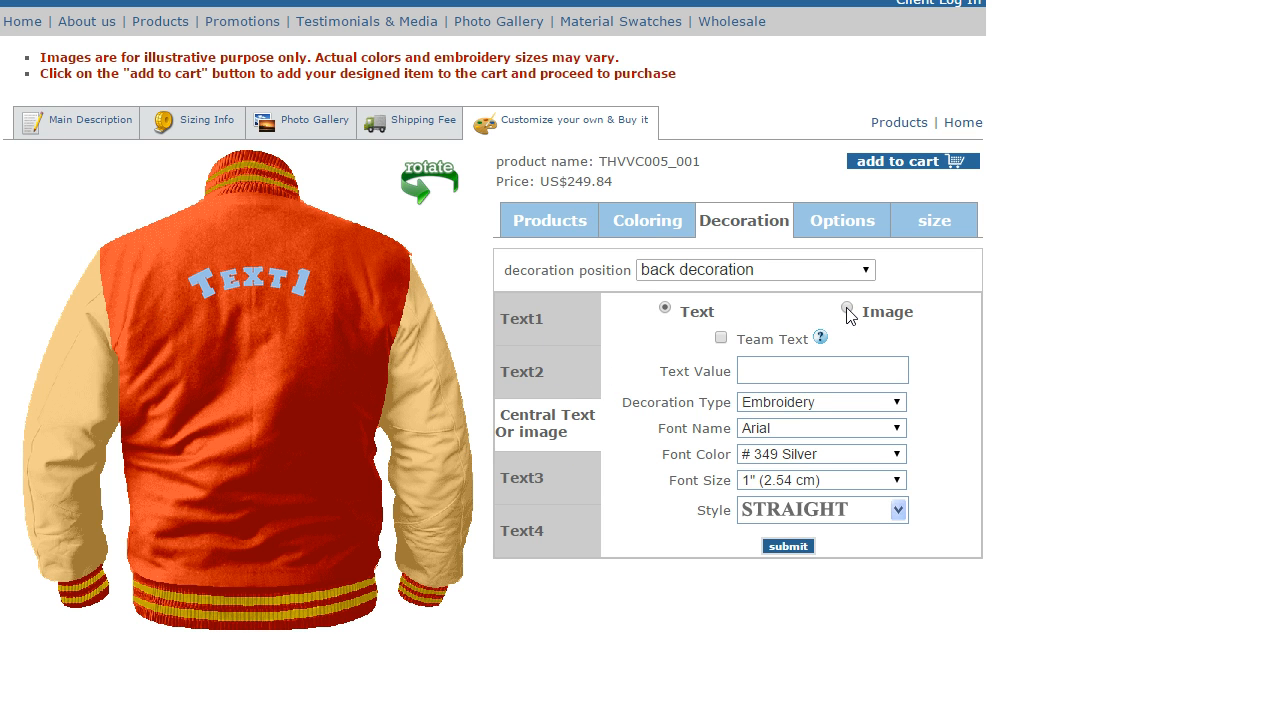
click(846, 307)
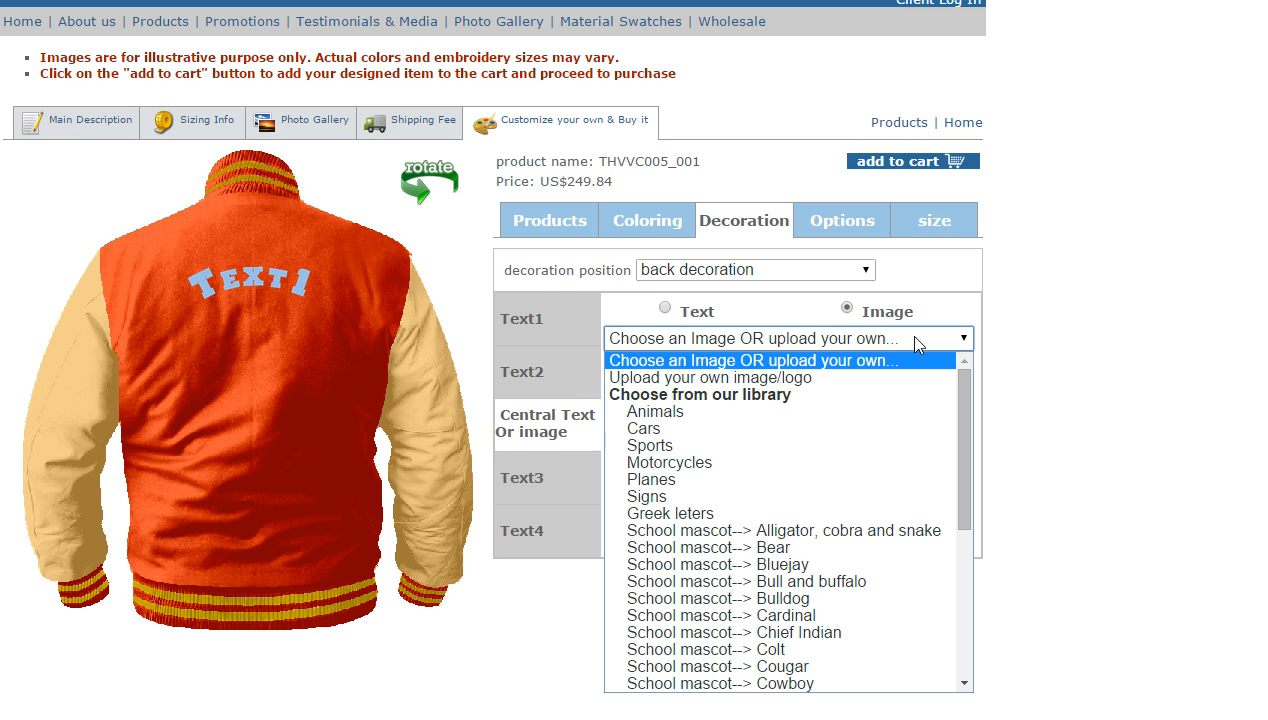
click(703, 377)
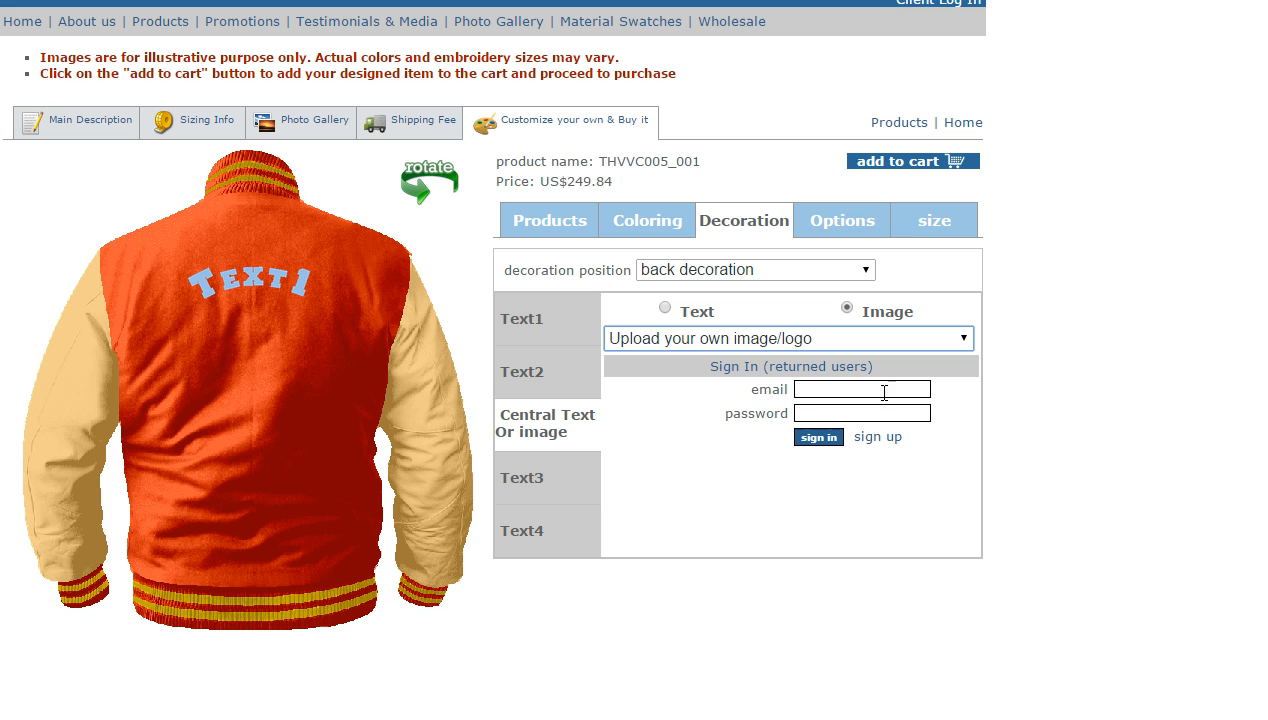
mouse_move(877, 460)
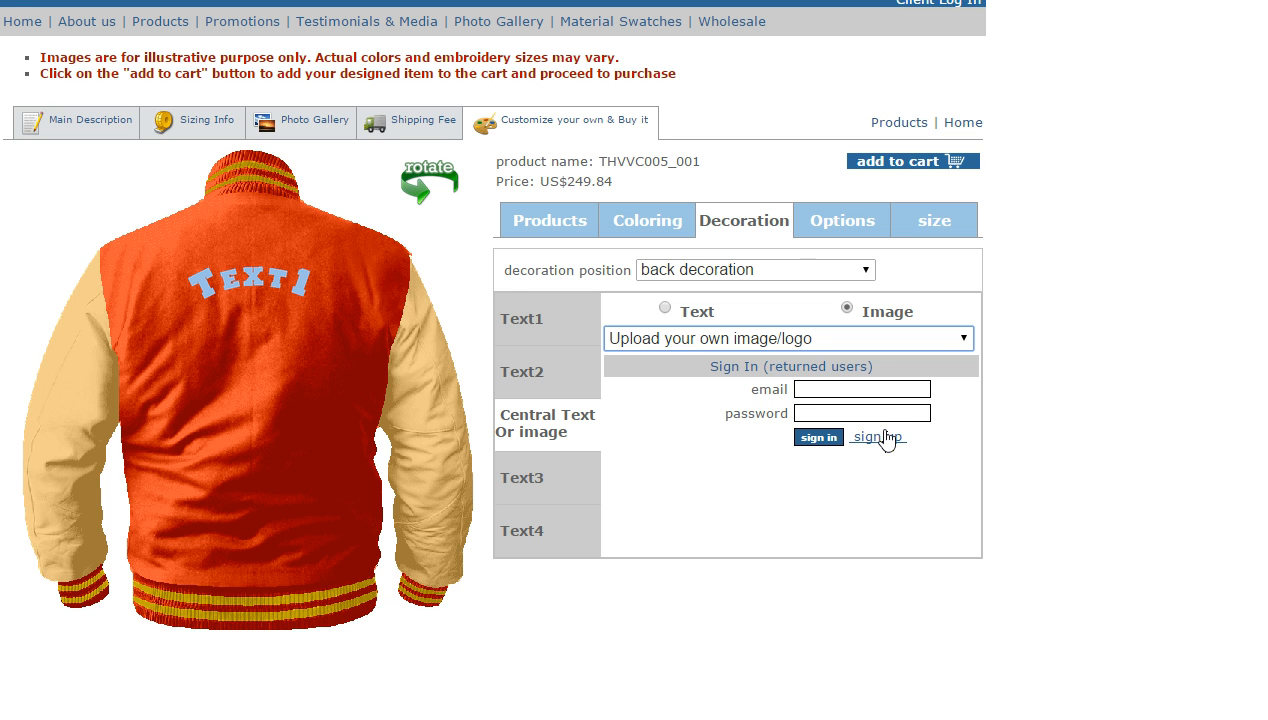
click(786, 338)
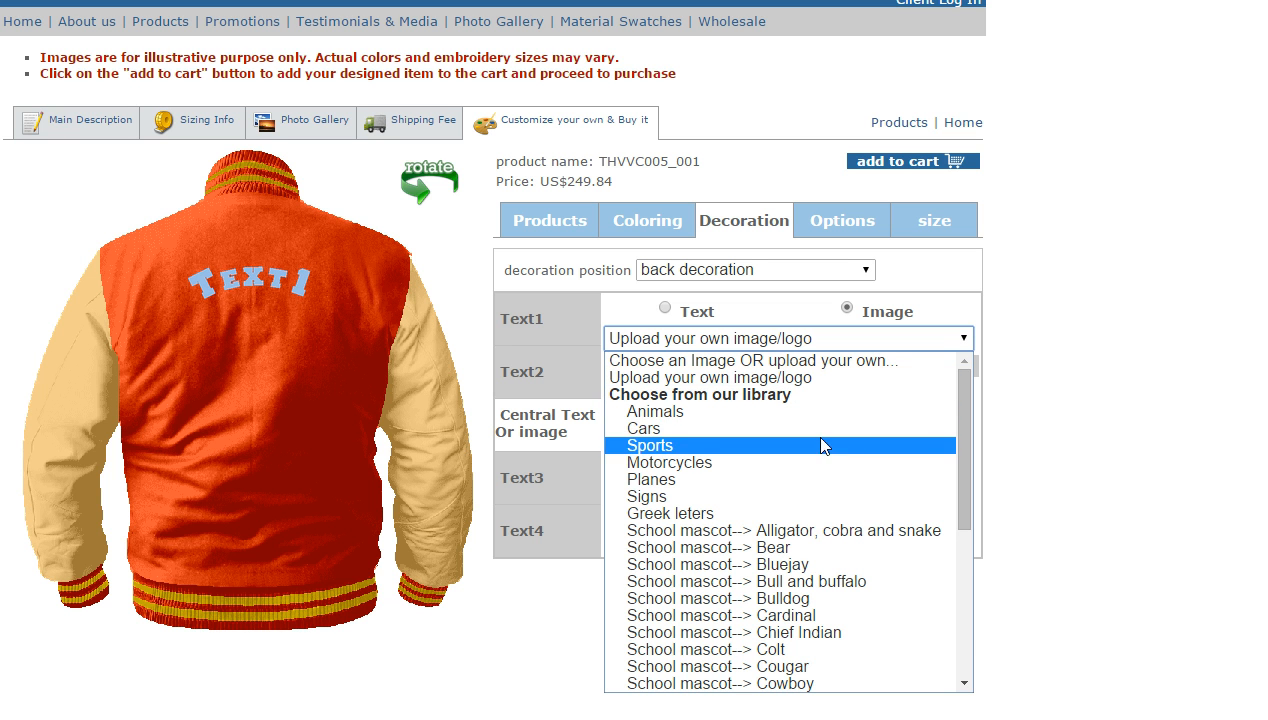
mouse_move(643, 428)
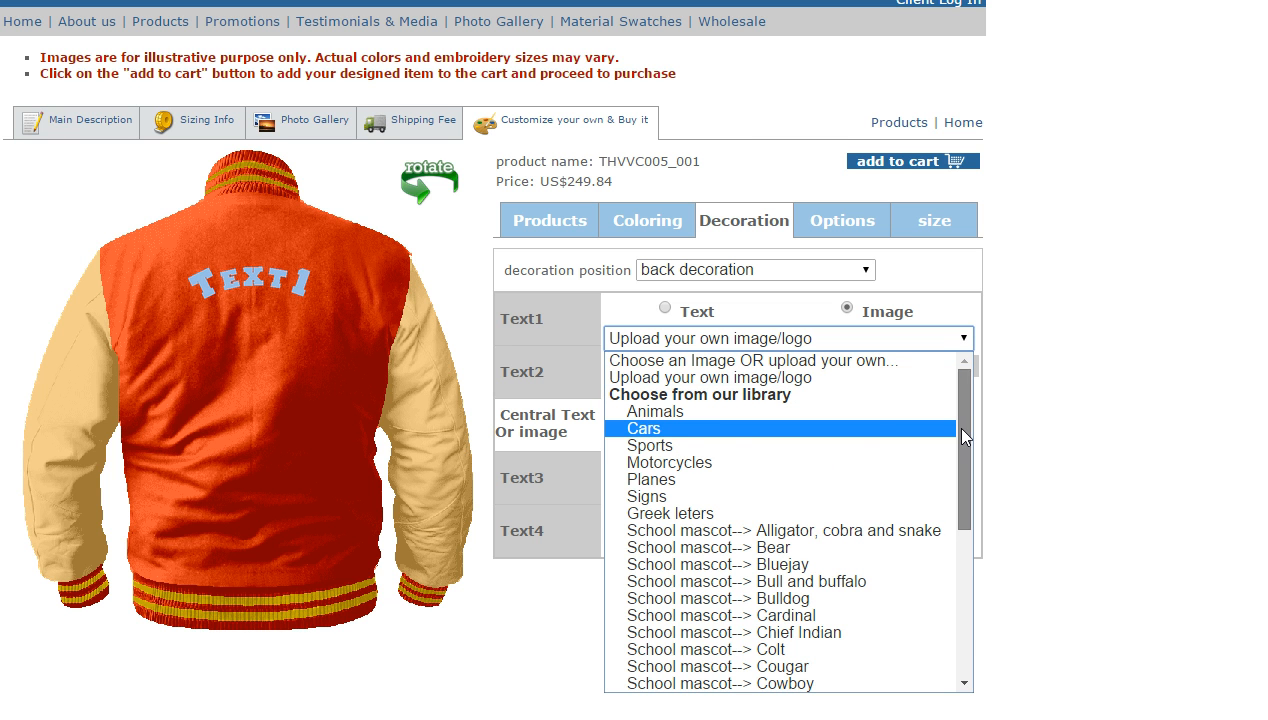
mouse_move(655, 411)
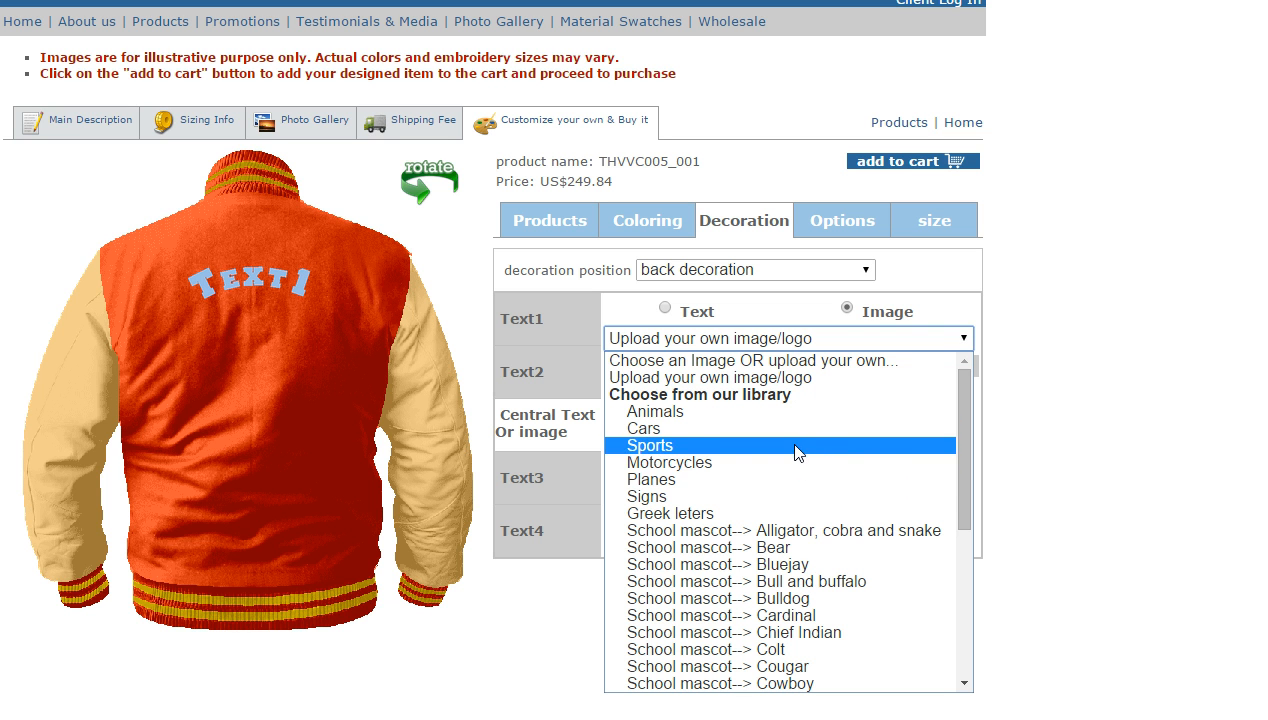
scroll(down, 3)
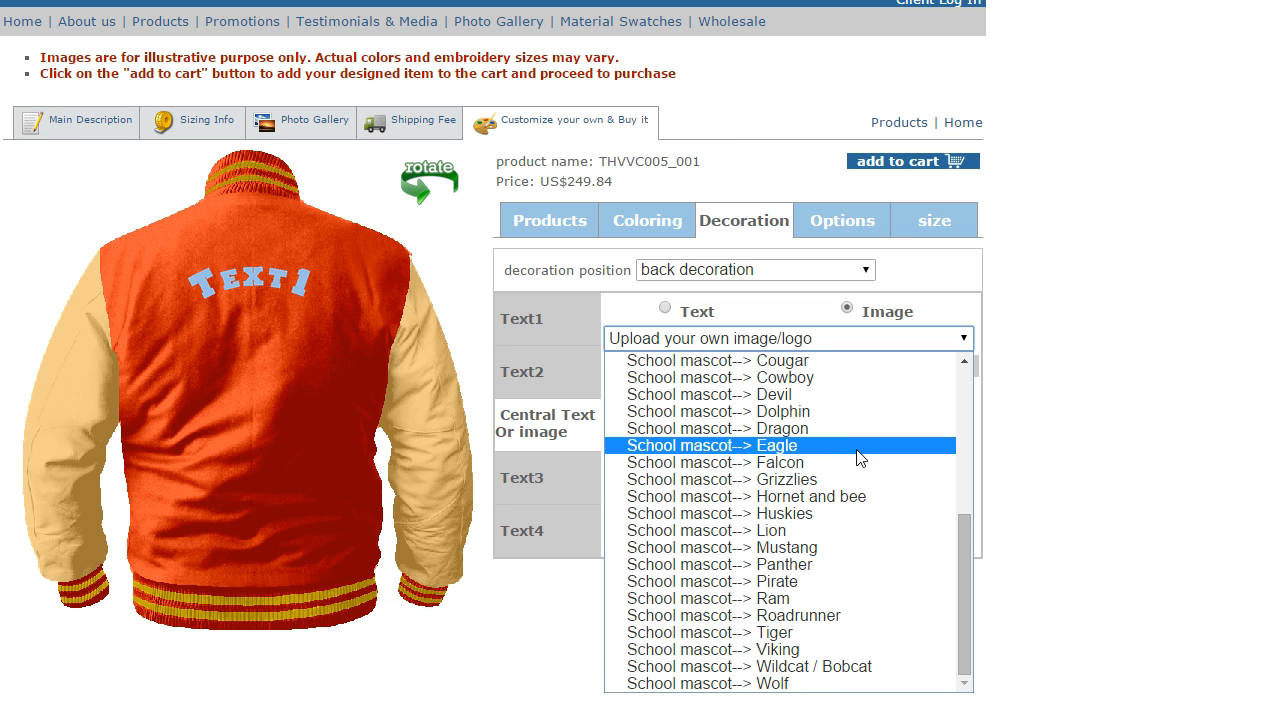
Pick 'School mascot--> Lion', preview one lion design enlarged, then close it
click(710, 530)
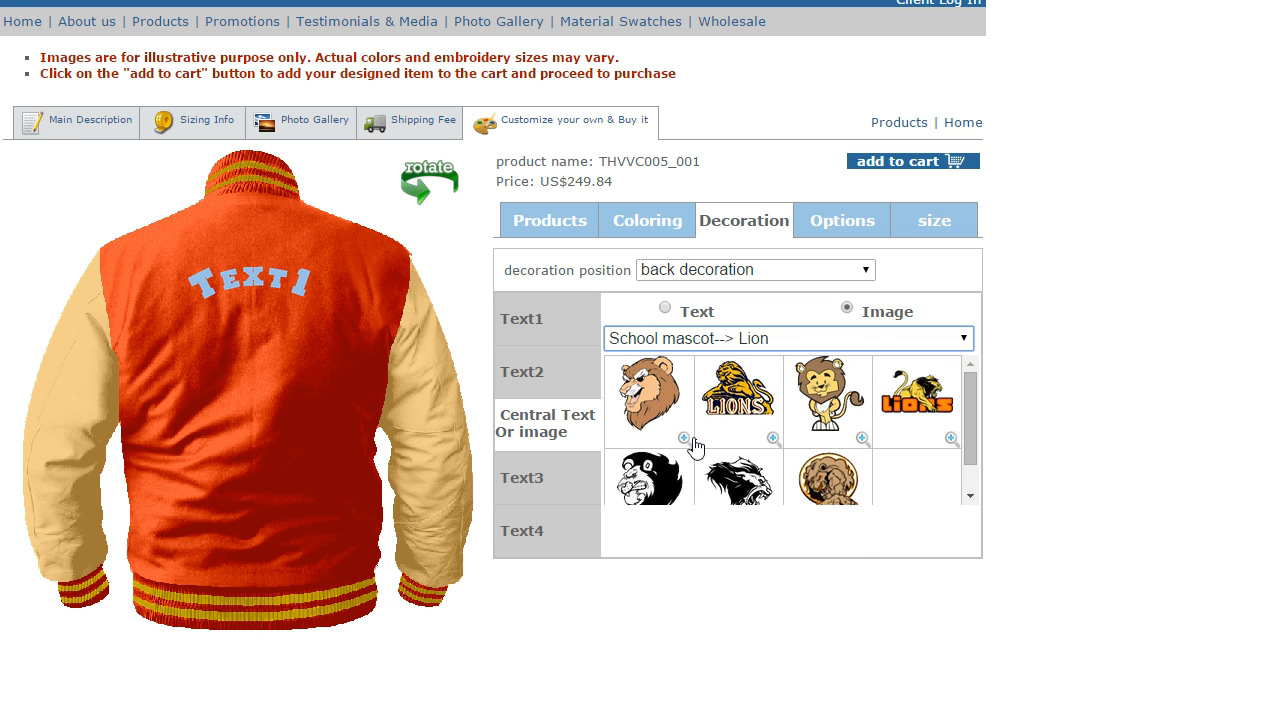
click(683, 438)
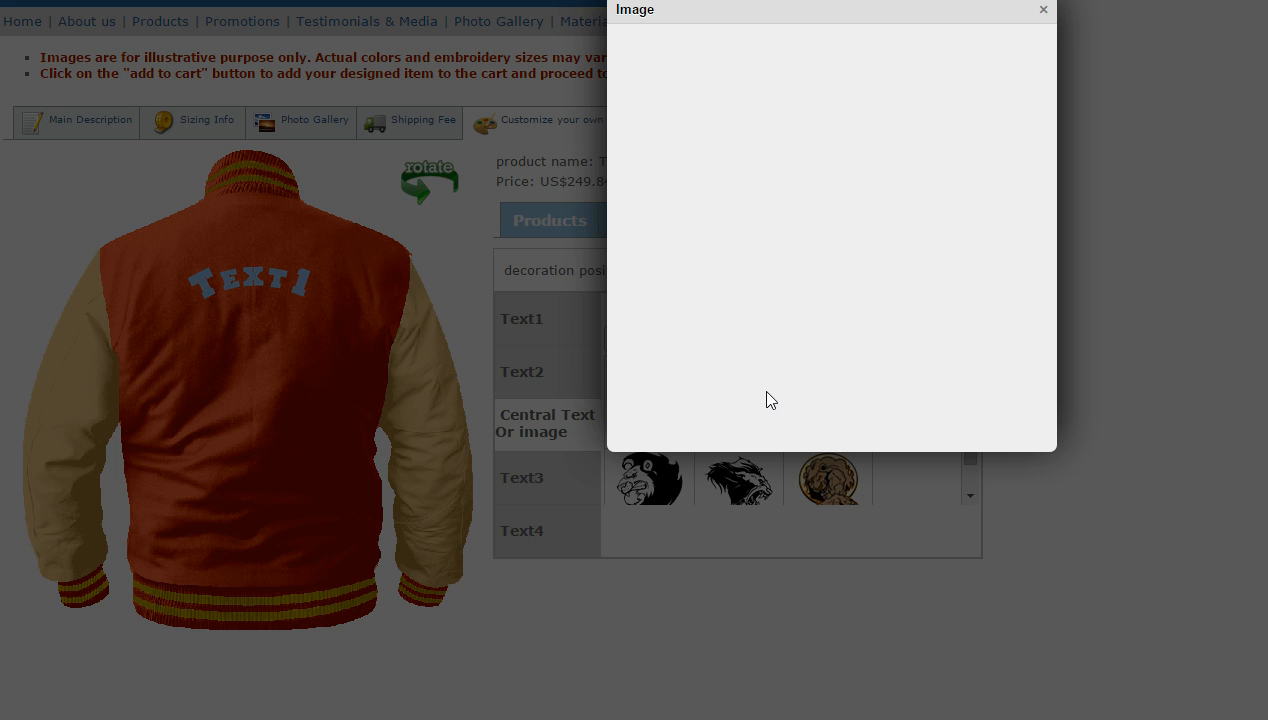
click(737, 478)
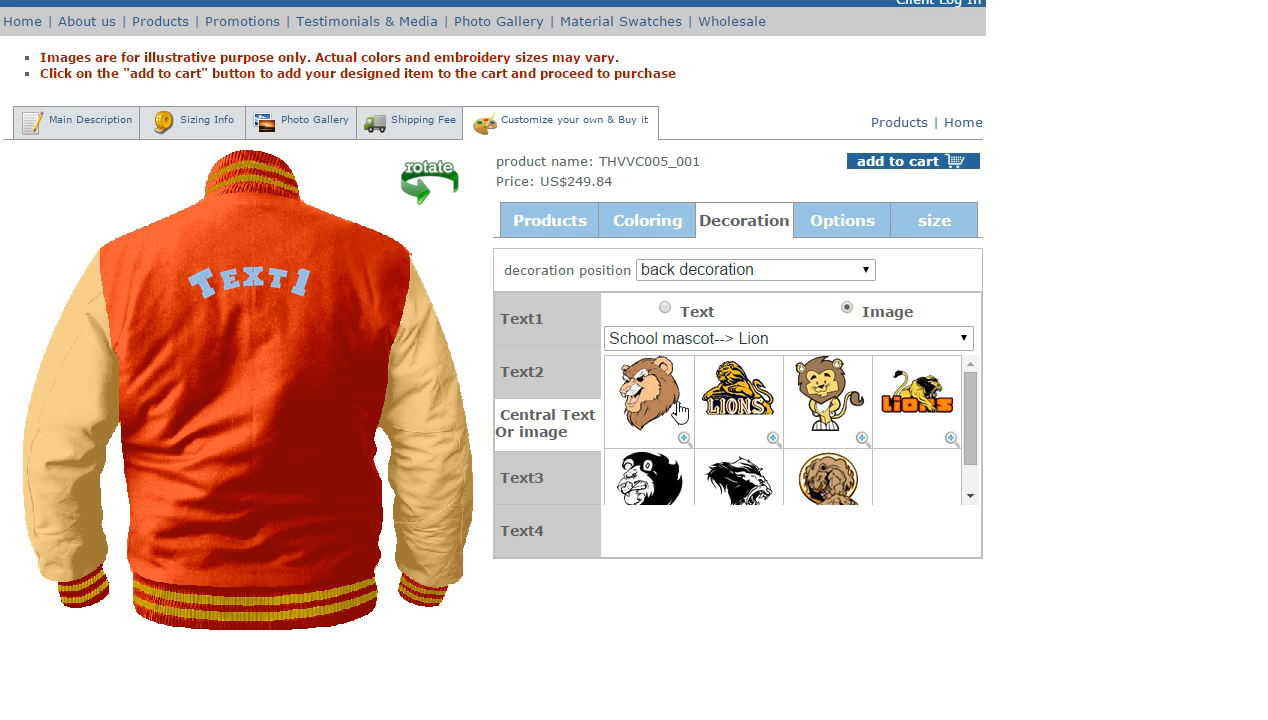
mouse_move(617, 443)
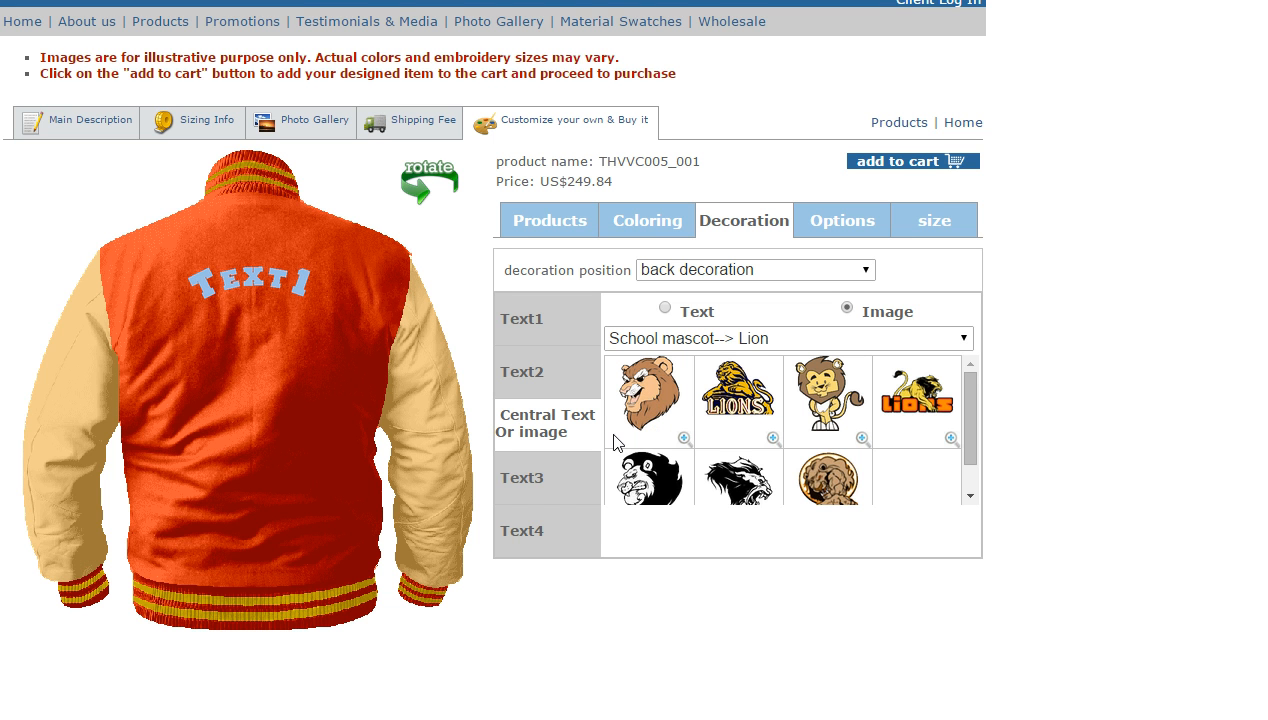
Add the cartoon lion head to the back centre (US$299.84), review Text3 and Text4, show the front
click(650, 397)
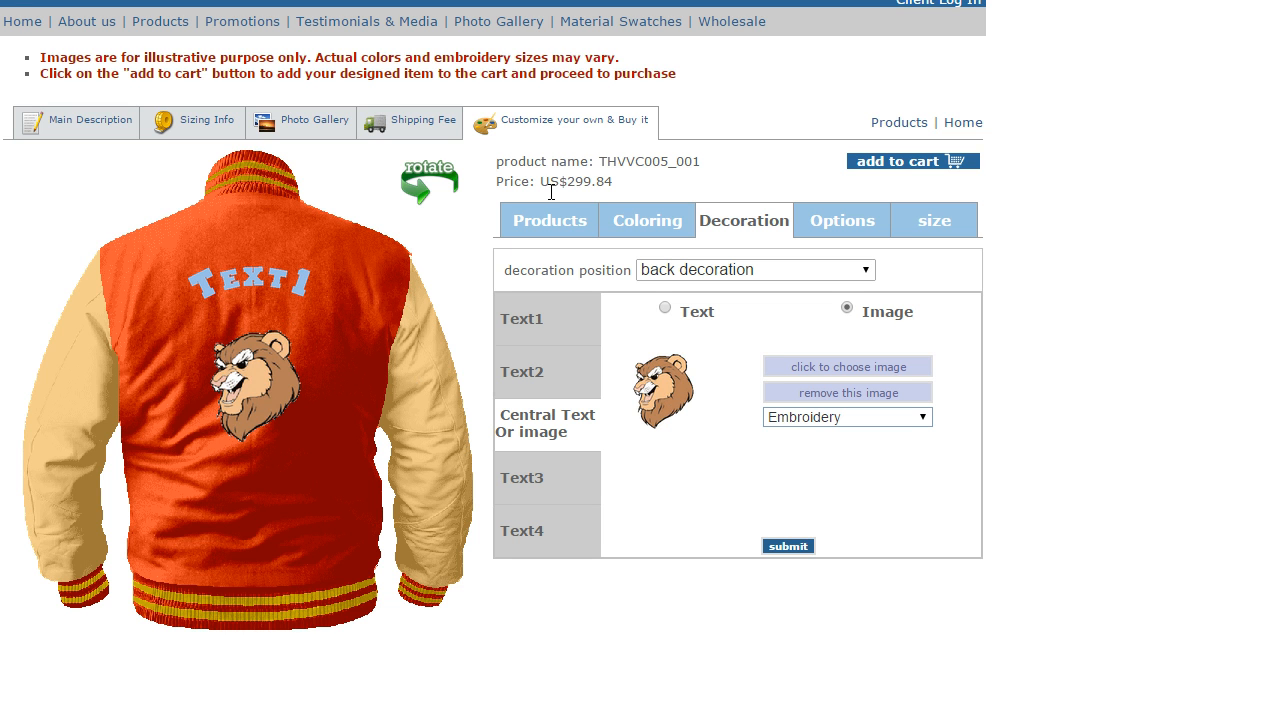
mouse_move(227, 425)
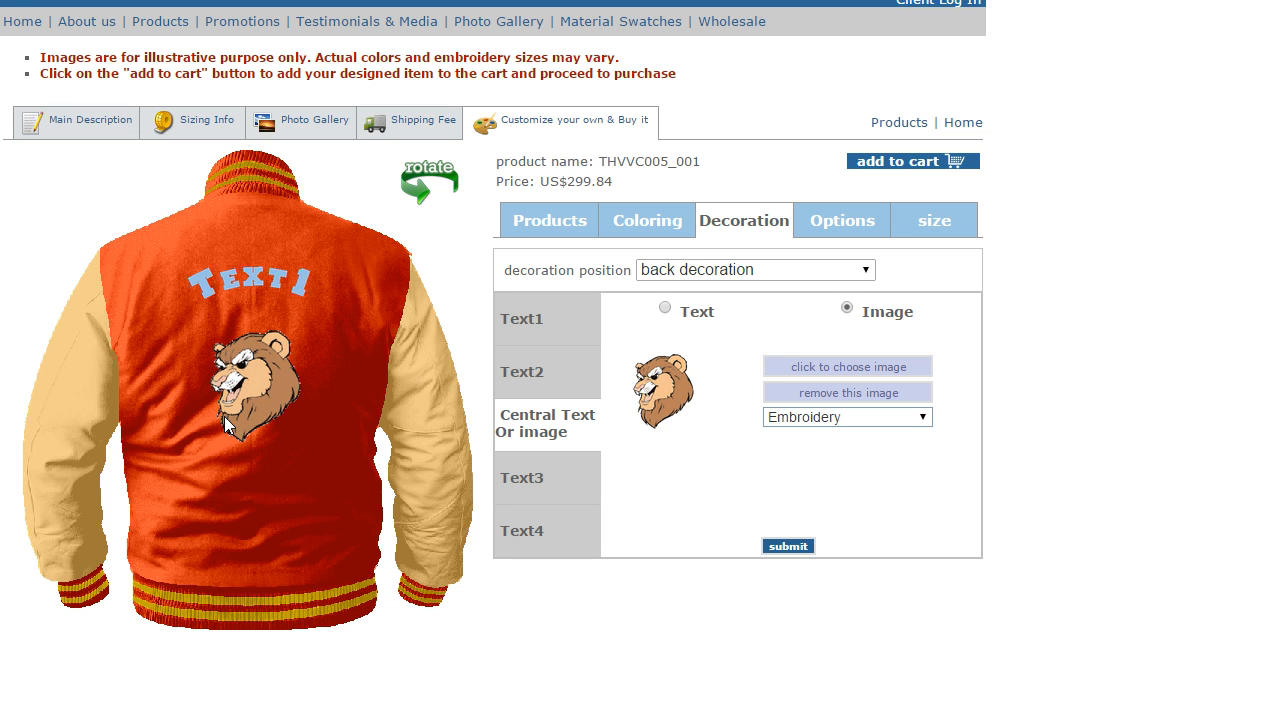
mouse_move(563, 485)
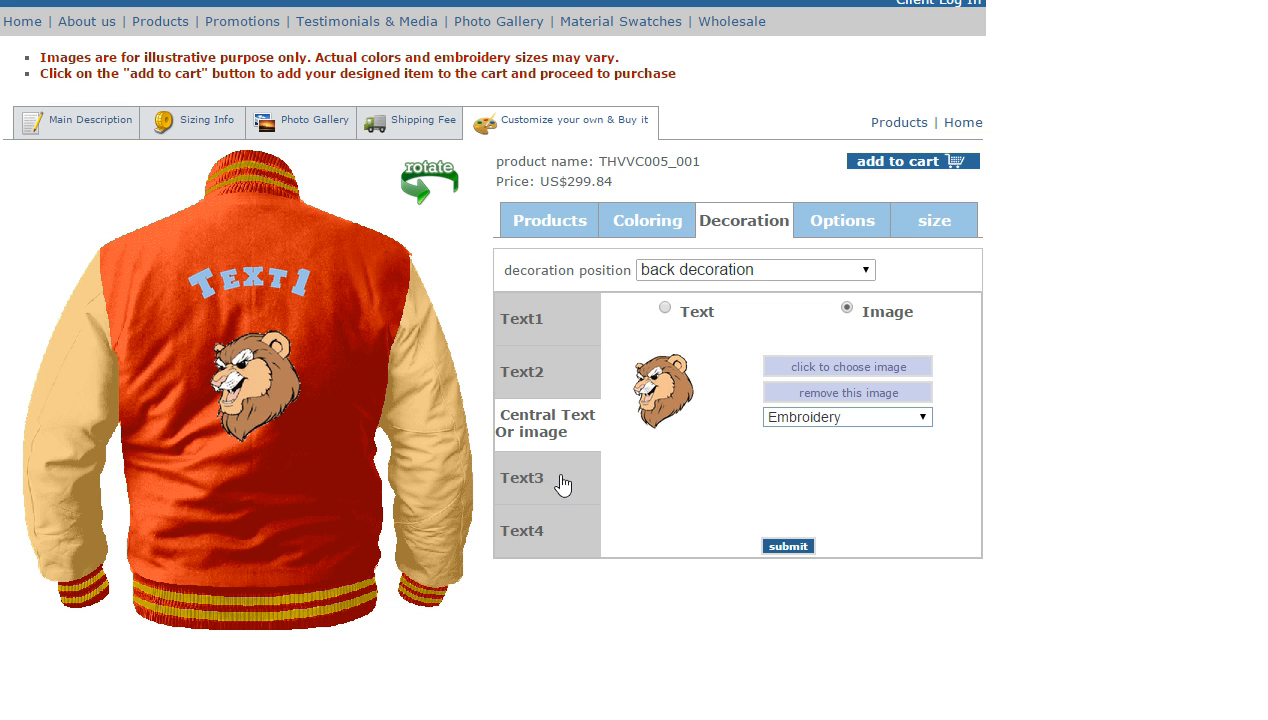
mouse_move(842, 375)
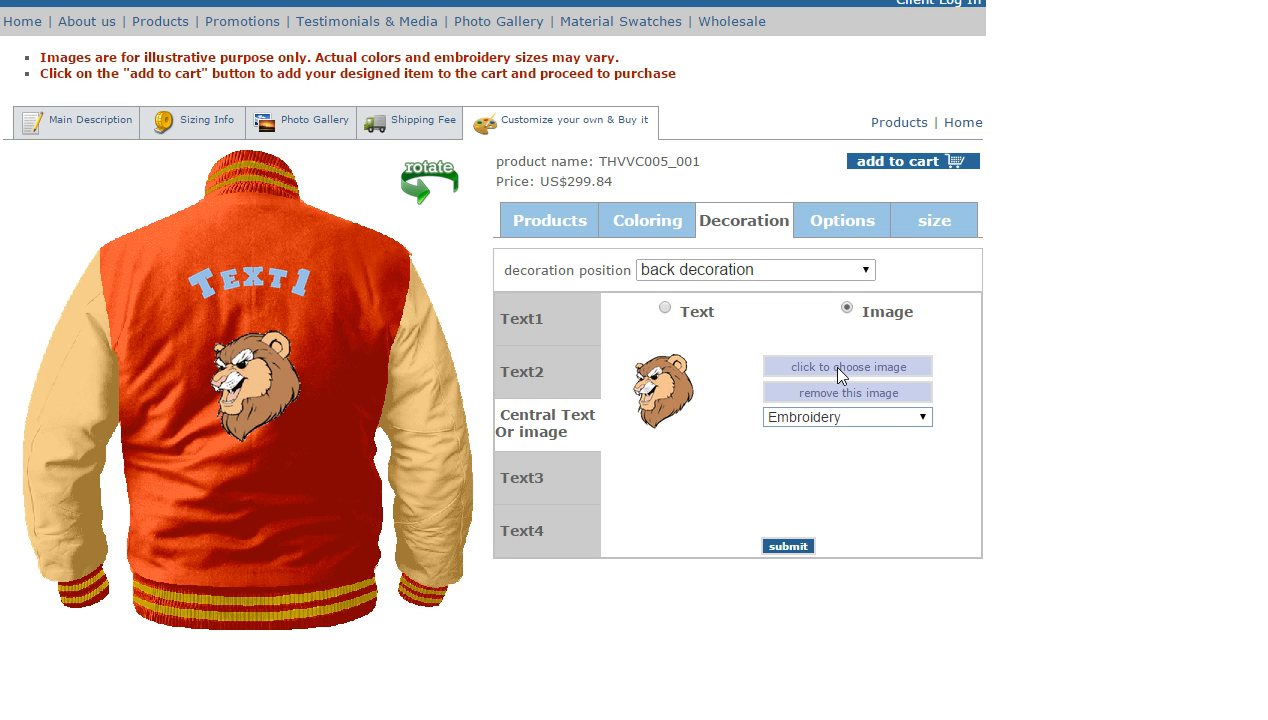
mouse_move(898, 388)
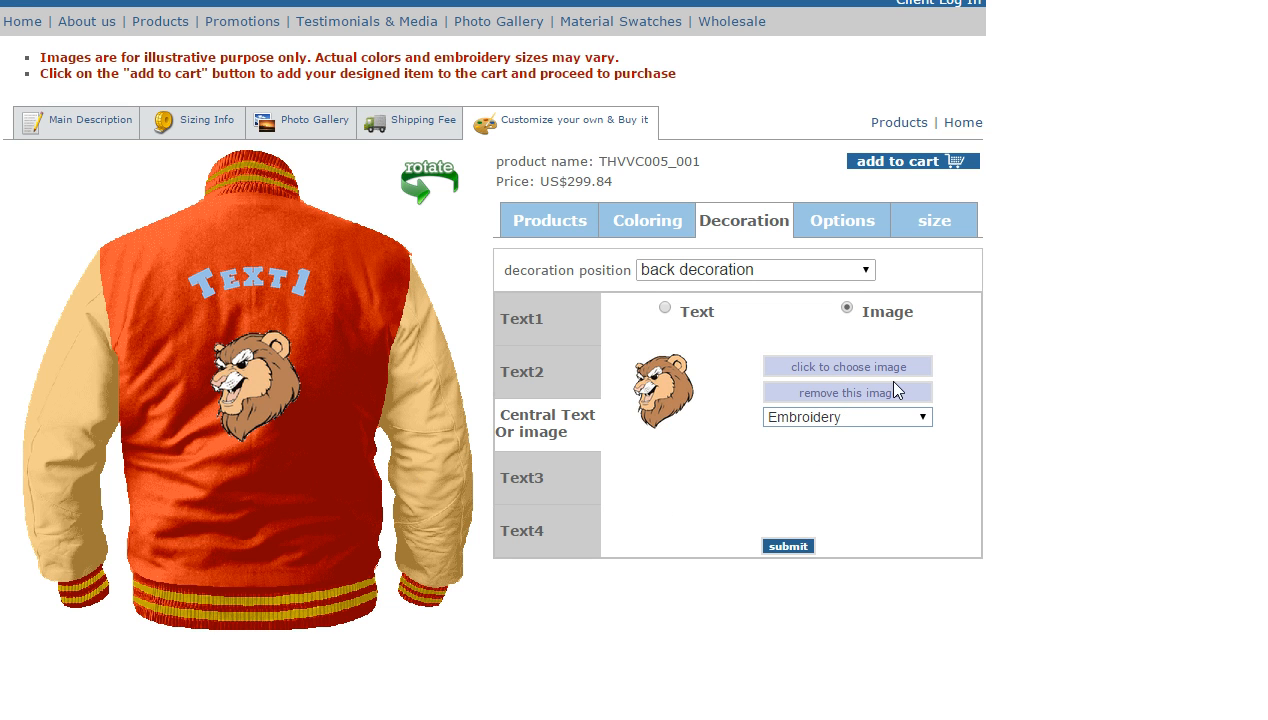
click(847, 366)
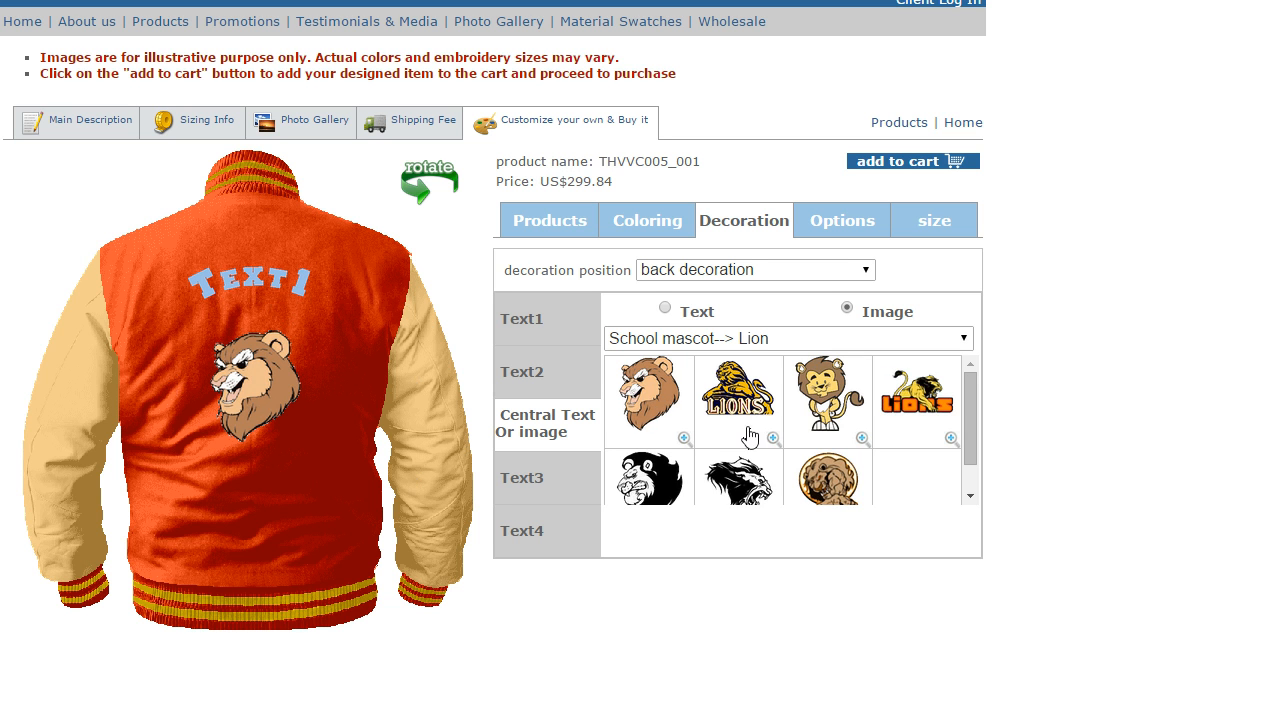
click(521, 478)
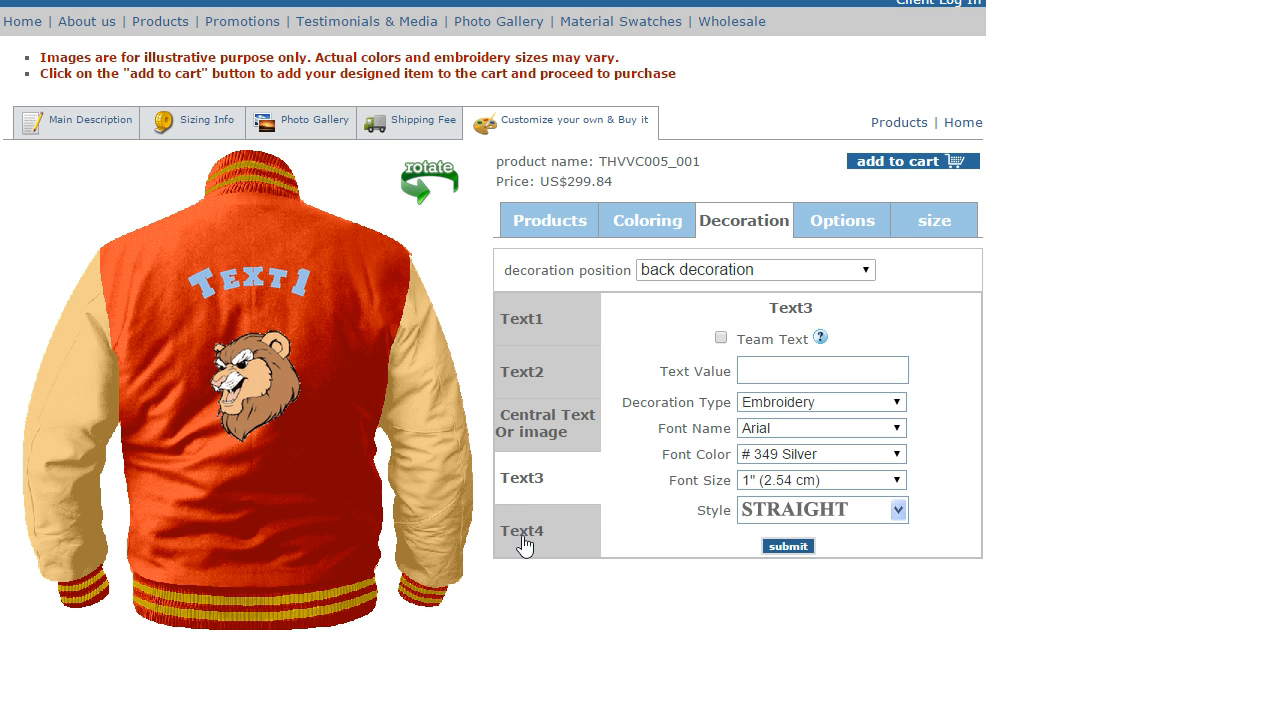
click(521, 530)
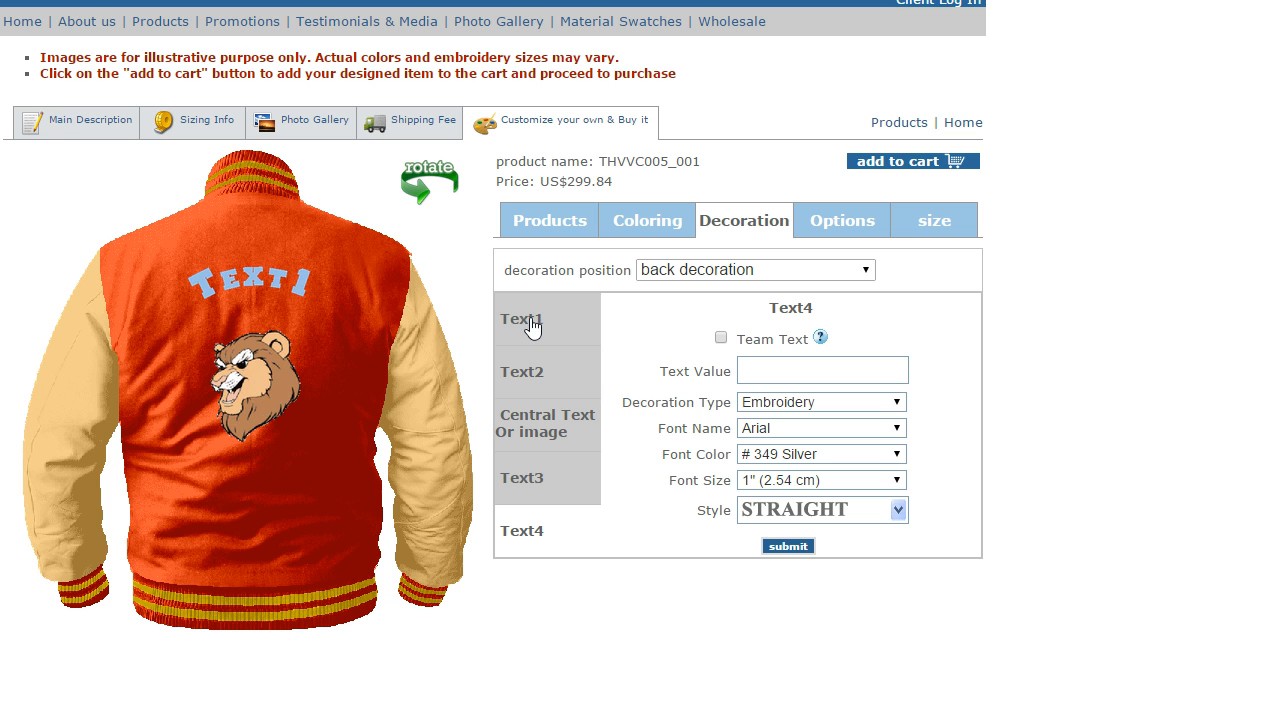
click(428, 182)
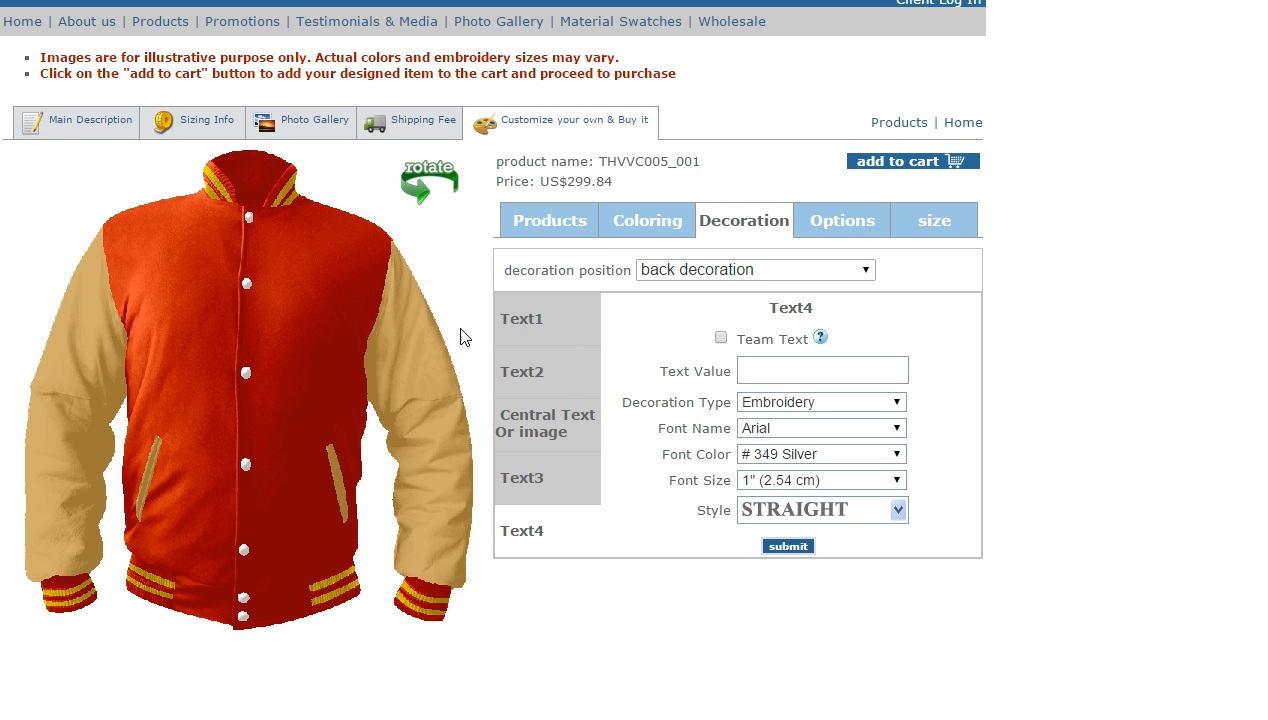
mouse_move(780, 288)
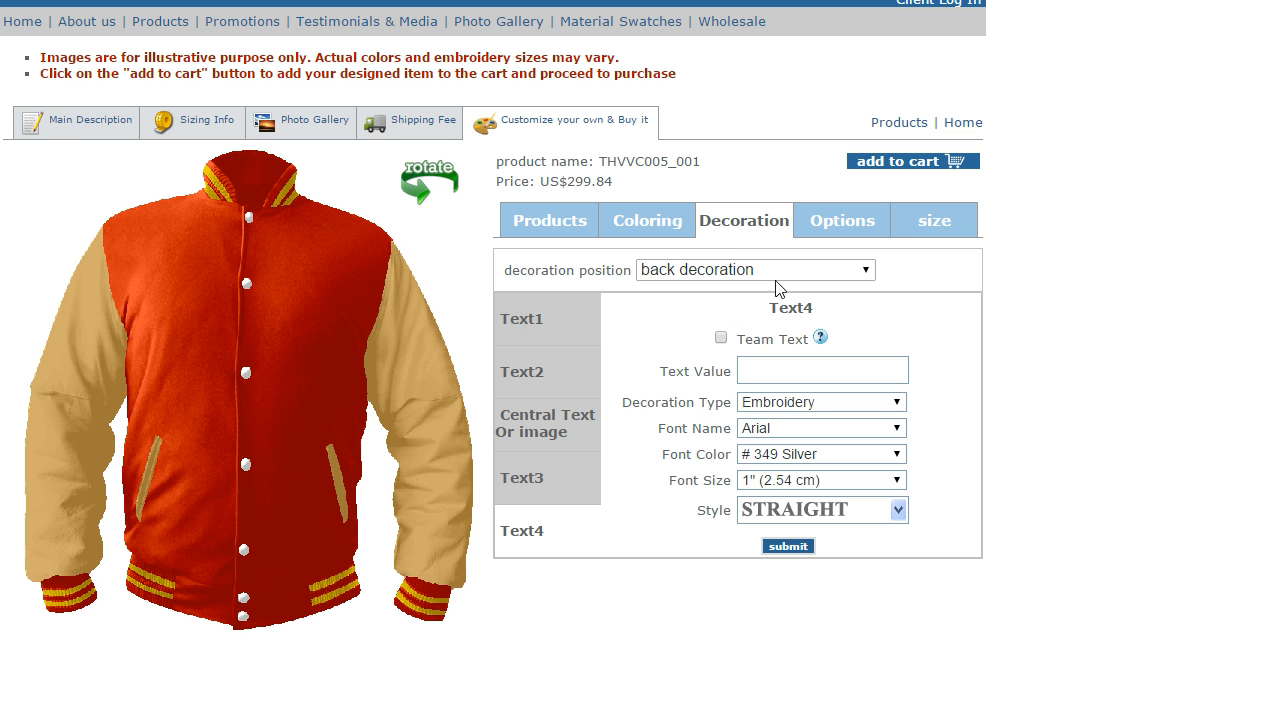
Put a 6-inch Varsity (letterman) silver 'M' on the front left, raising the price to US$321.91
click(754, 270)
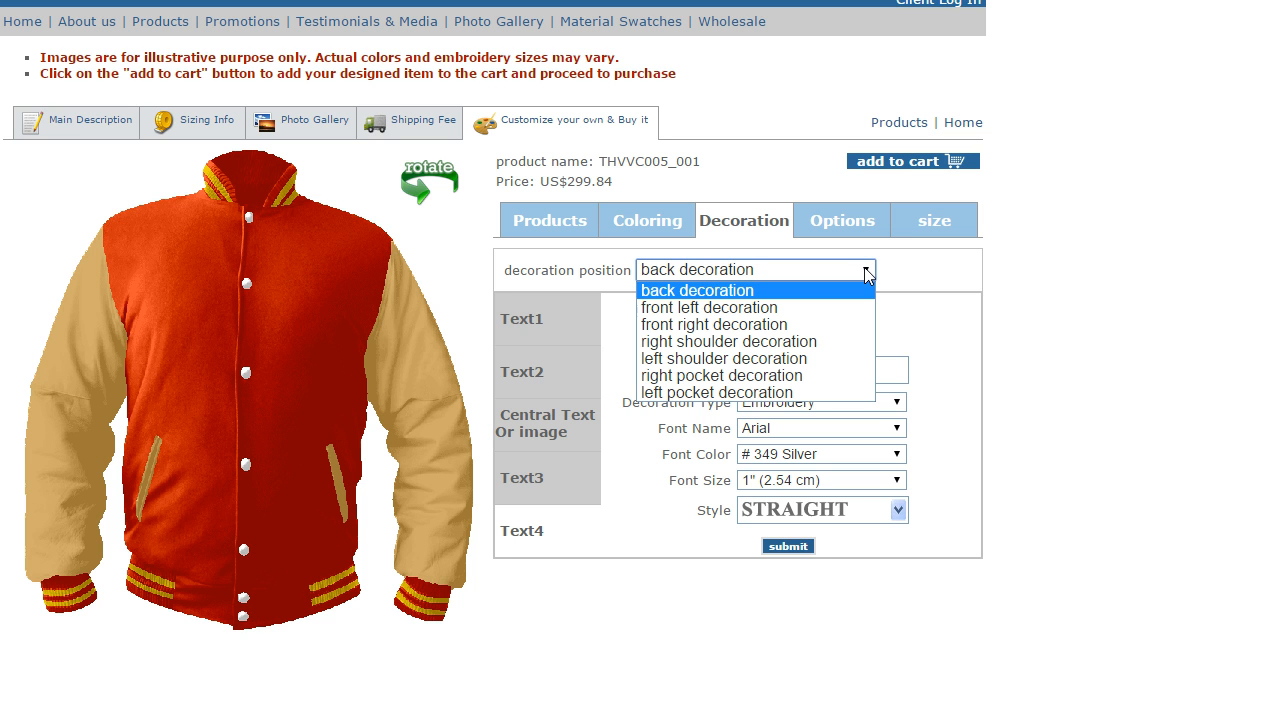
mouse_move(848, 287)
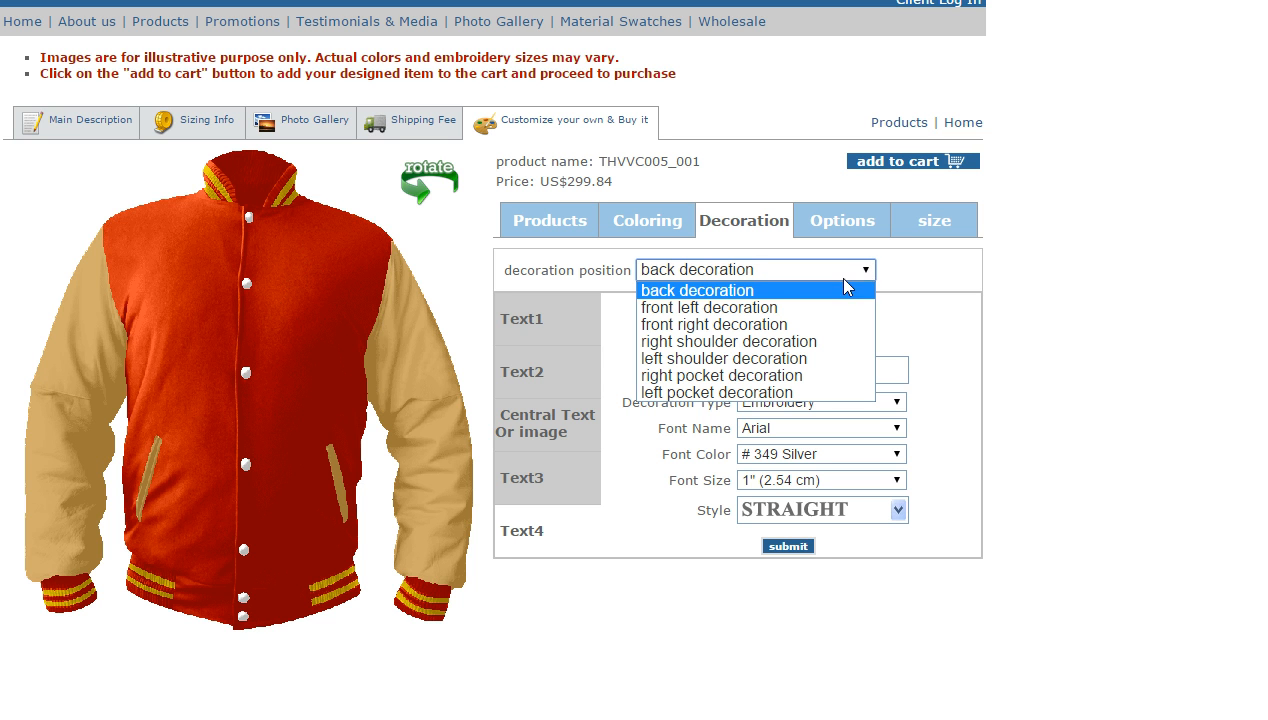
click(709, 307)
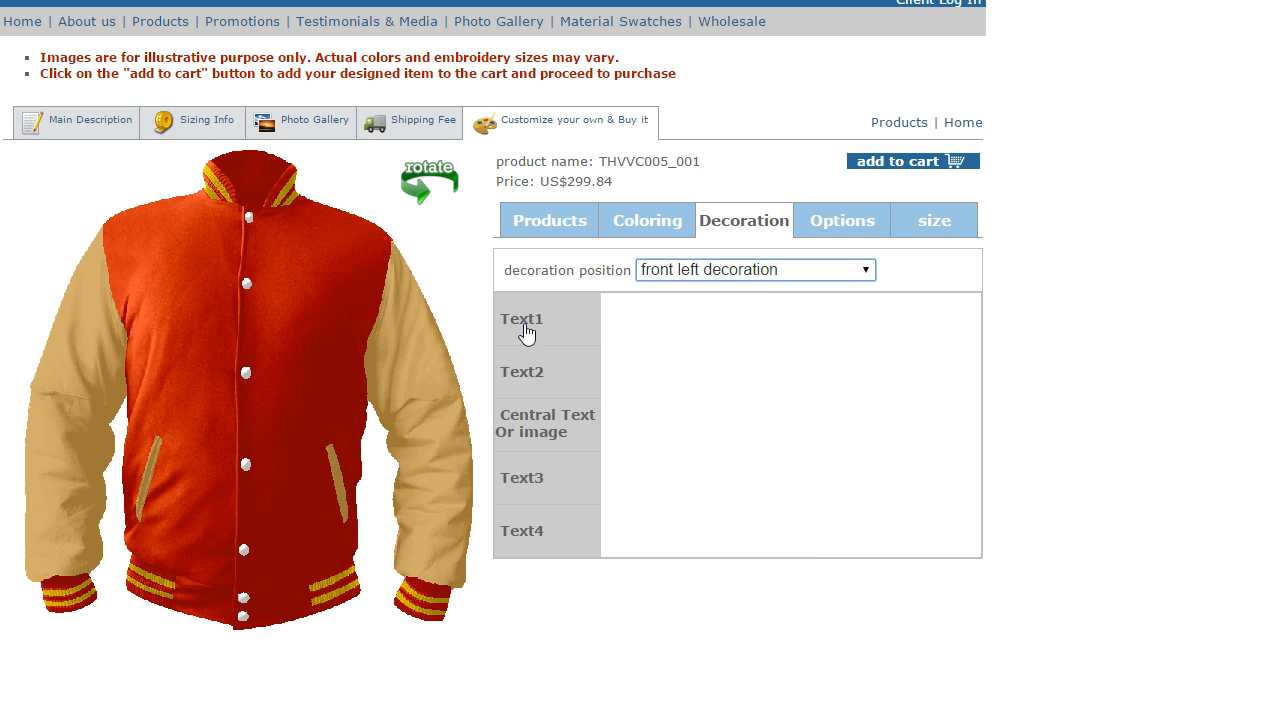
click(521, 318)
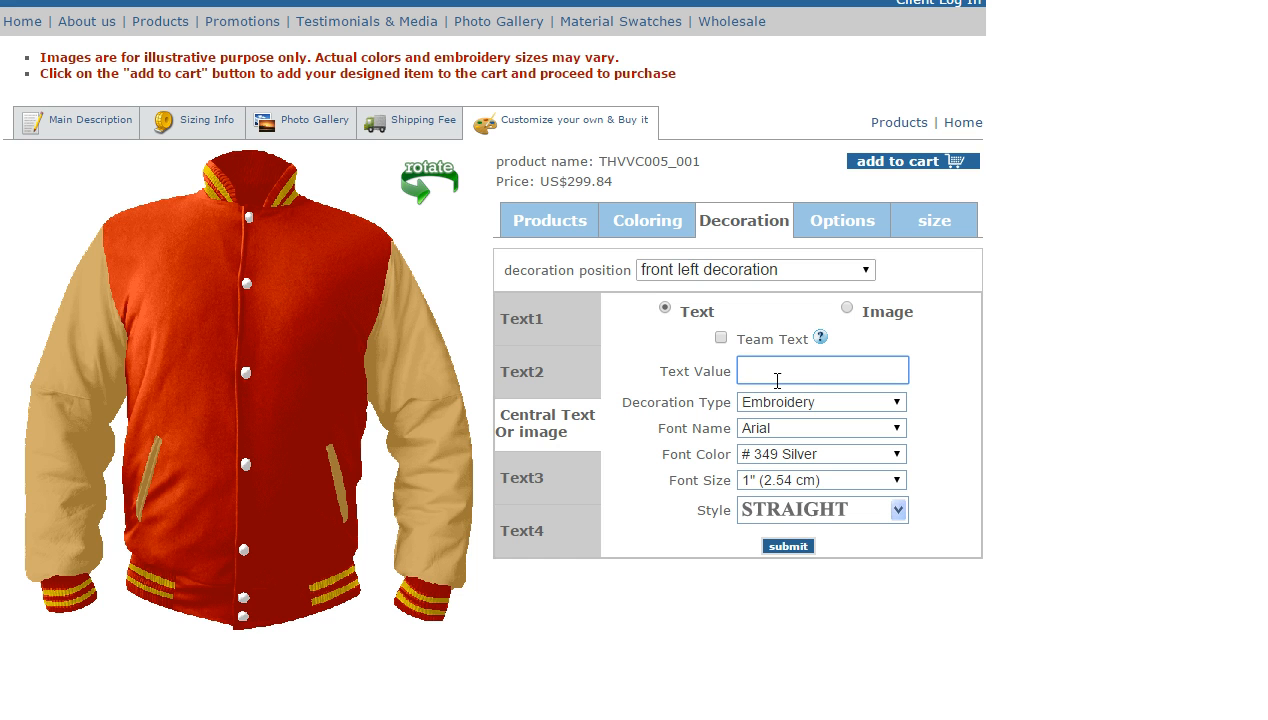
text(M)
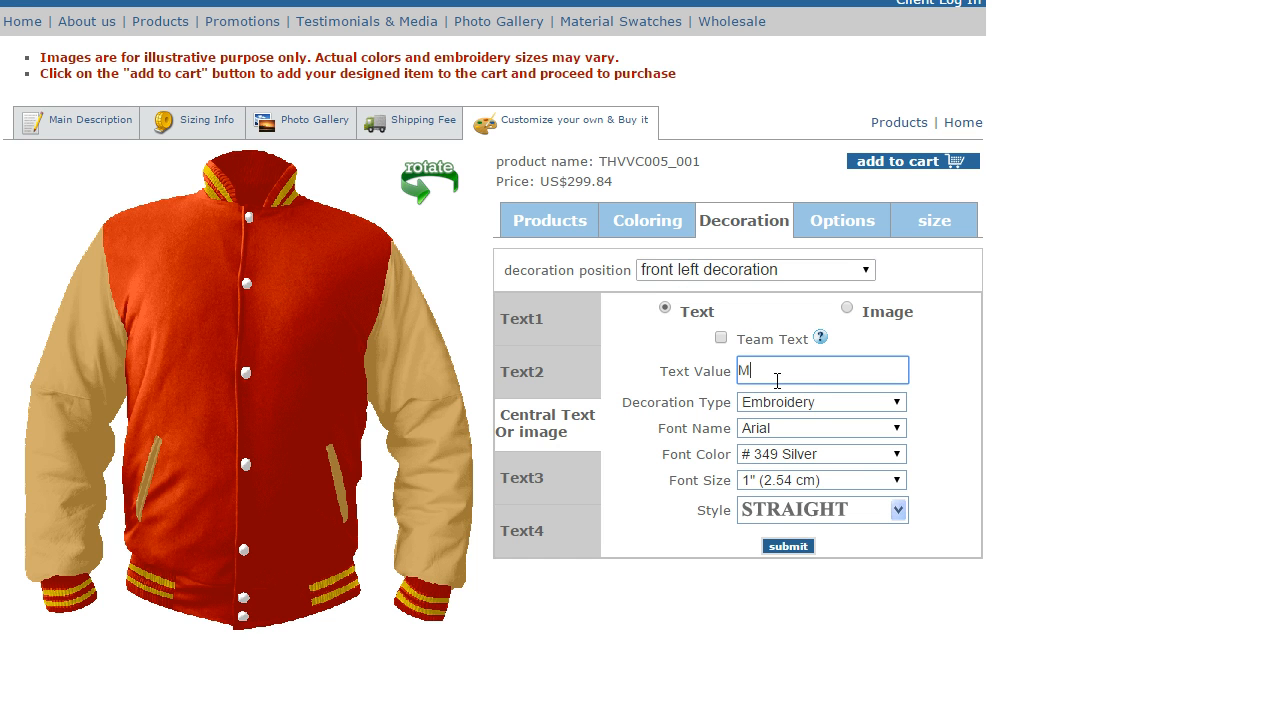
mouse_move(820, 428)
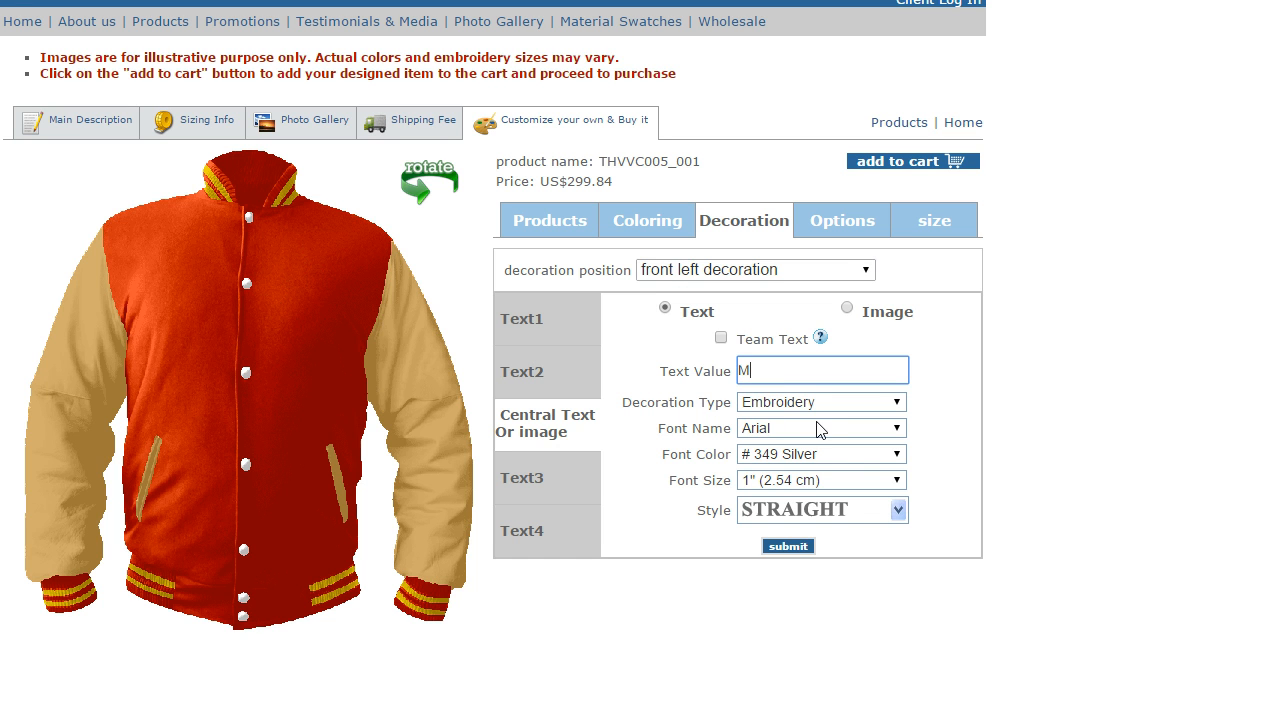
click(820, 428)
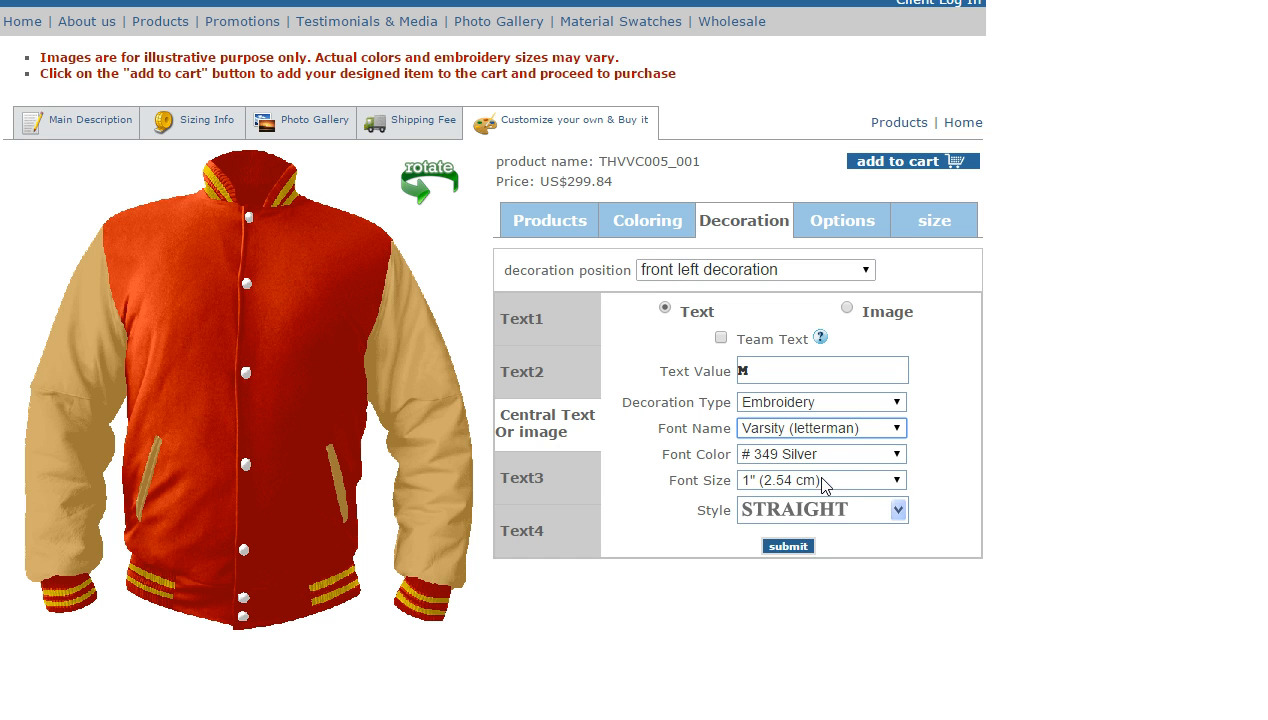
click(894, 480)
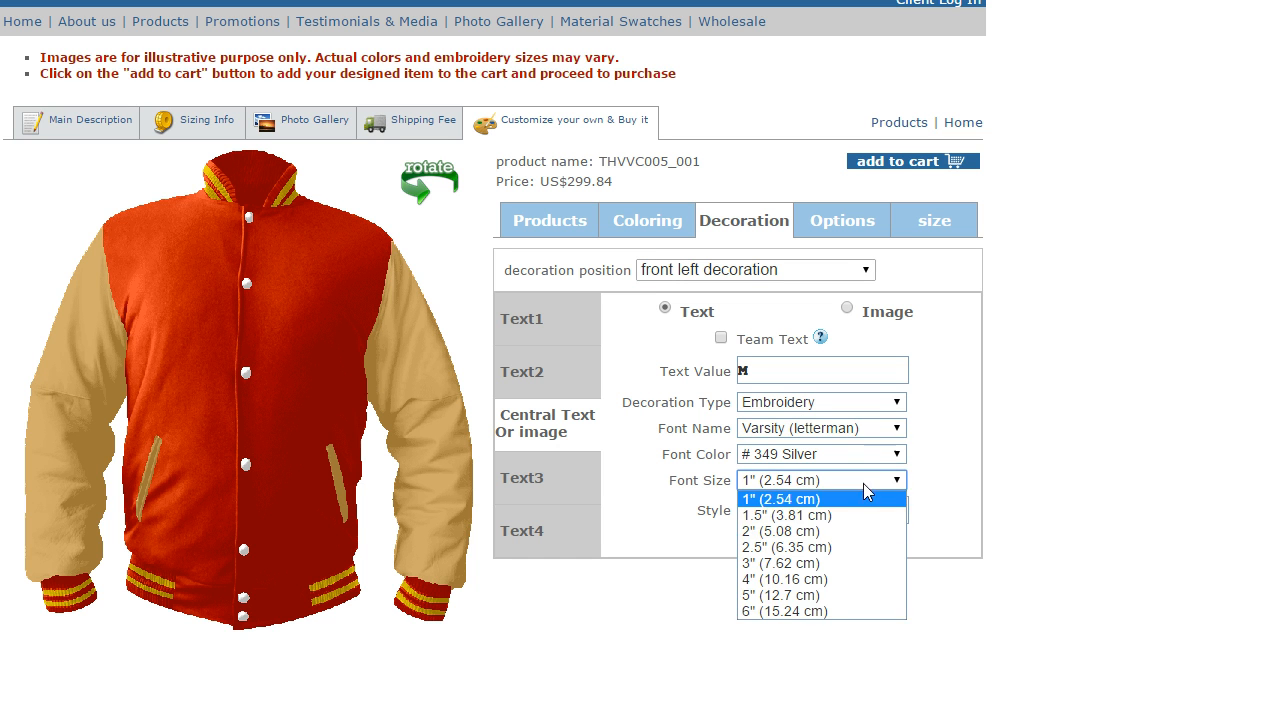
click(785, 611)
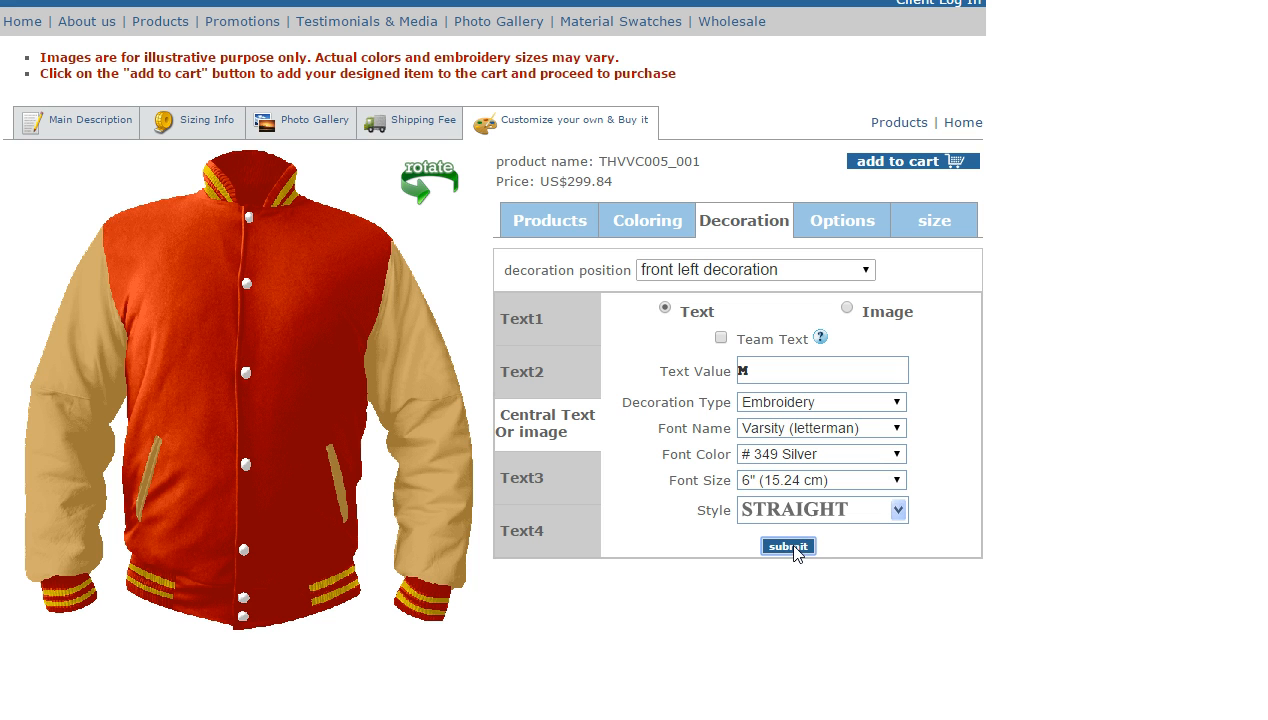
click(788, 546)
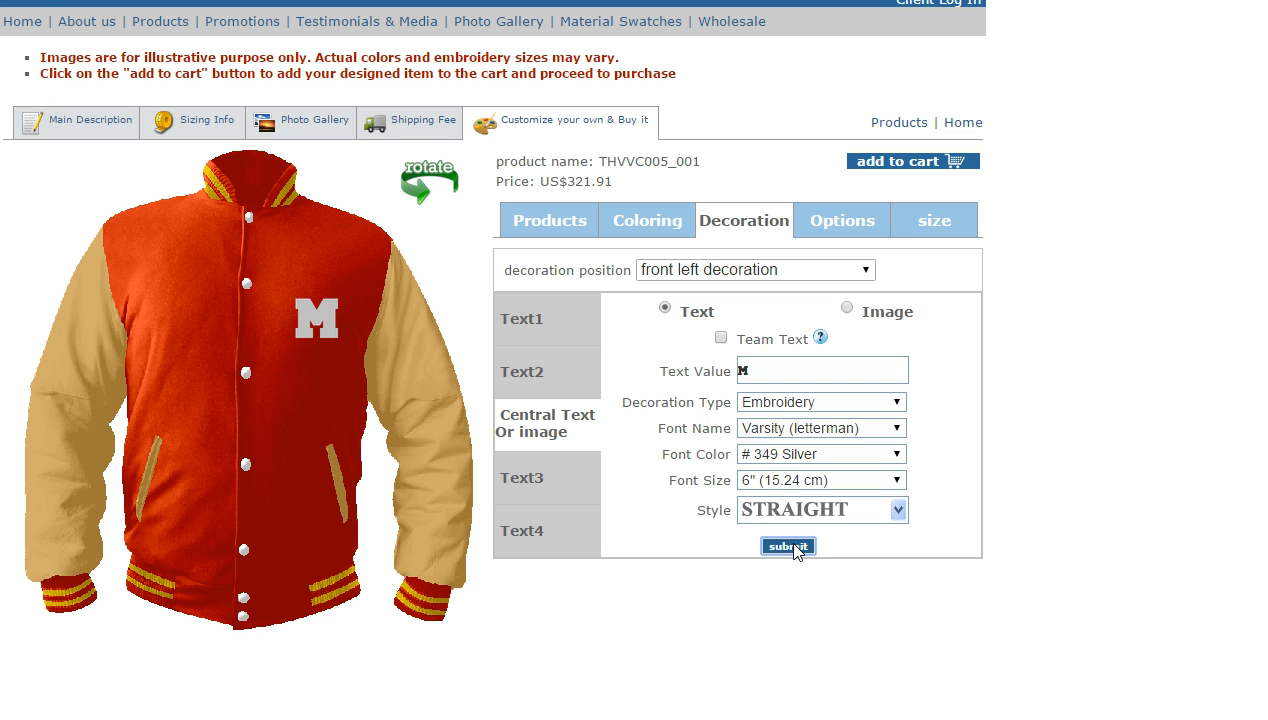
click(842, 220)
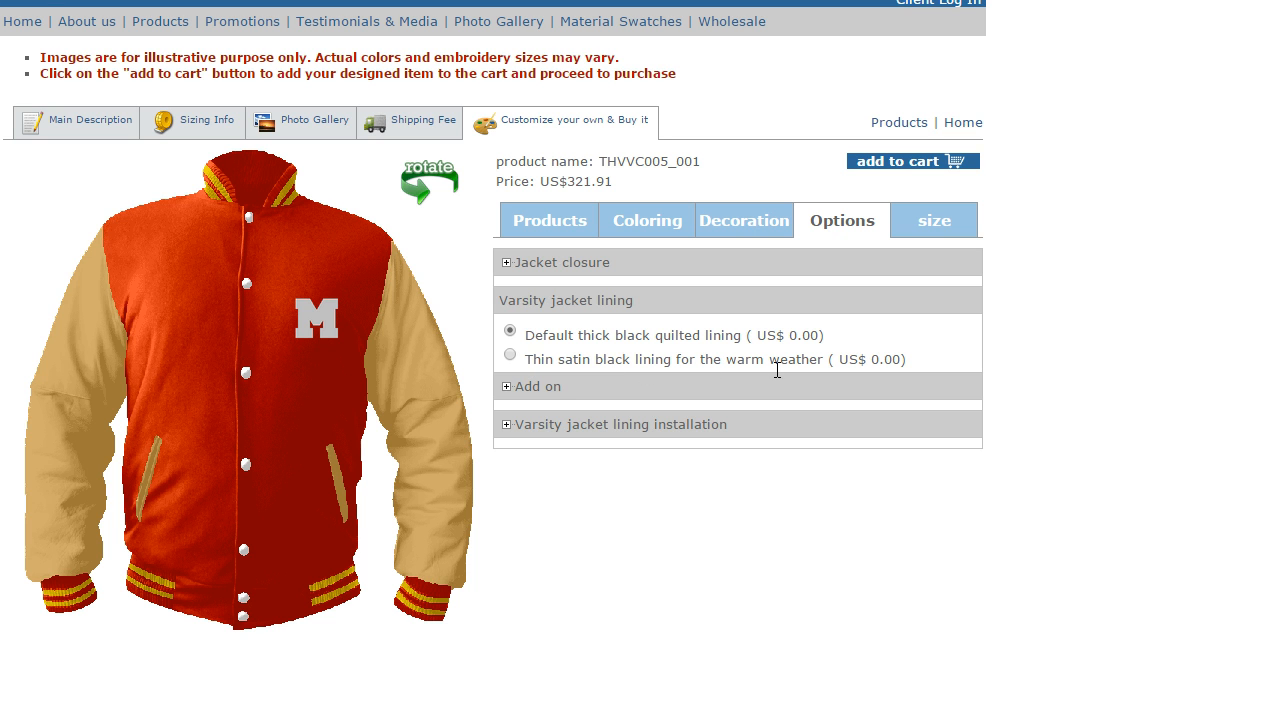
mouse_move(844, 366)
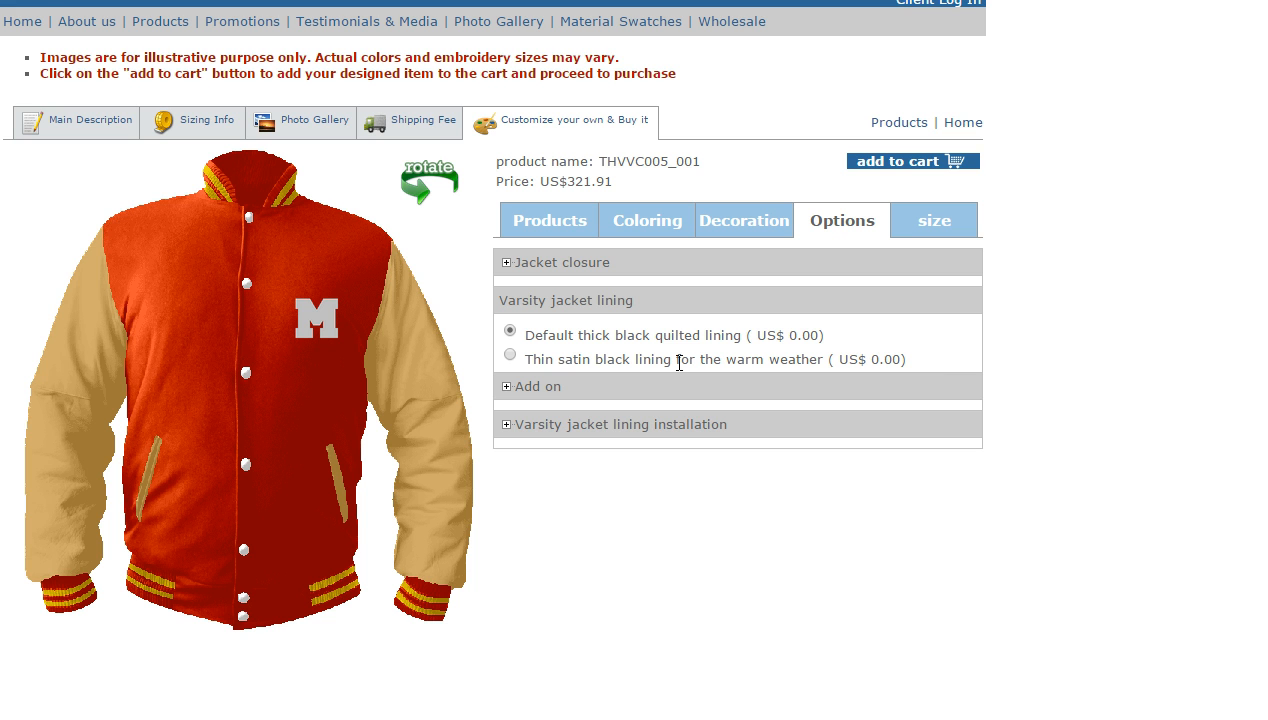
mouse_move(531, 367)
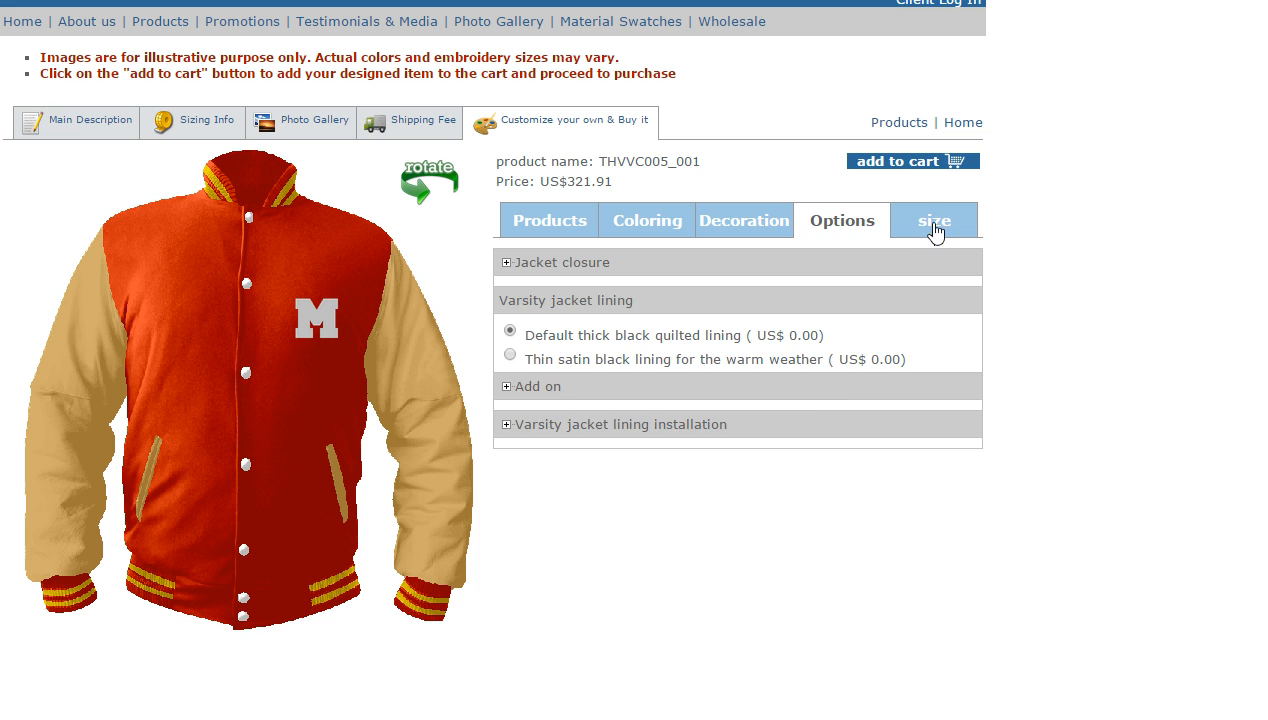
Select Adult L as the jacket size and look over the length options
click(933, 220)
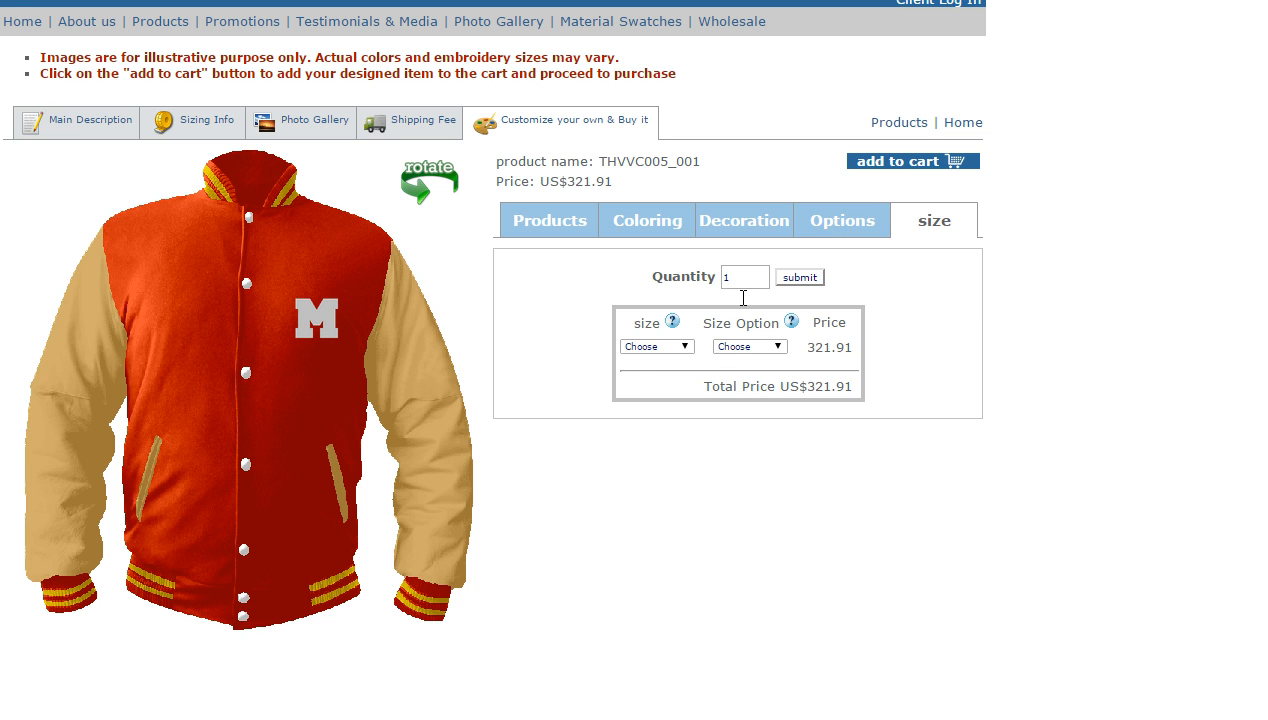
click(656, 346)
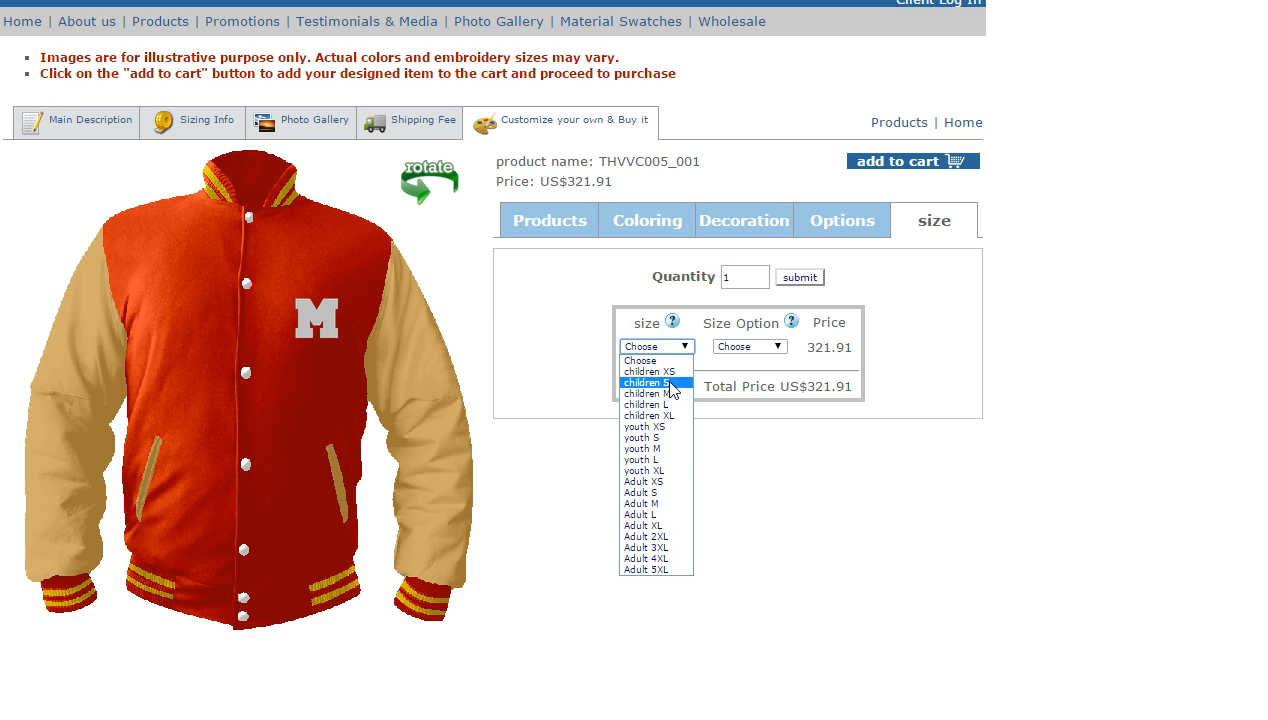
click(640, 514)
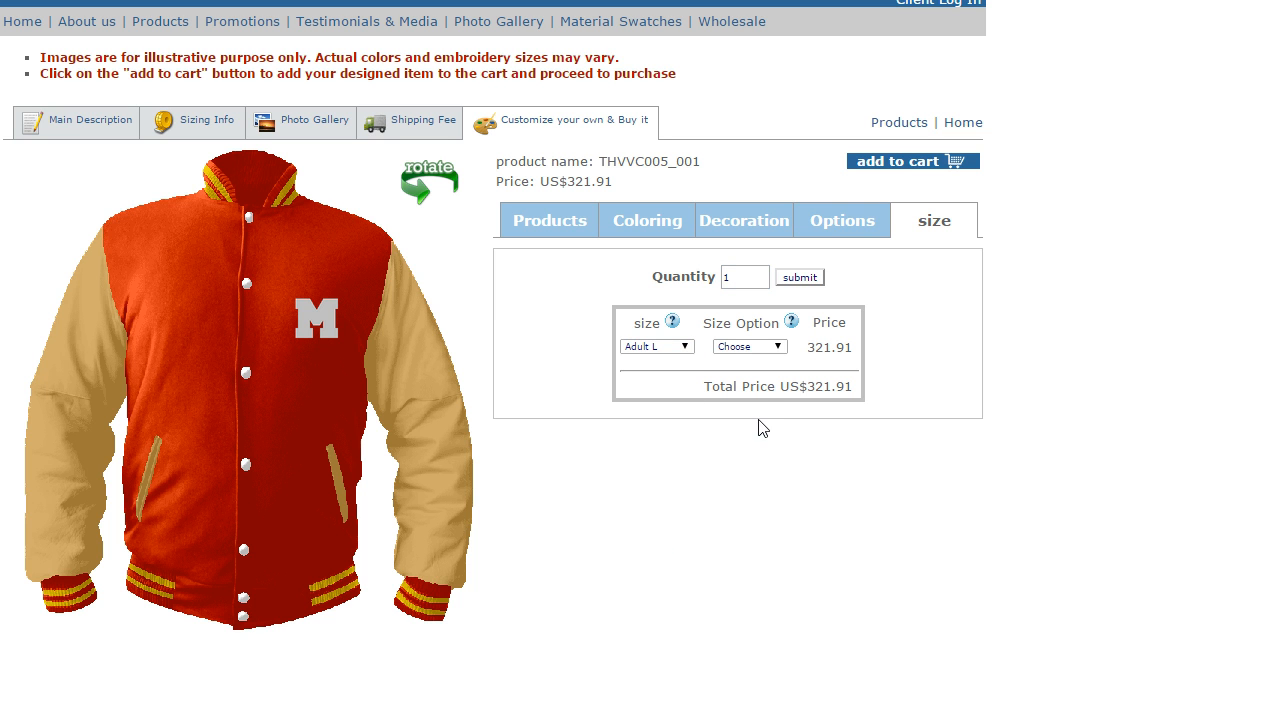
click(749, 346)
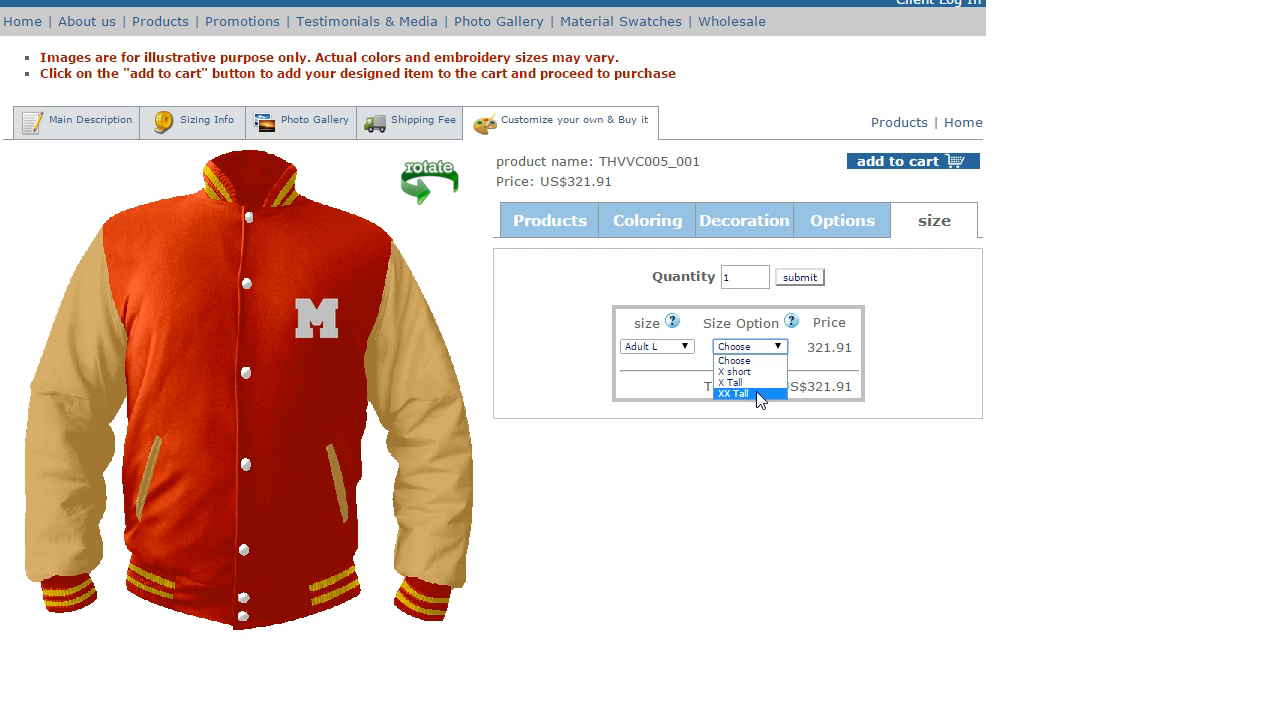
mouse_move(758, 378)
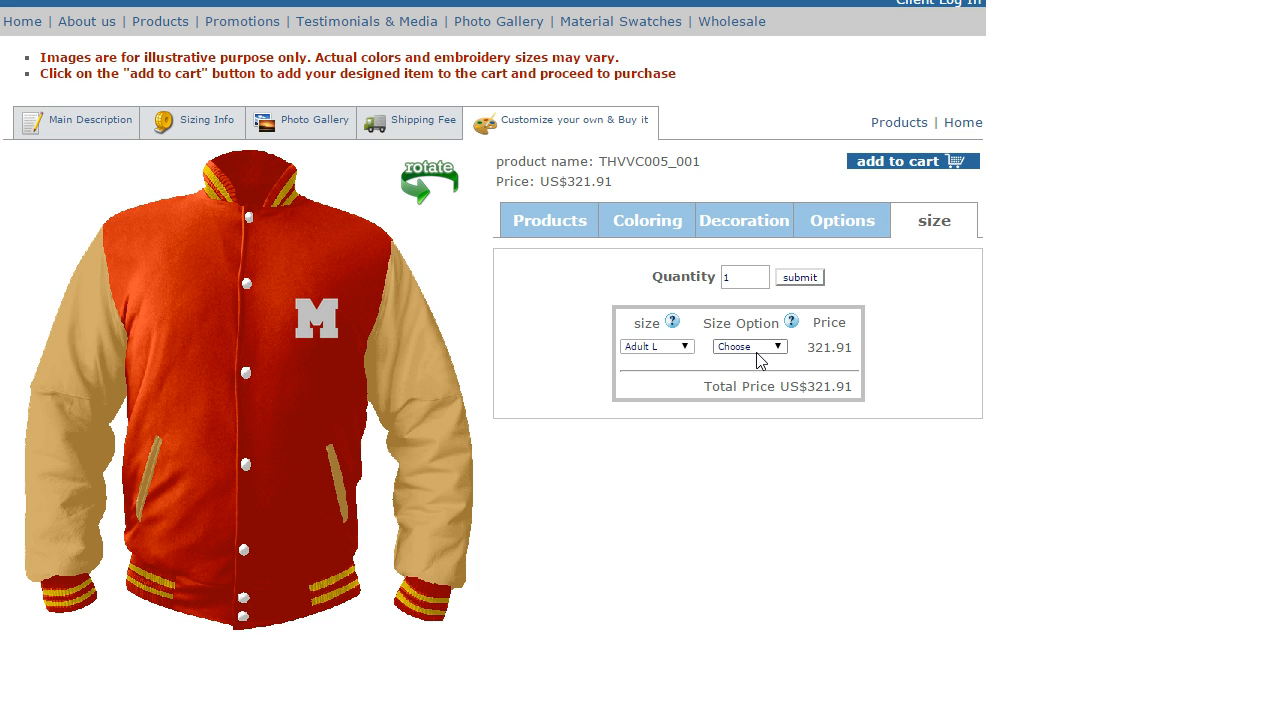
mouse_move(378, 280)
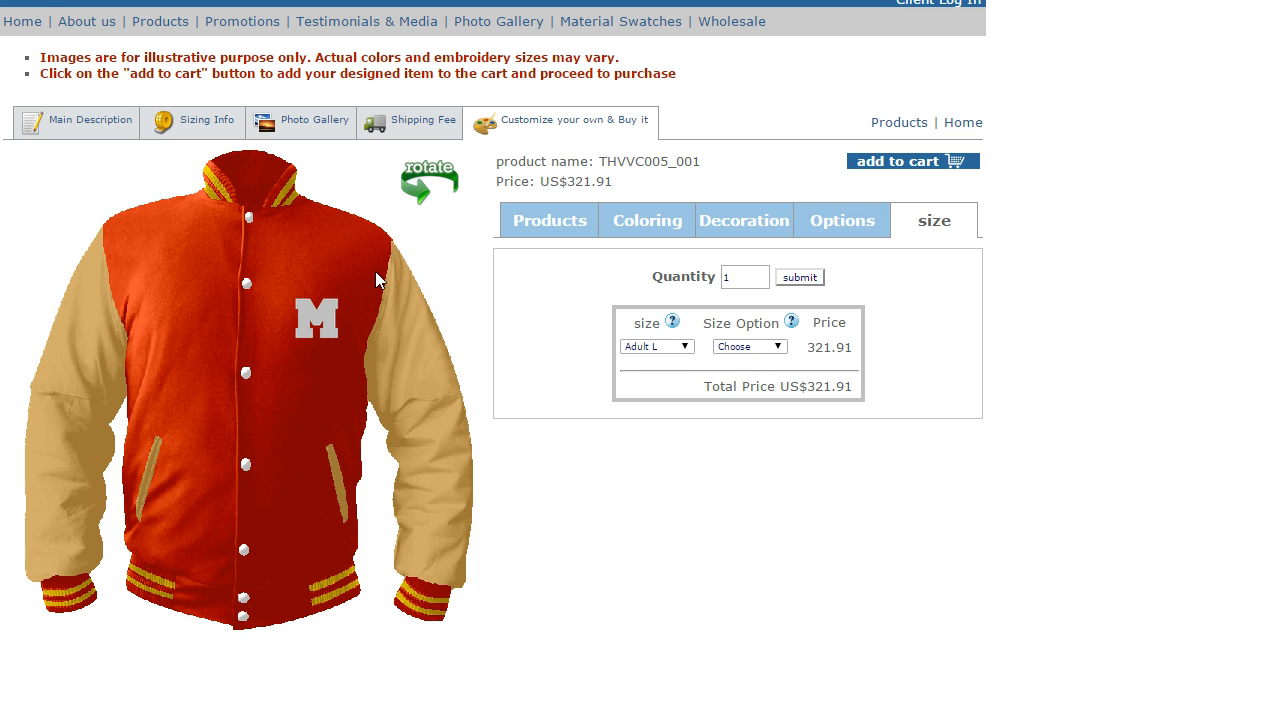
mouse_move(733, 306)
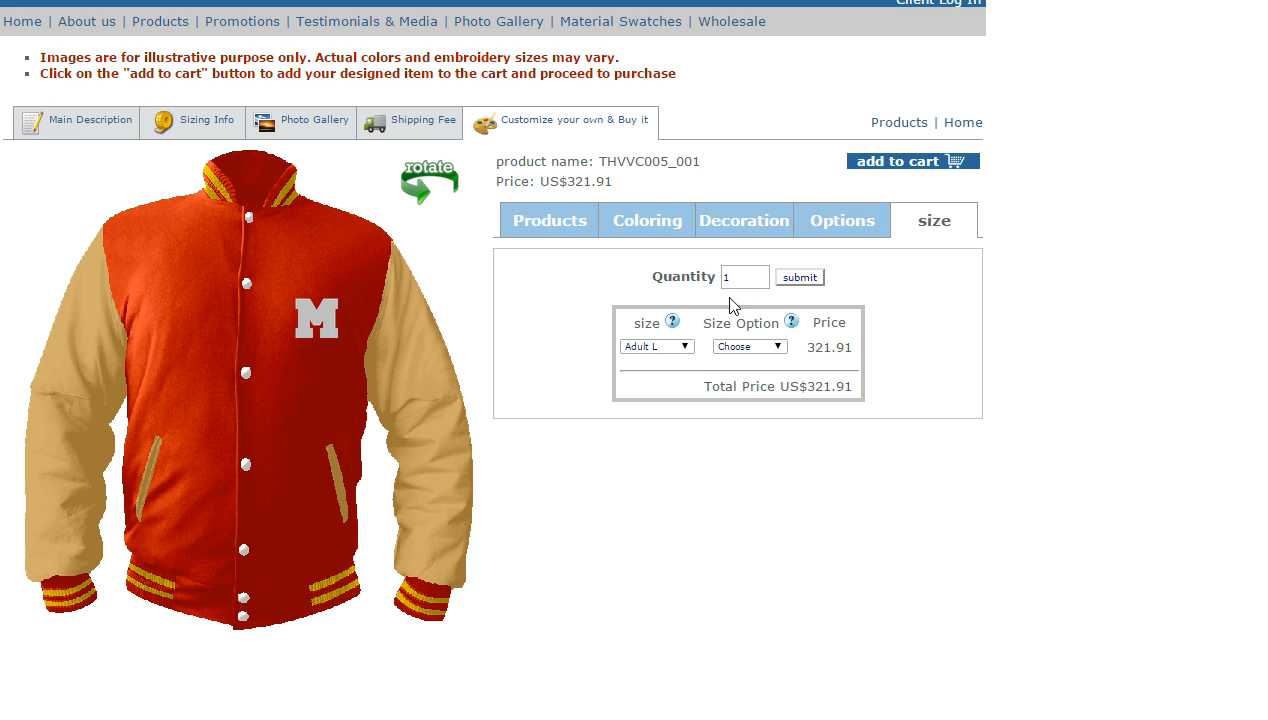
Set the quantity to 3 jackets and make the third one Adult M
click(744, 277)
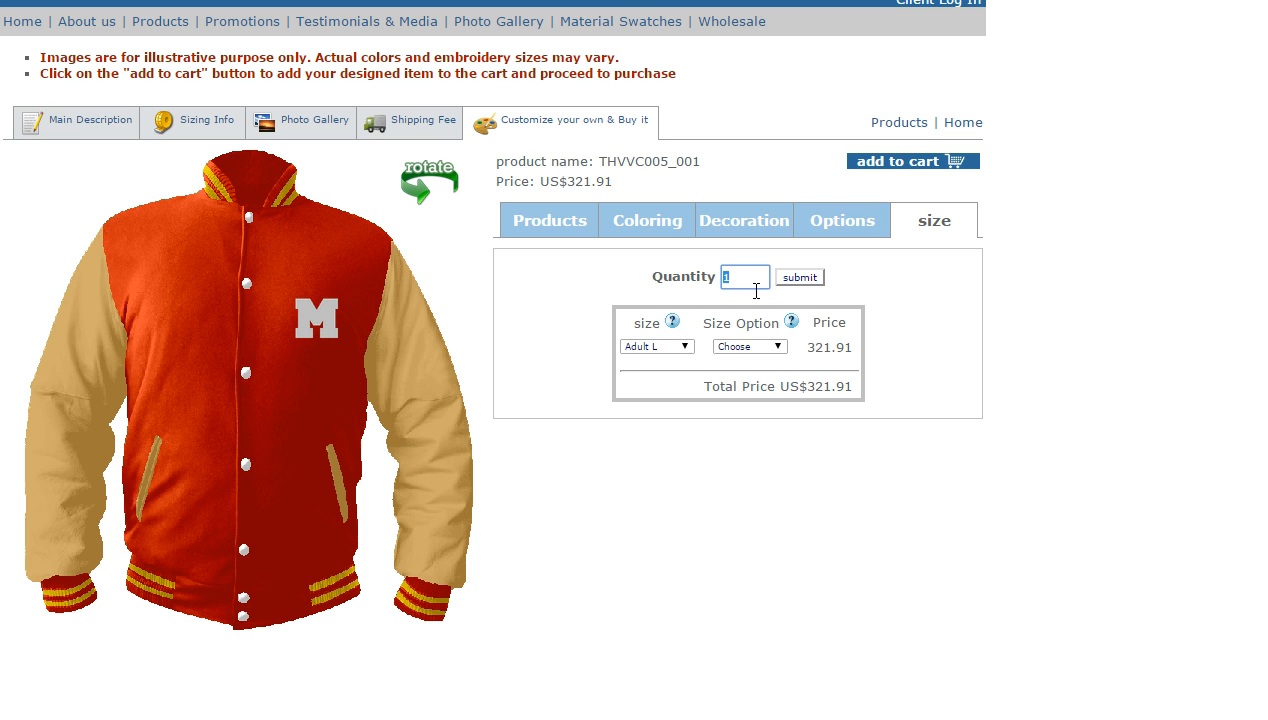
text(3)
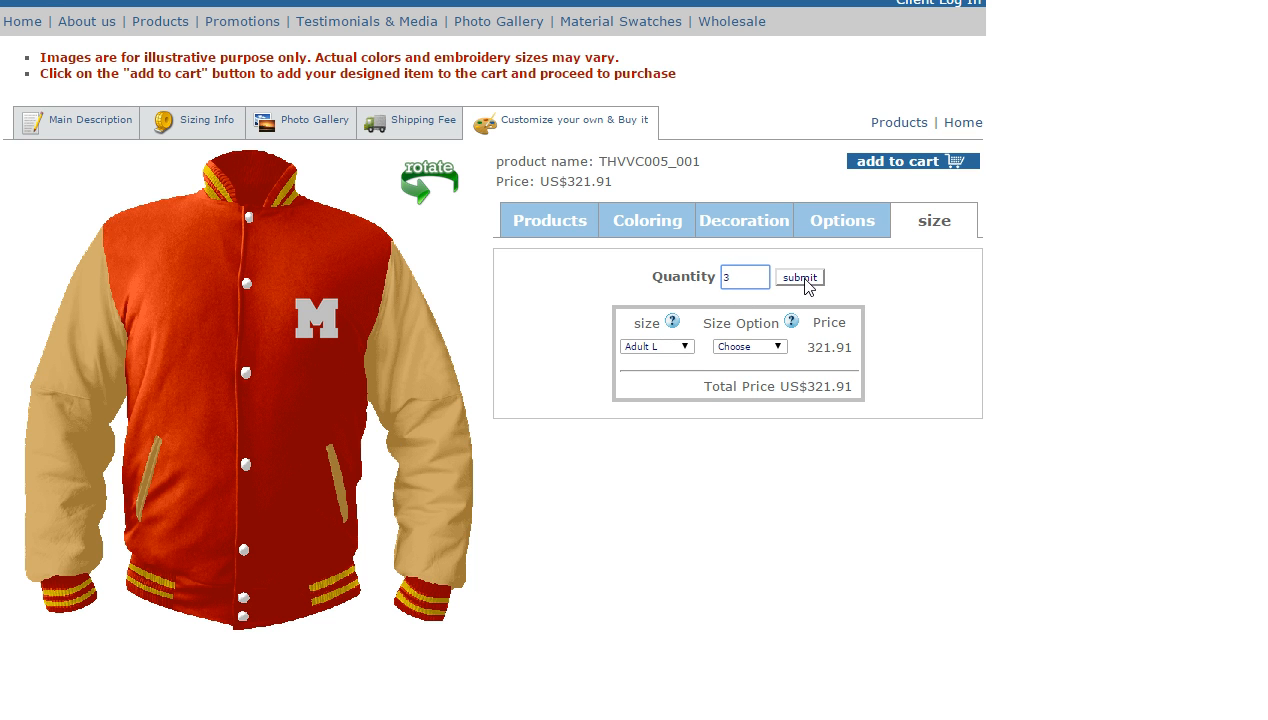
click(799, 277)
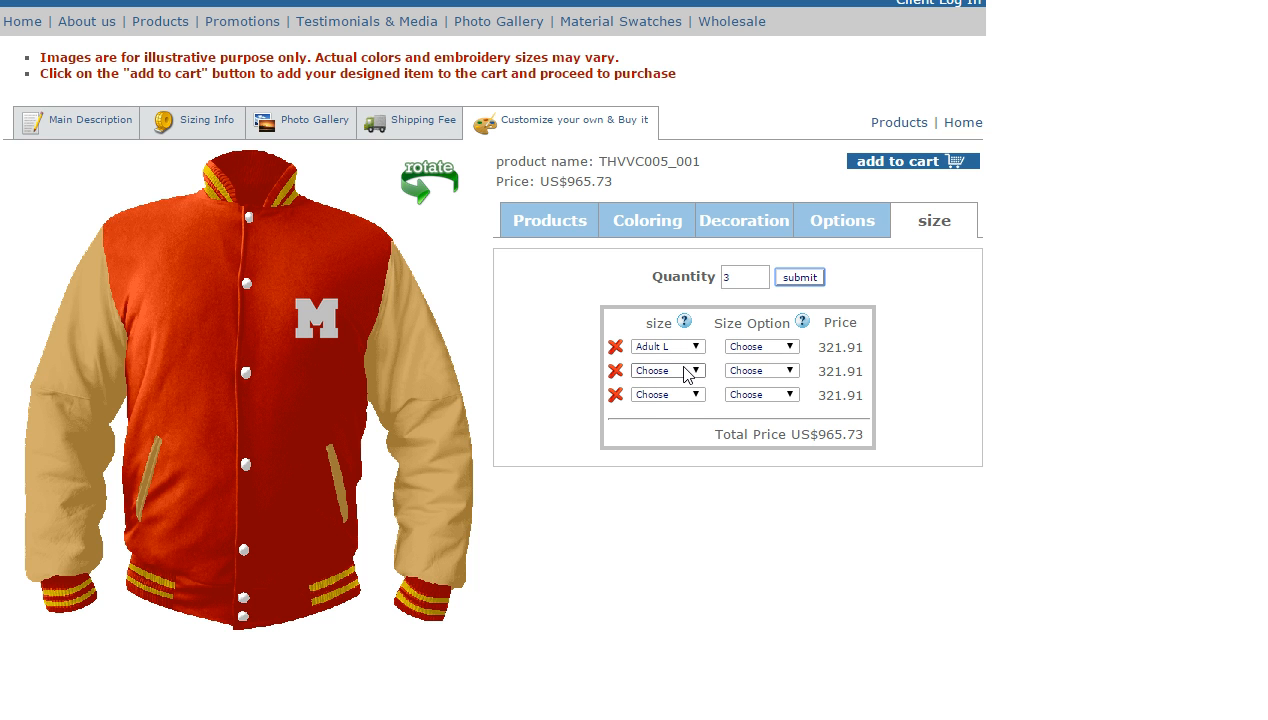
click(668, 394)
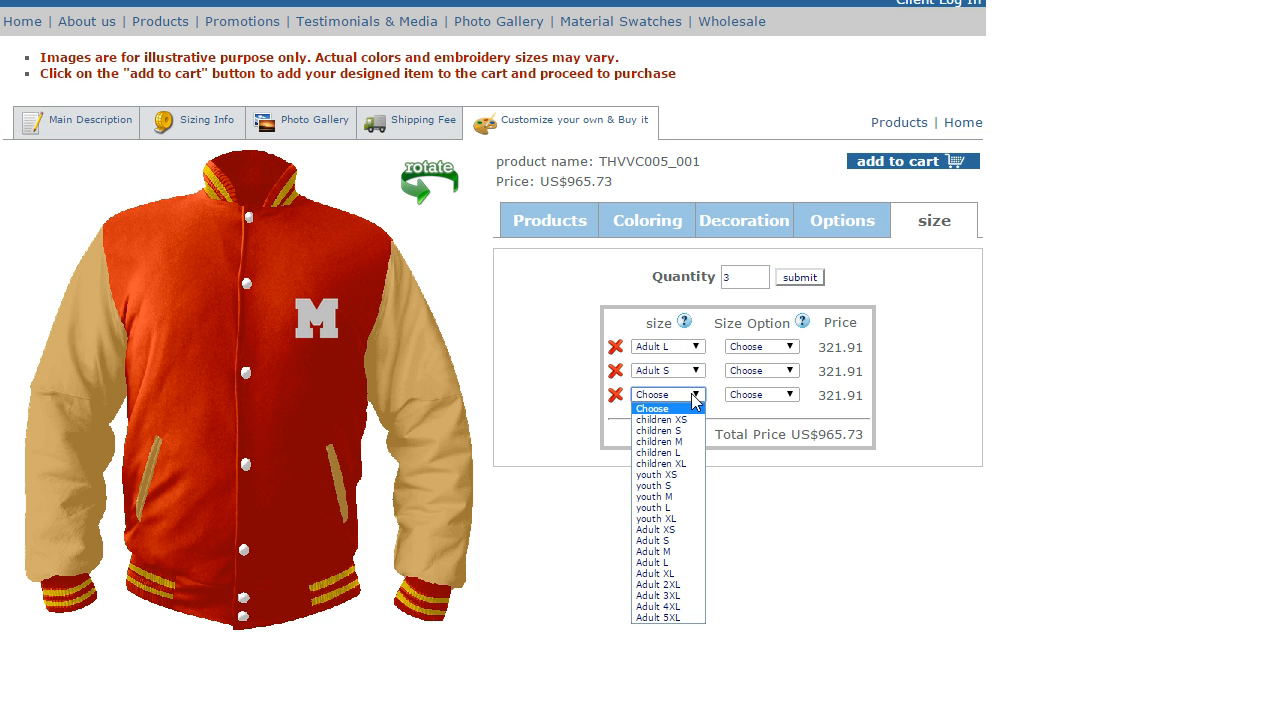
click(652, 551)
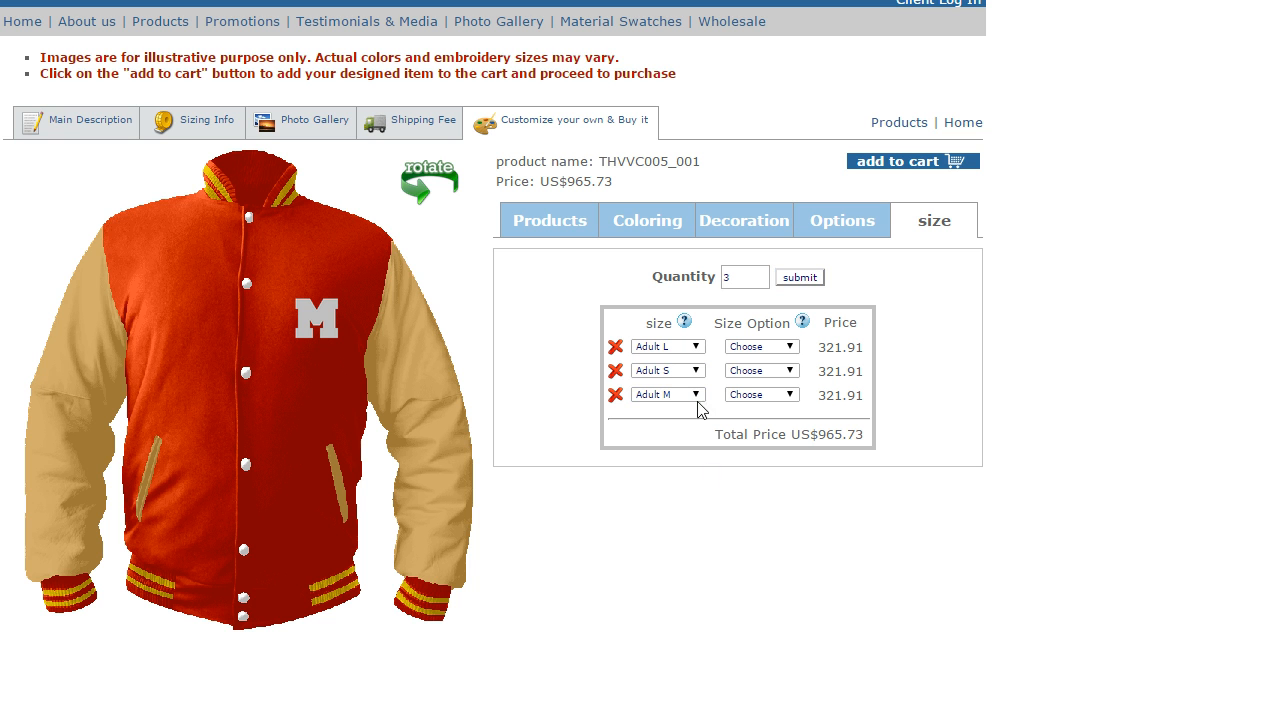
mouse_move(275, 410)
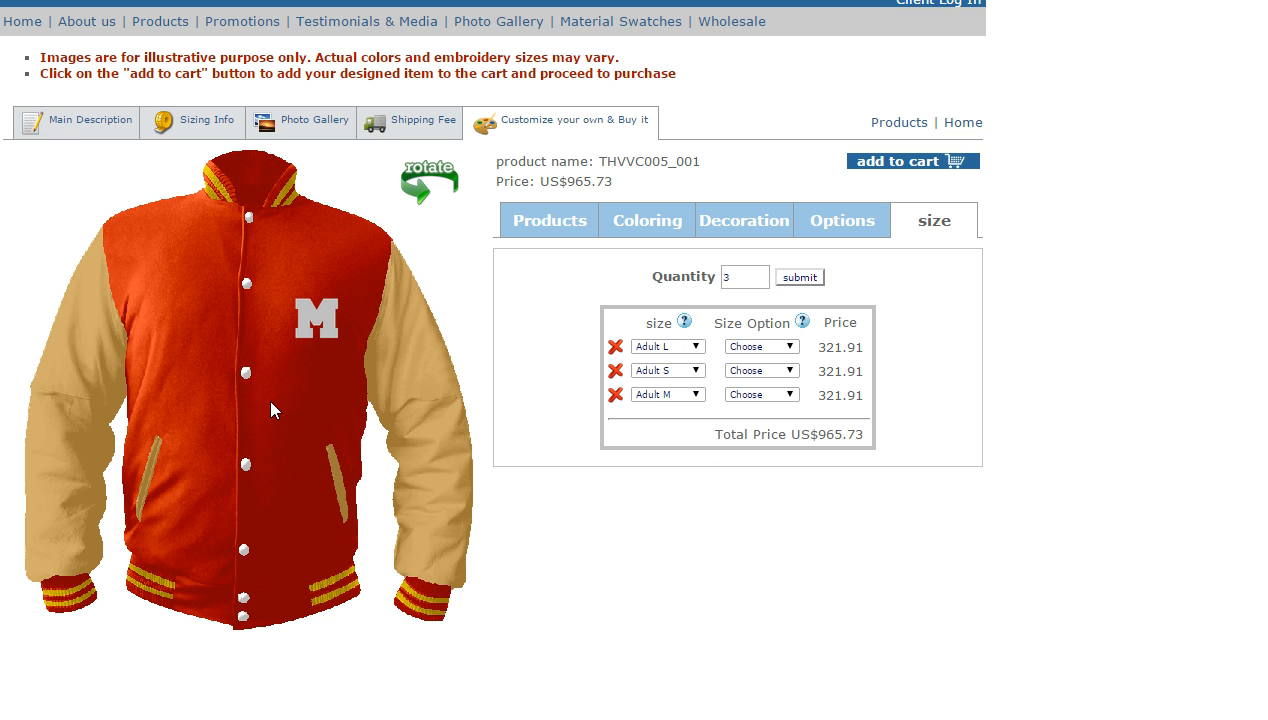
Check the back design, then add the three jackets to the cart for US$965.73
click(428, 178)
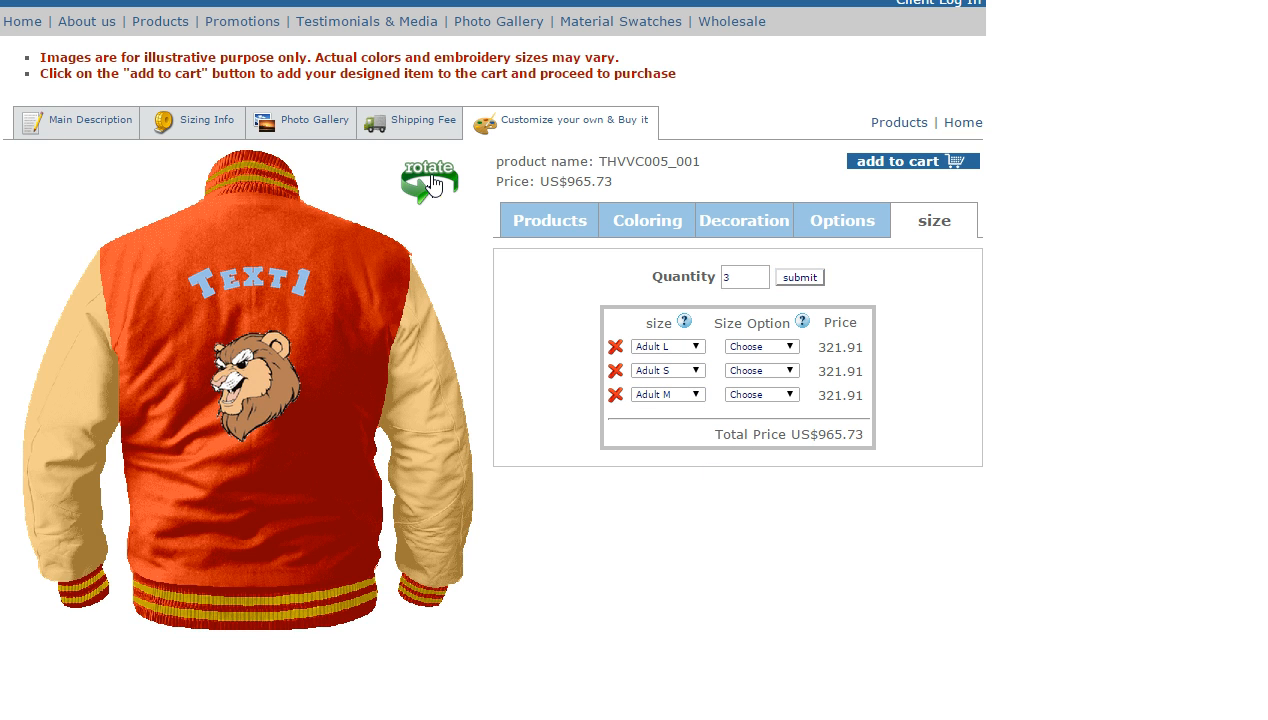
click(428, 178)
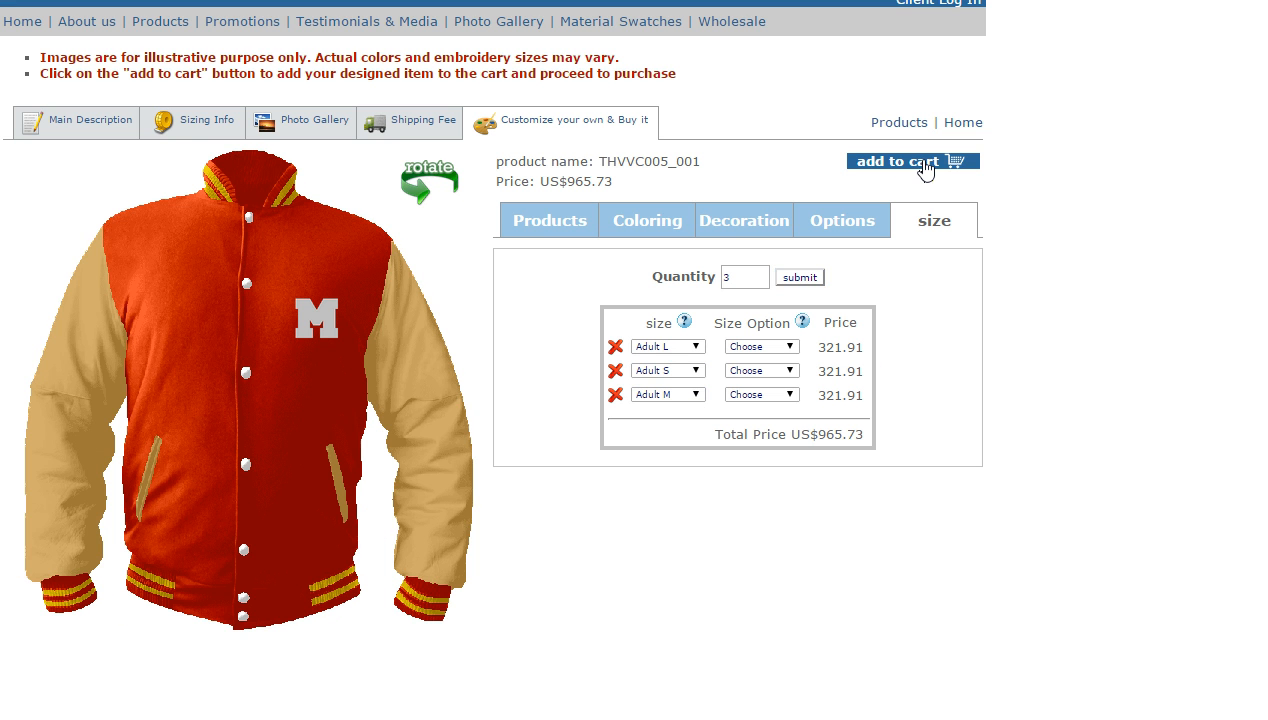
click(910, 161)
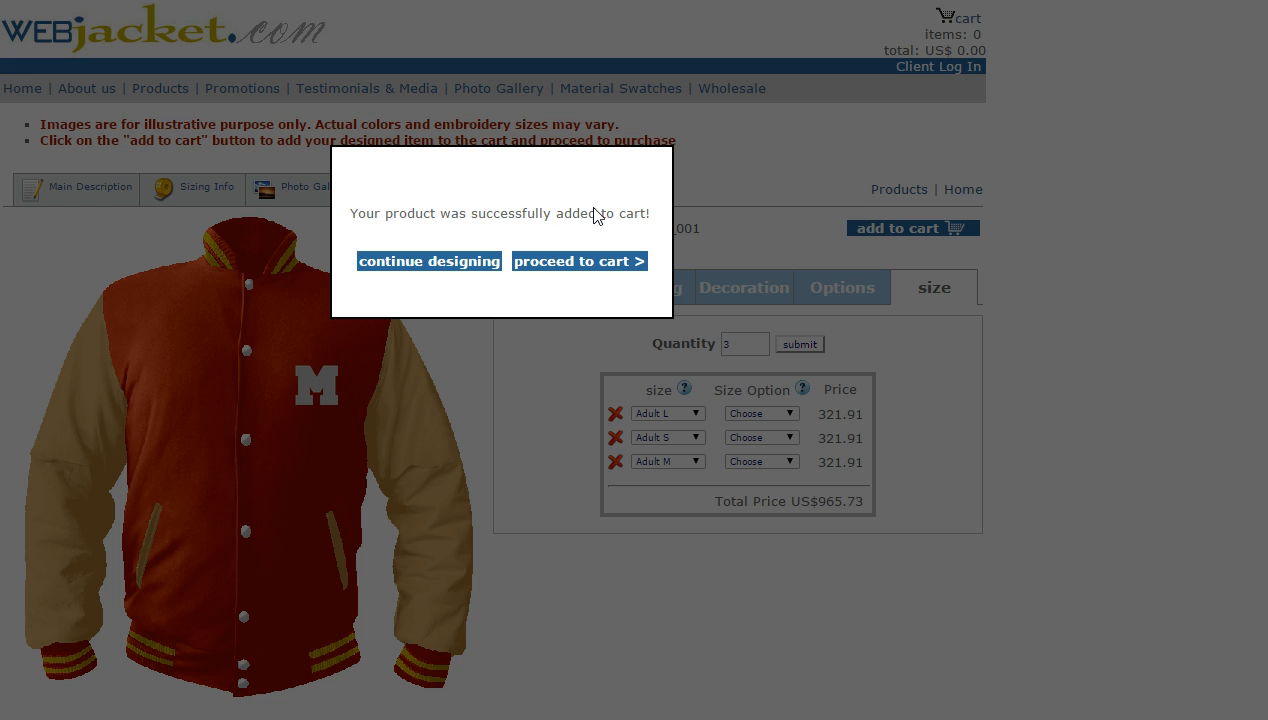
mouse_move(545, 208)
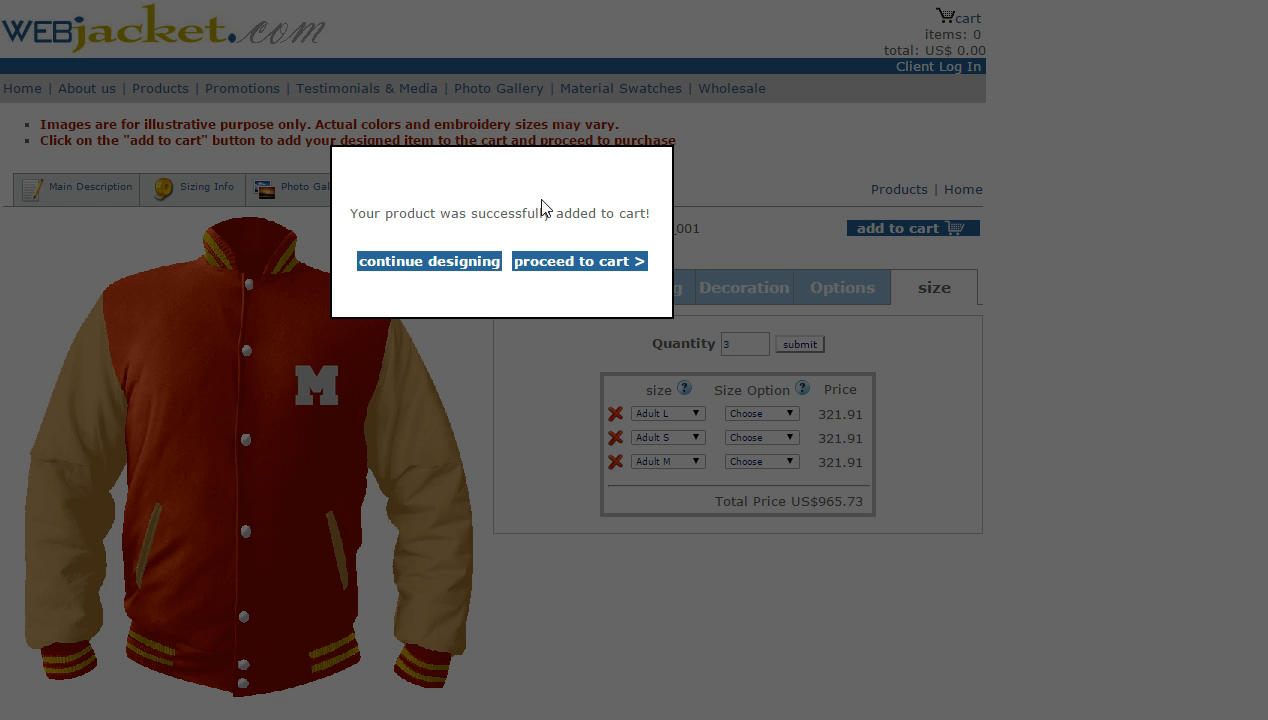